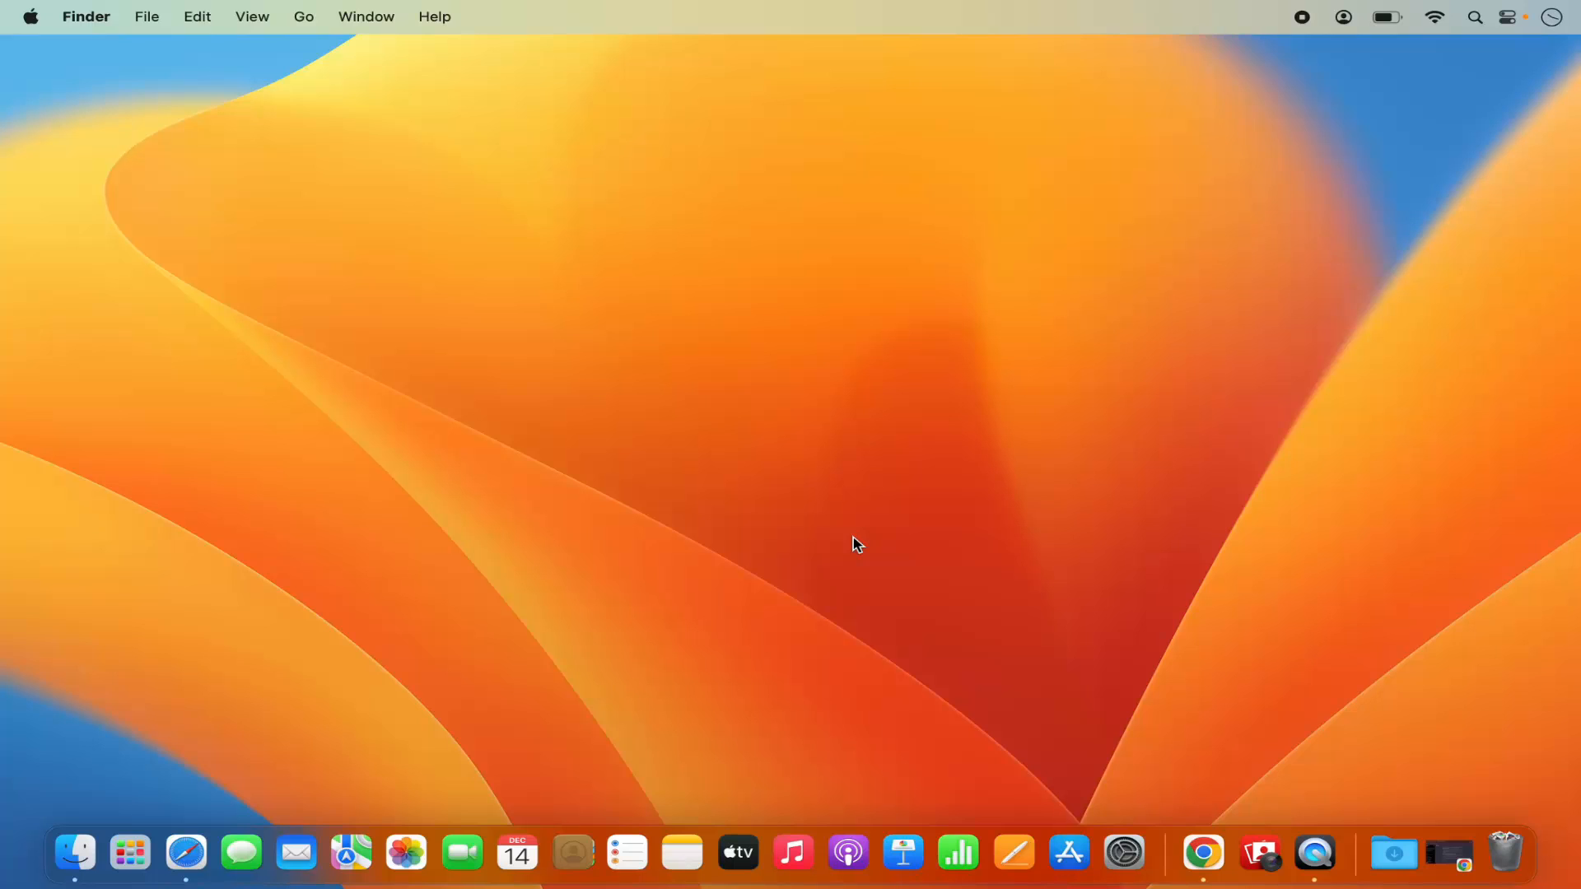
{"action": "mouse_move", "coordinate": [318, 208]}
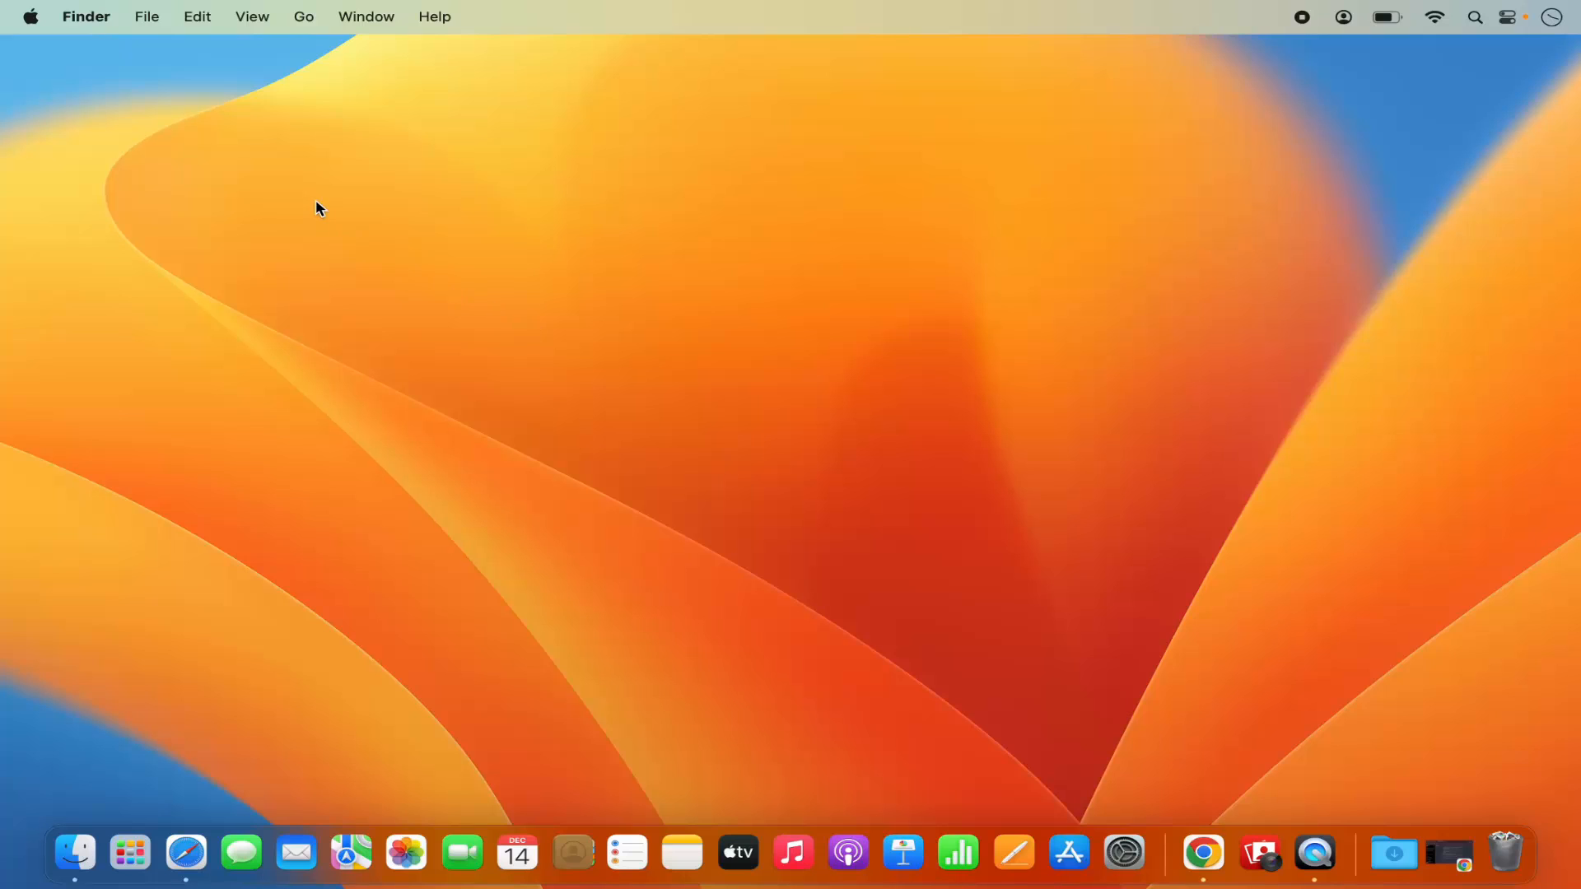
{"action": "mouse_move", "coordinate": [34, 22]}
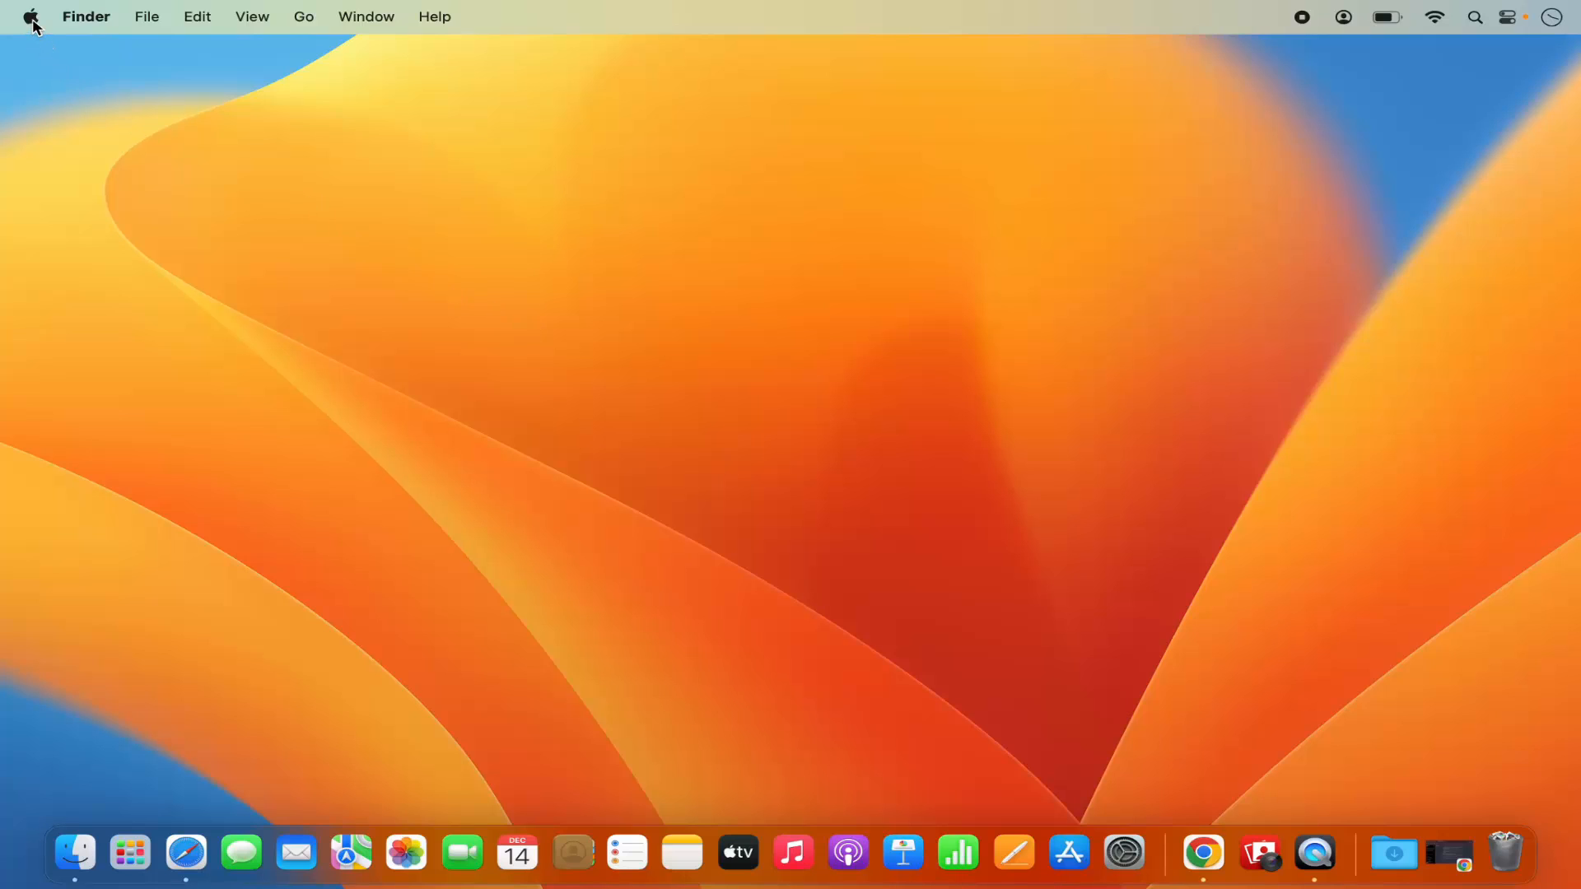
Open the Apple menu from the Finder menu bar
{"action": "left_click", "coordinate": [33, 15]}
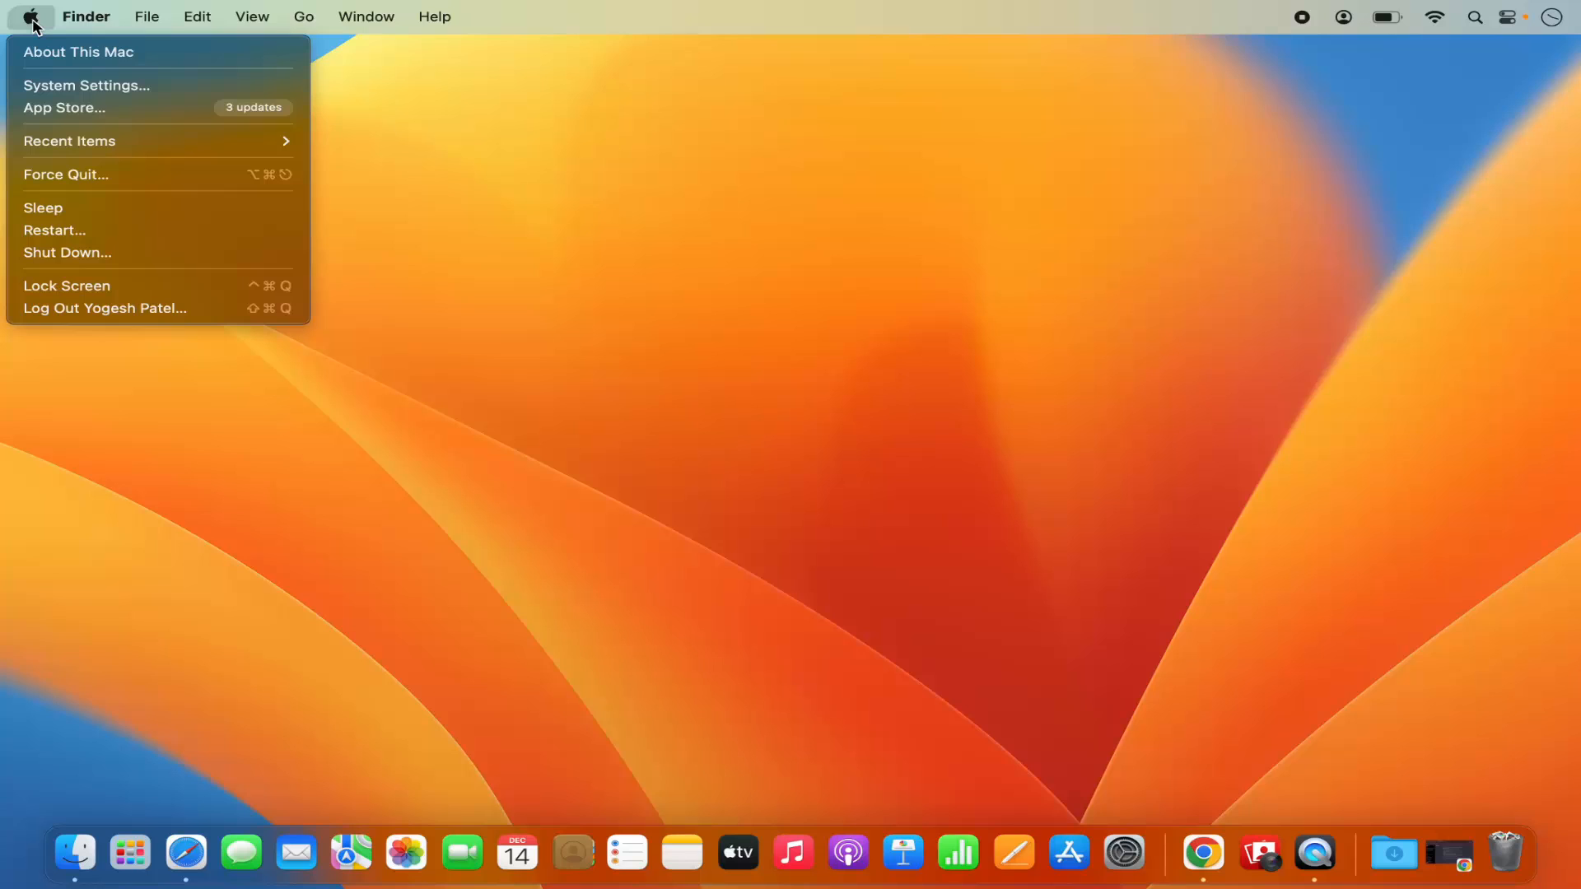
{"action": "mouse_move", "coordinate": [66, 58]}
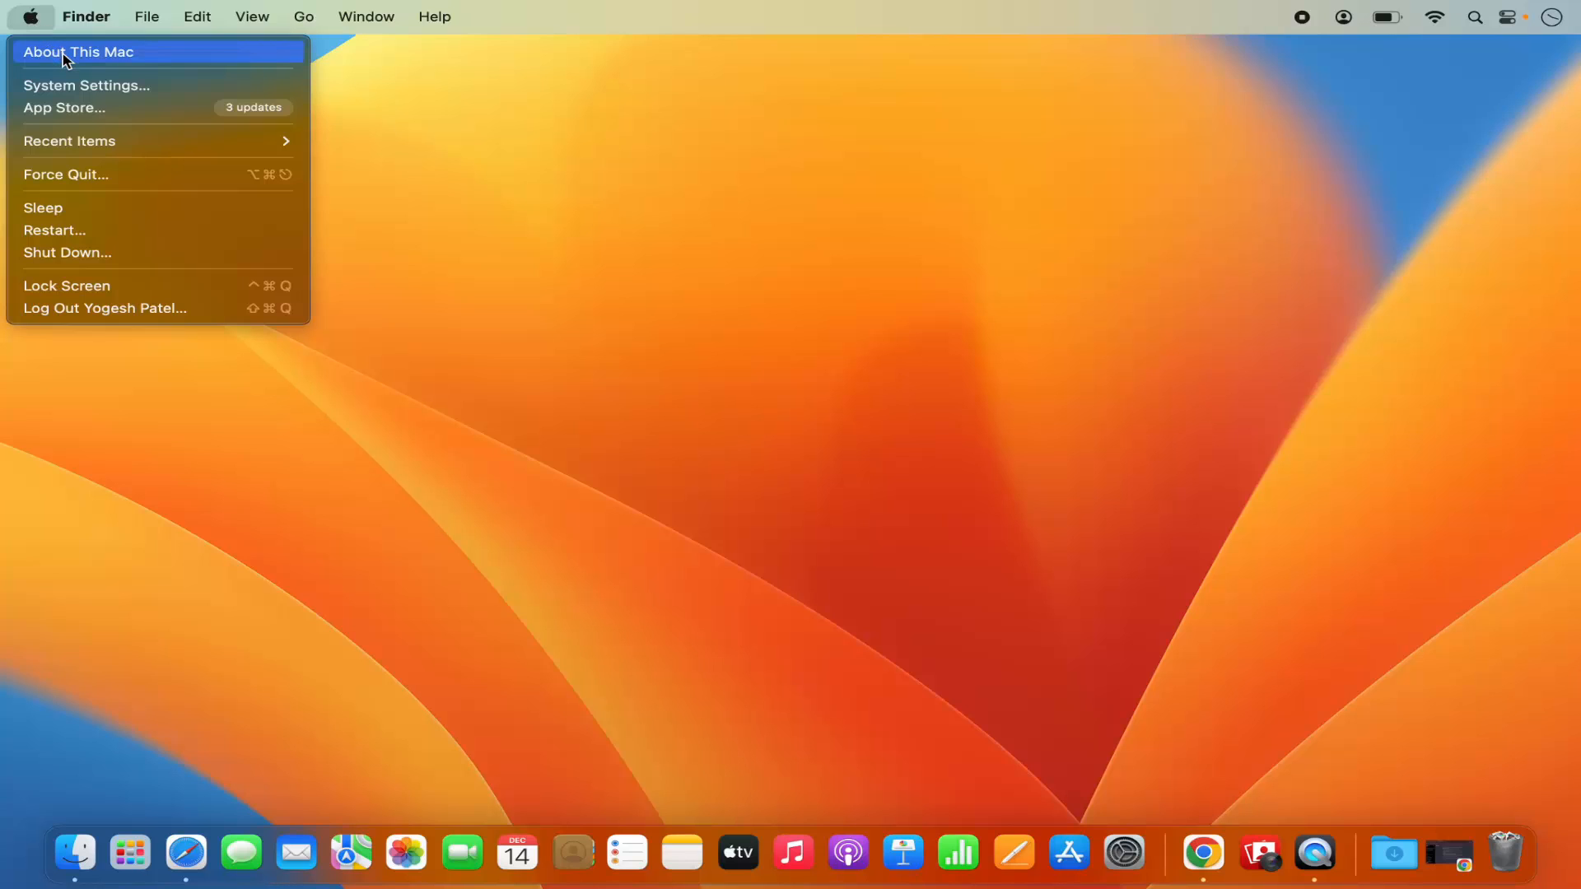
Open About This Mac, then its full About page in System Settings
{"action": "left_click", "coordinate": [81, 52]}
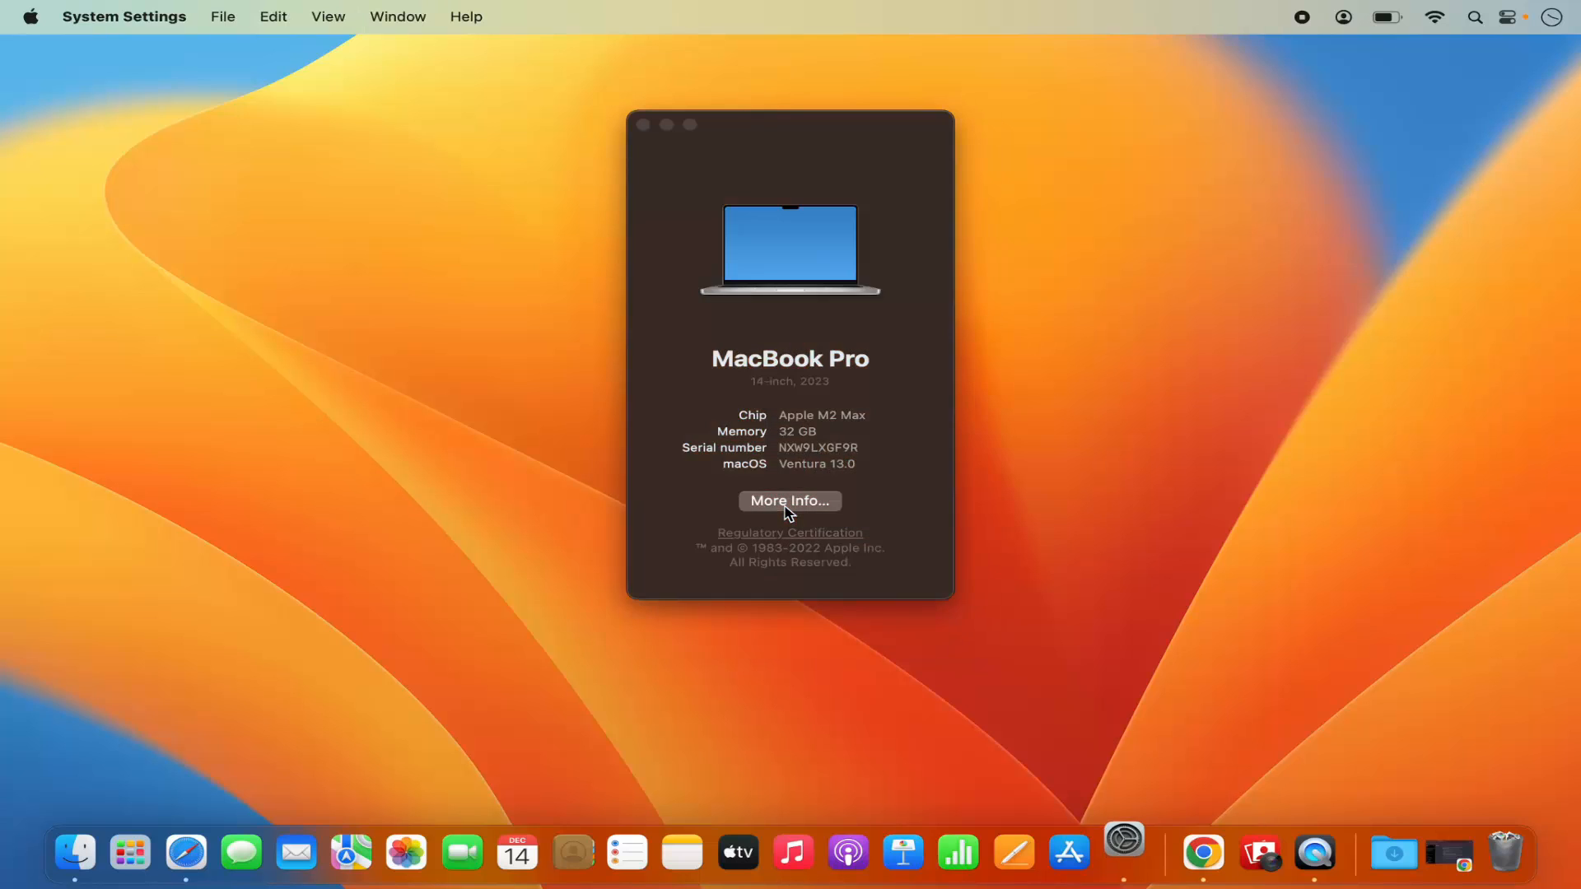
{"action": "left_click", "coordinate": [789, 501]}
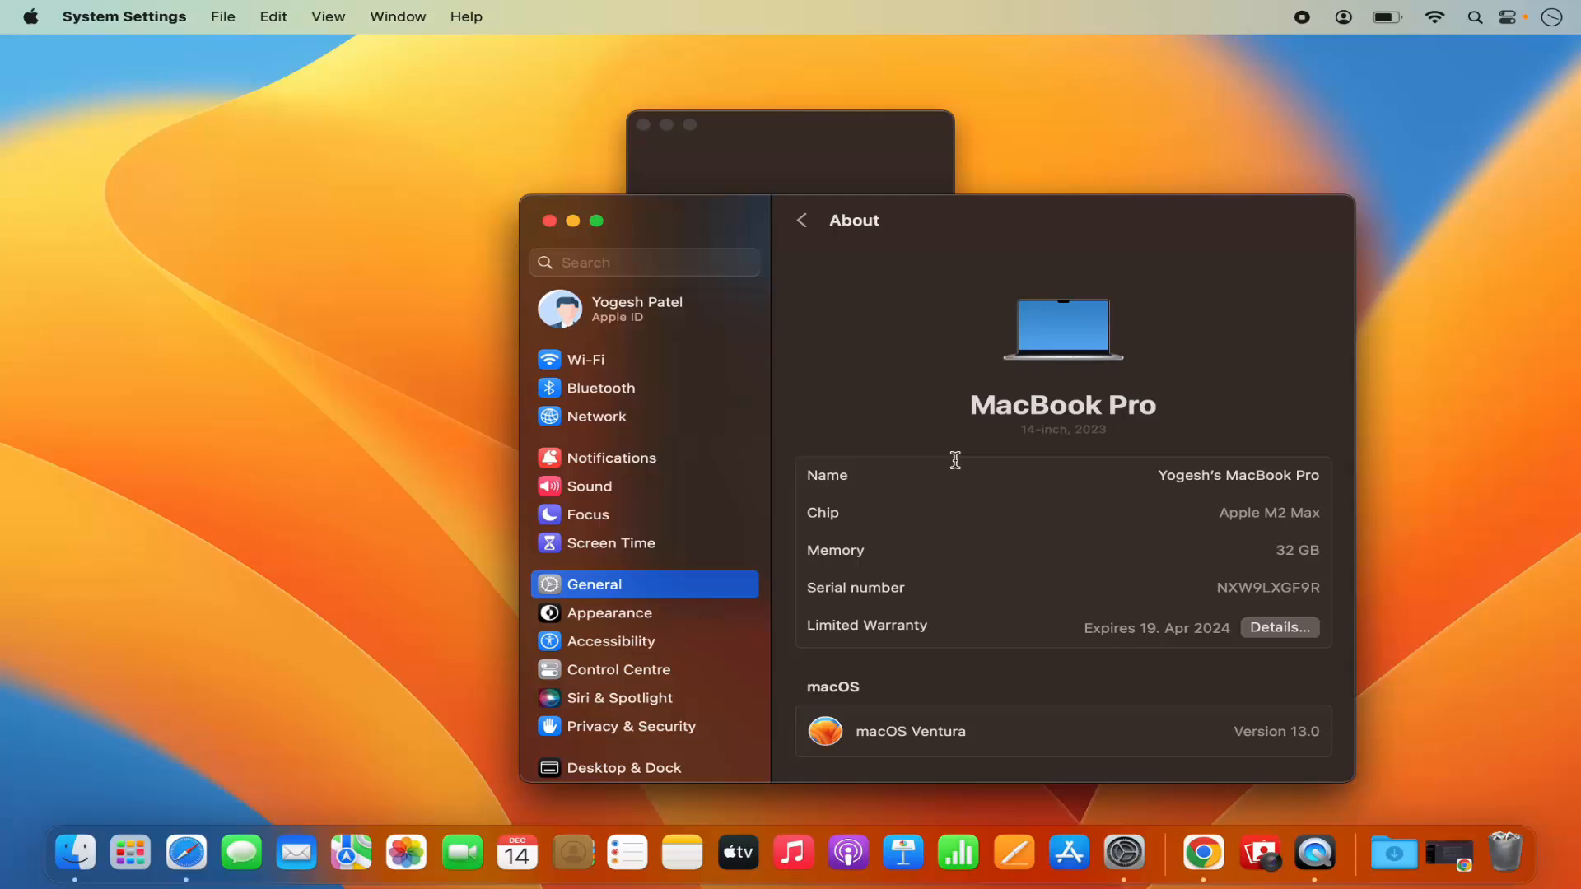
{"action": "mouse_move", "coordinate": [1029, 385]}
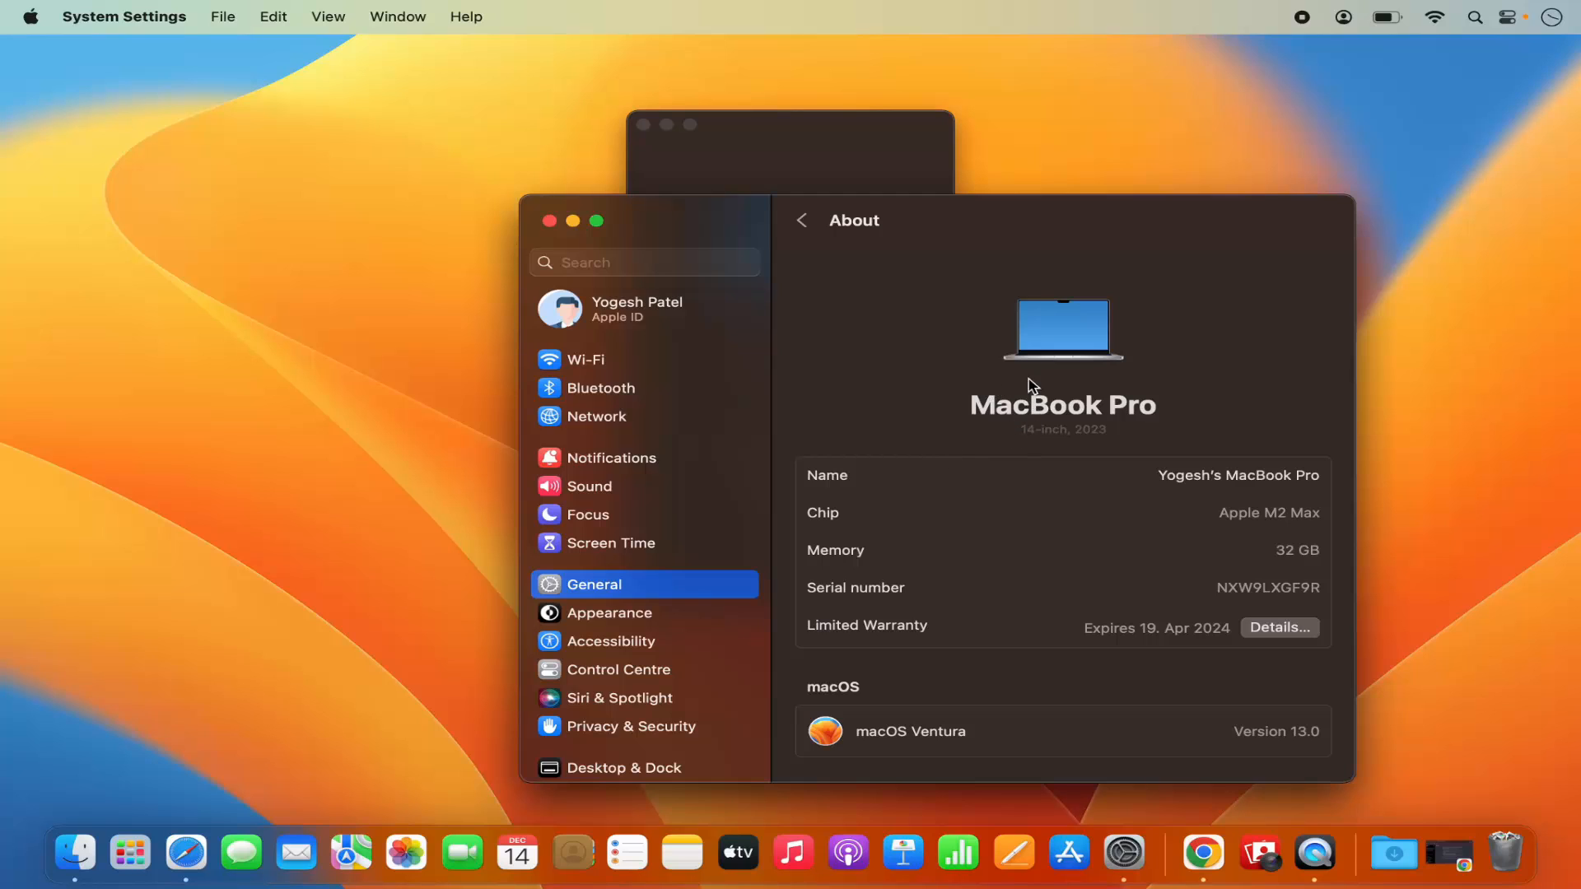
{"action": "mouse_move", "coordinate": [864, 239]}
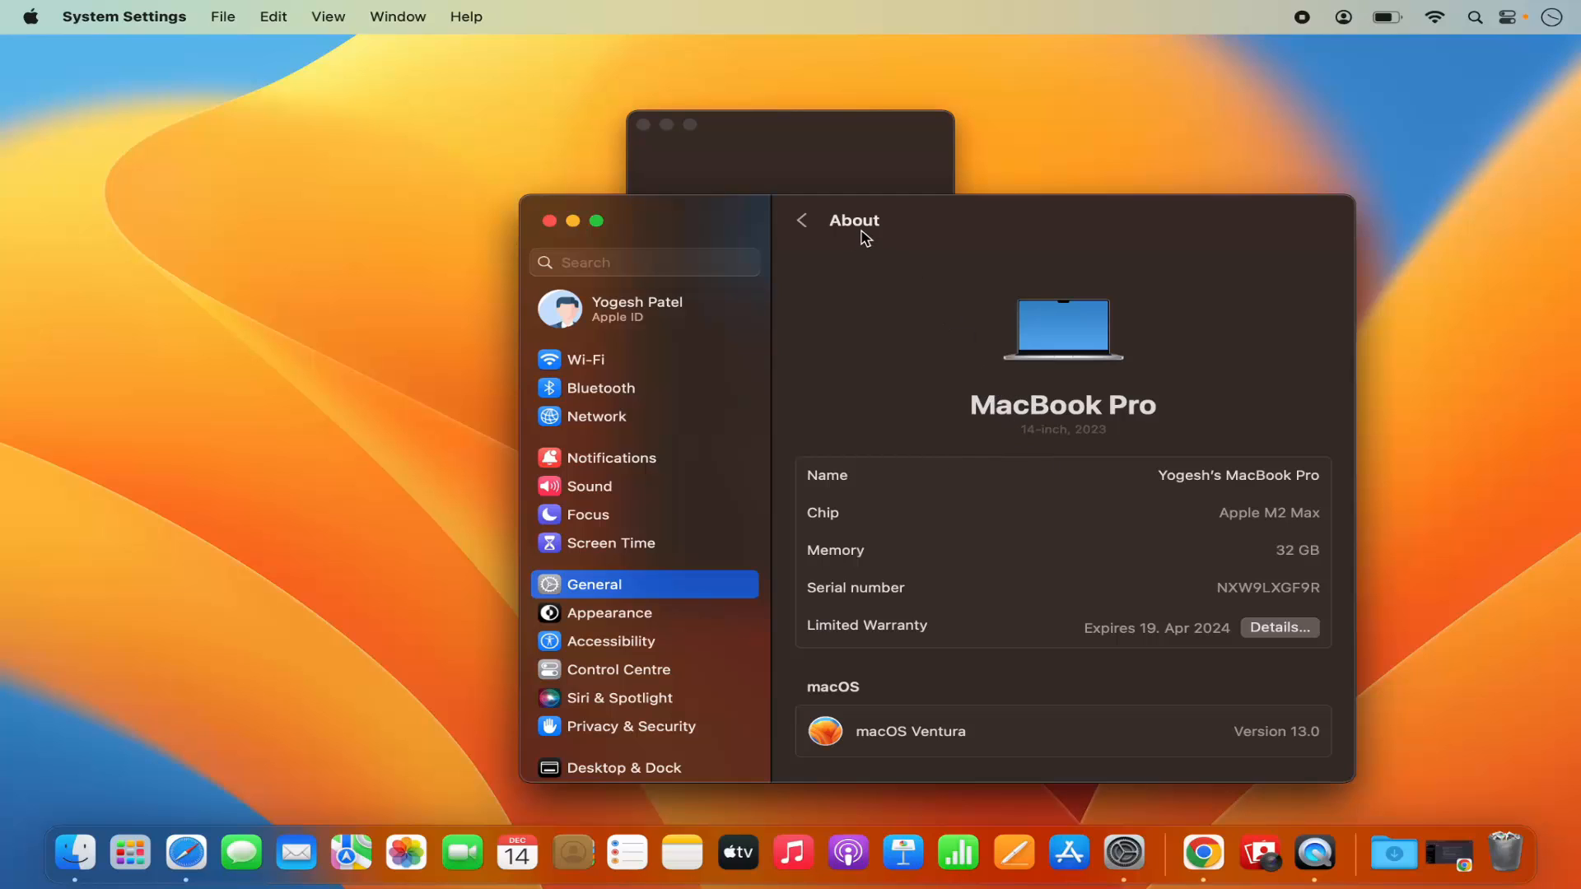
{"action": "mouse_move", "coordinate": [743, 527]}
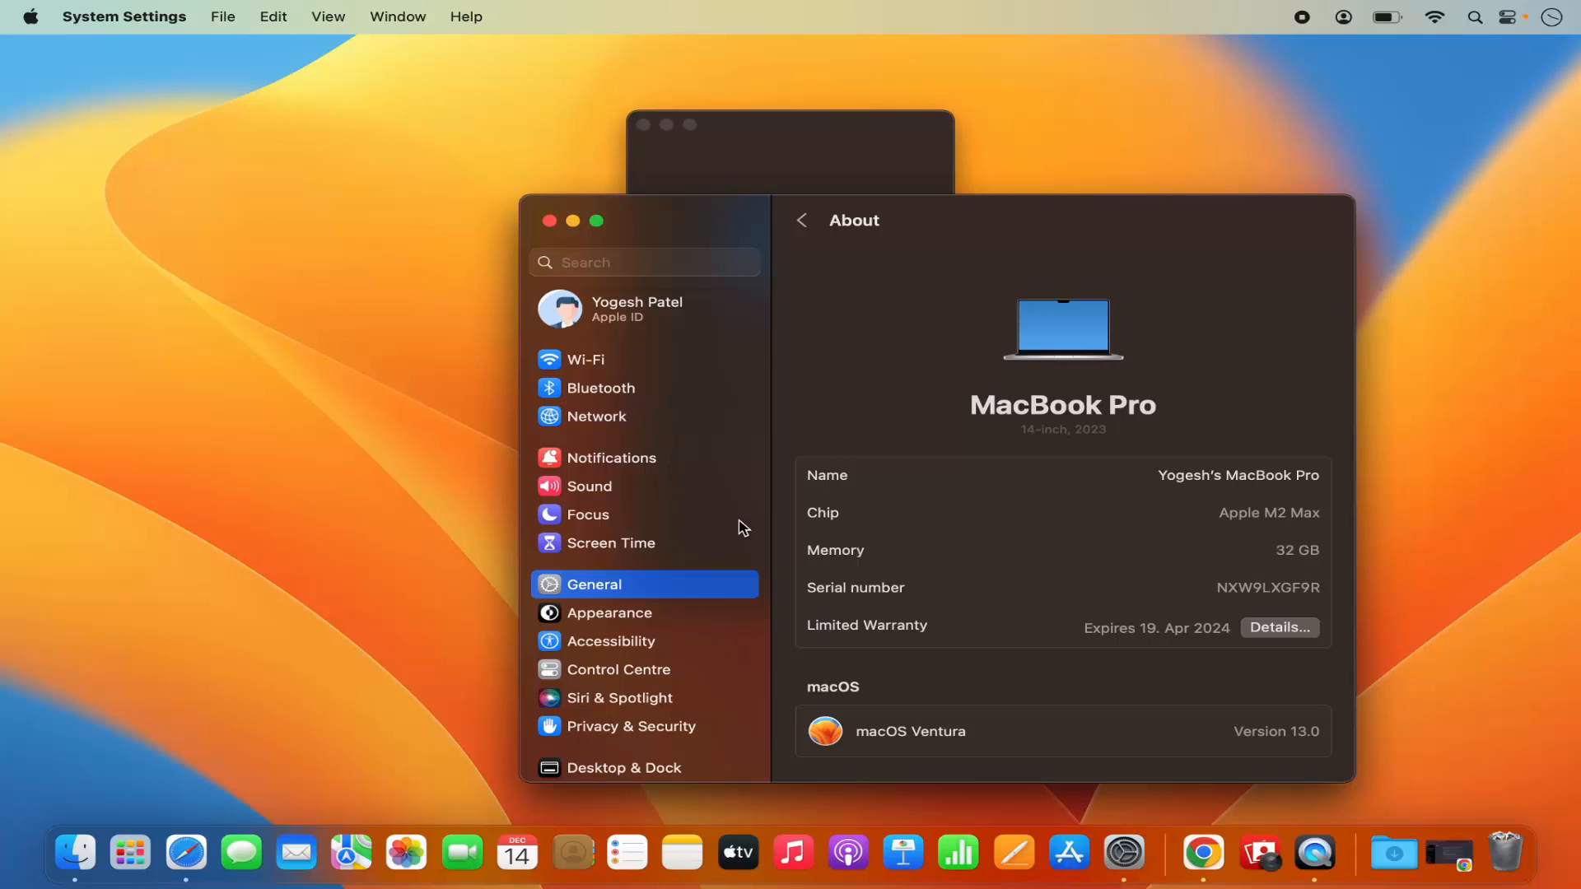
Scroll the About page down to the Macintosh HD storage figures (809,17 GB free)
{"action": "scroll", "scroll_direction": "down", "scroll_amount": 3}
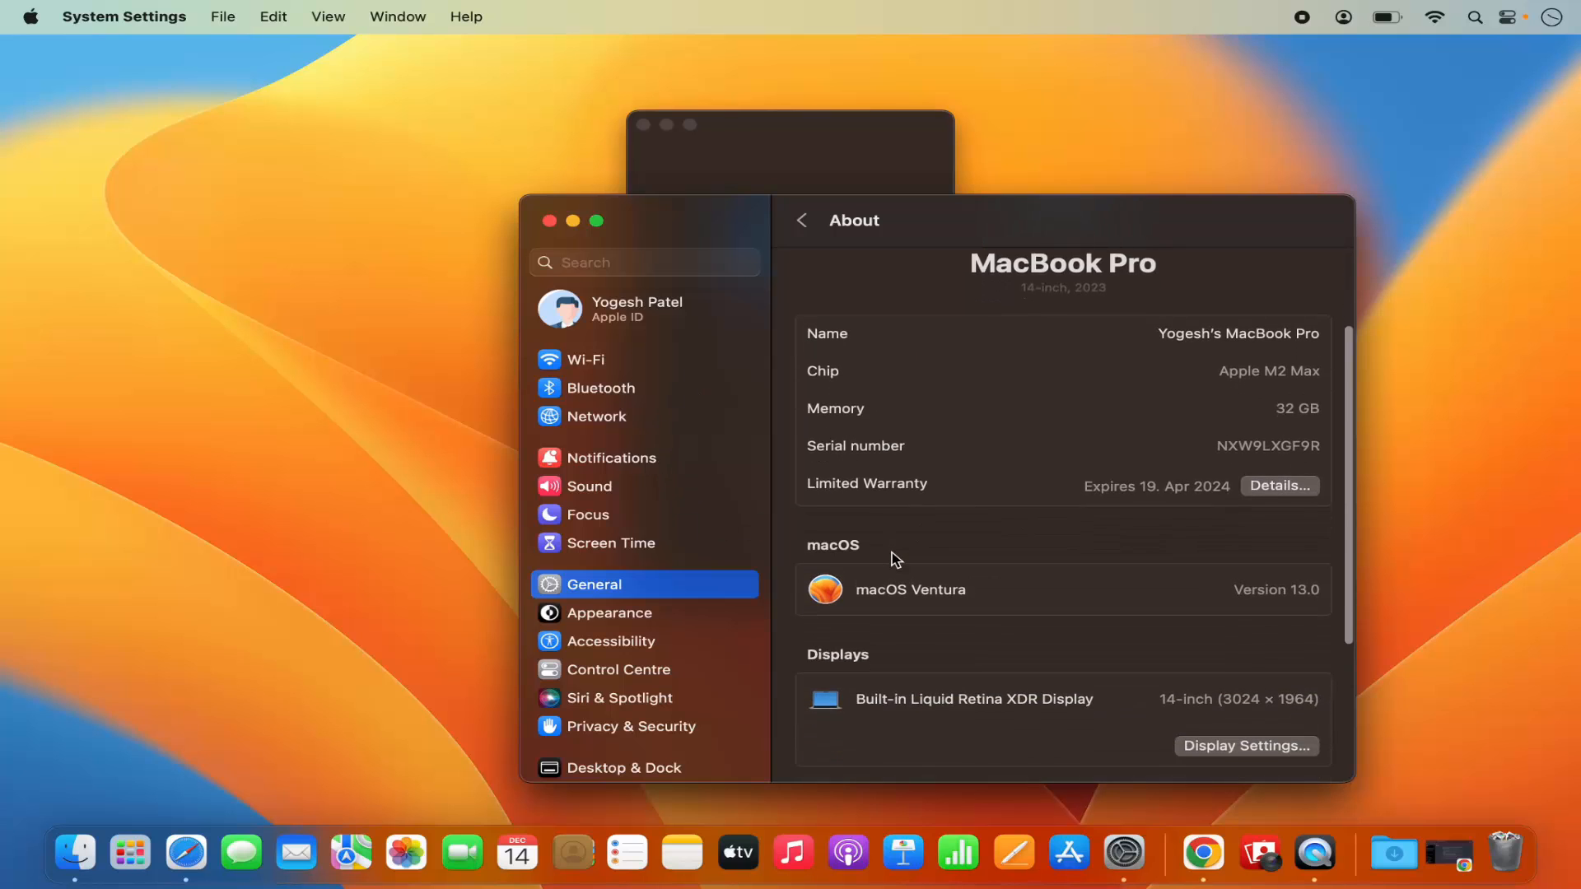
{"action": "scroll", "scroll_direction": "down", "scroll_amount": 3}
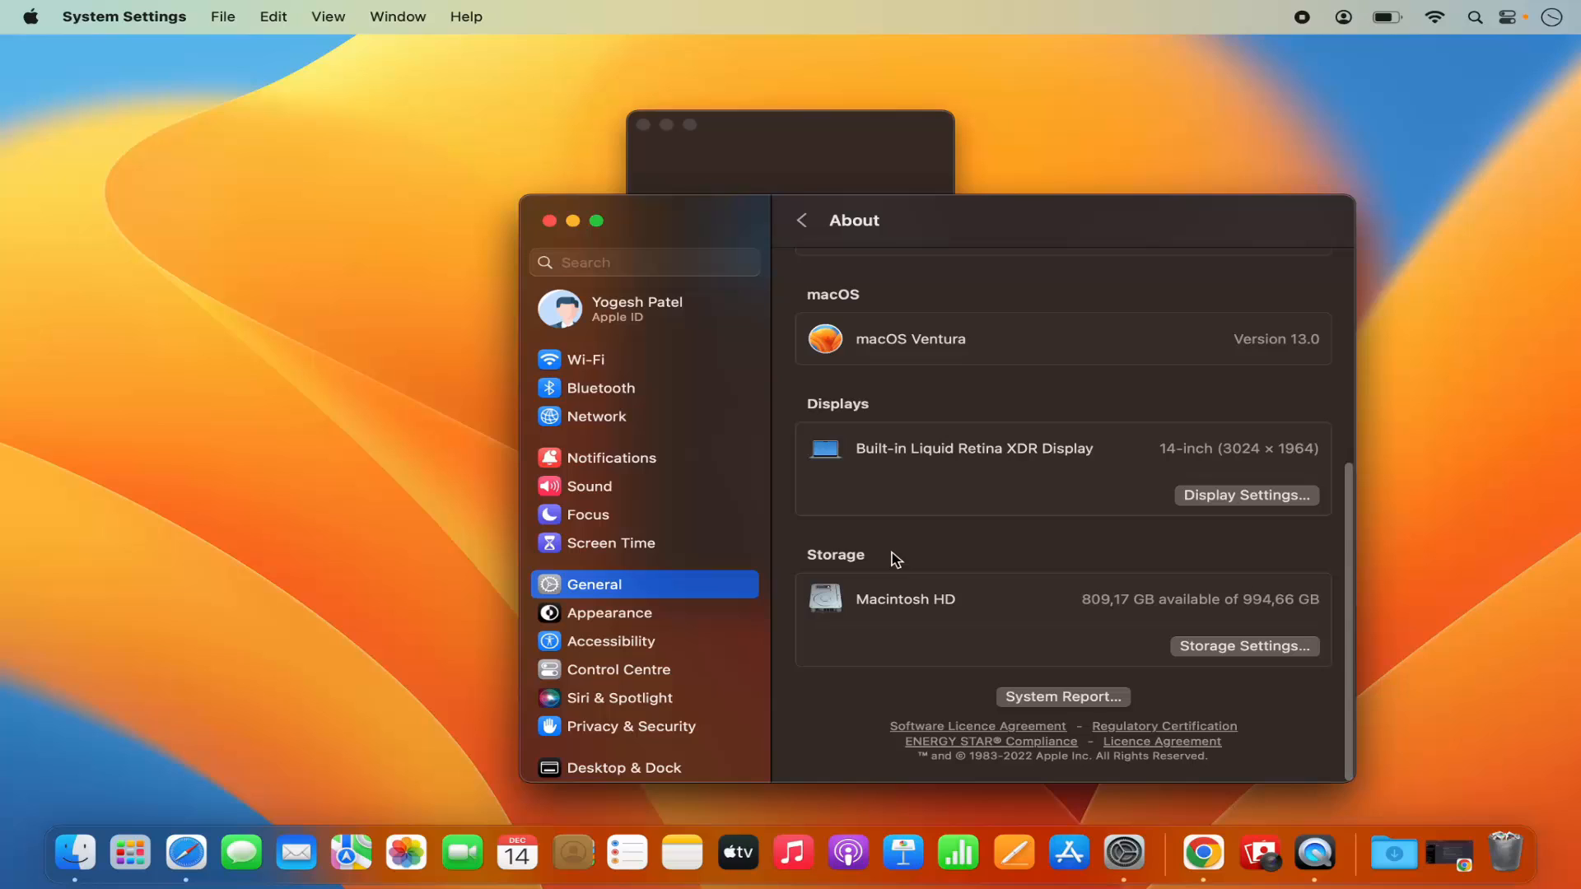
{"action": "mouse_move", "coordinate": [836, 577]}
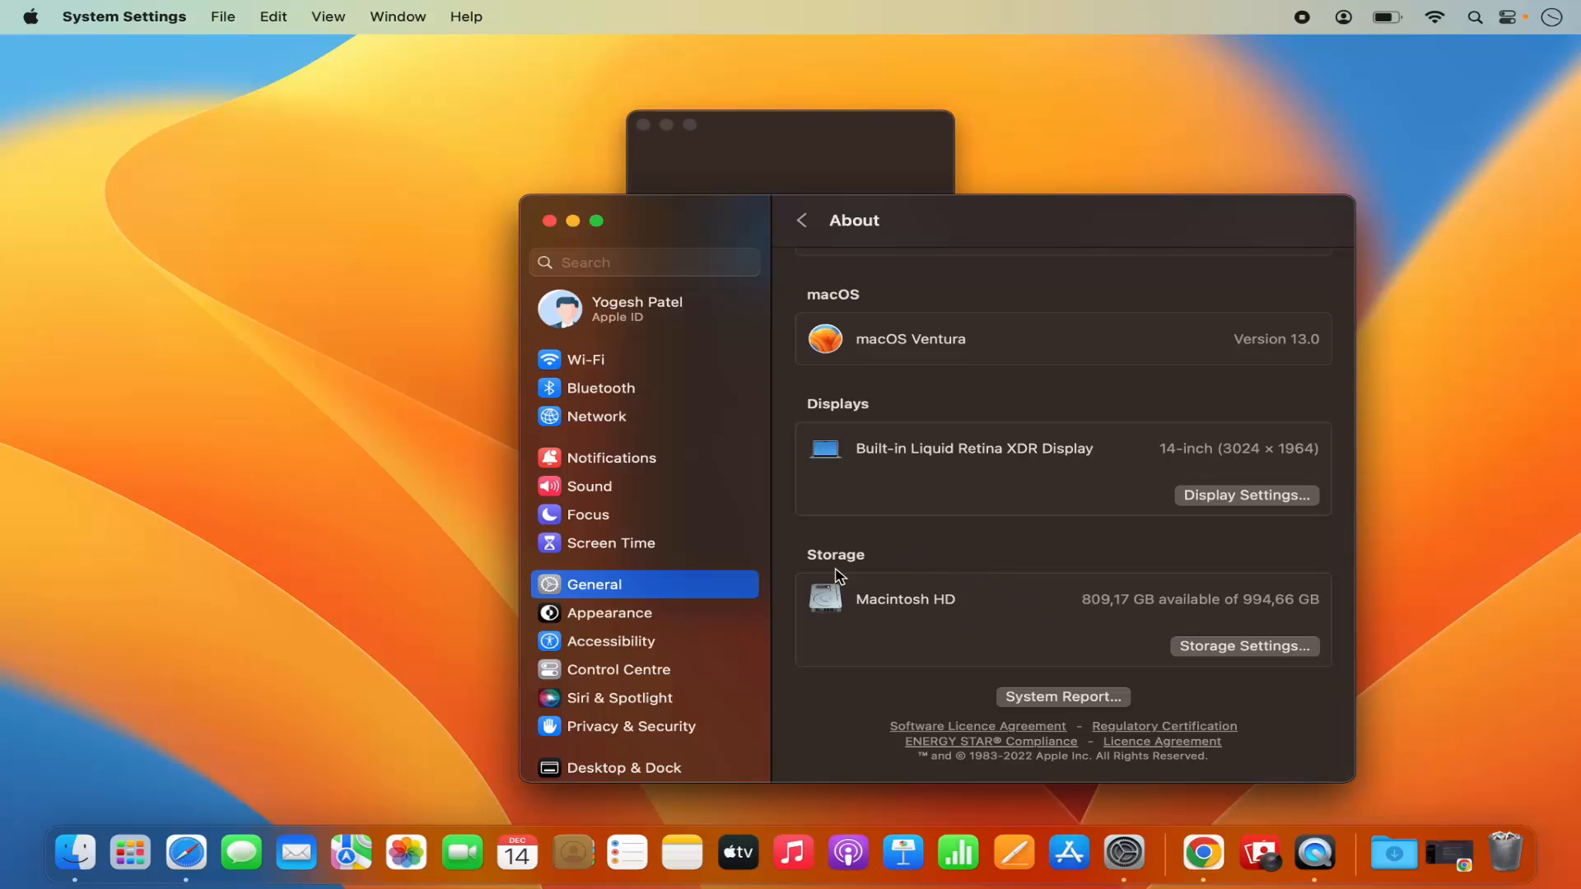
{"action": "mouse_move", "coordinate": [1128, 615]}
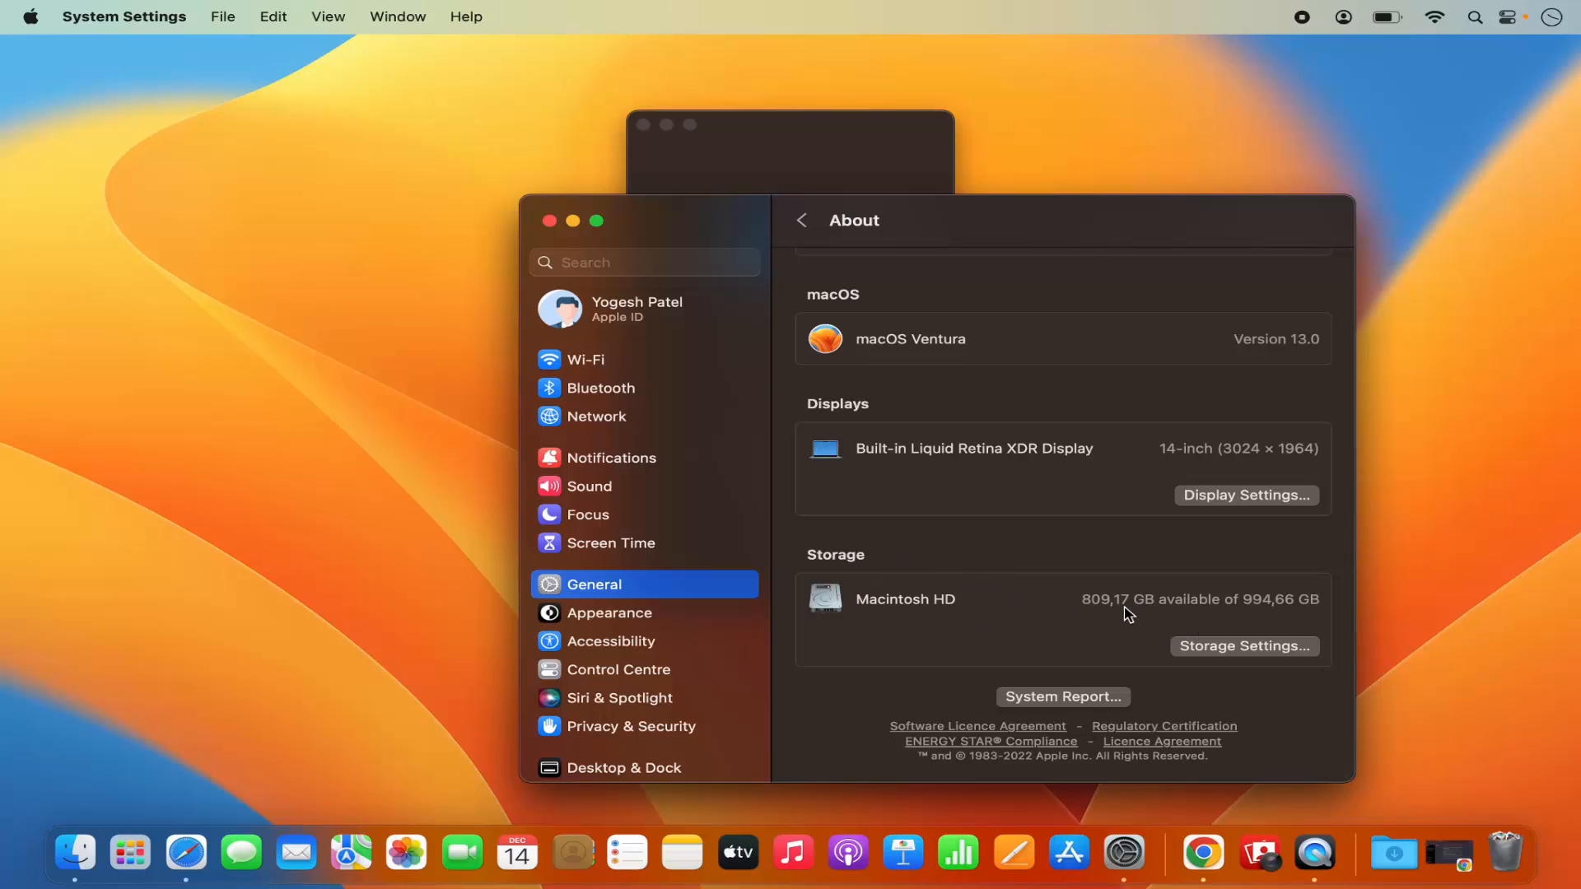
{"action": "mouse_move", "coordinate": [1106, 636]}
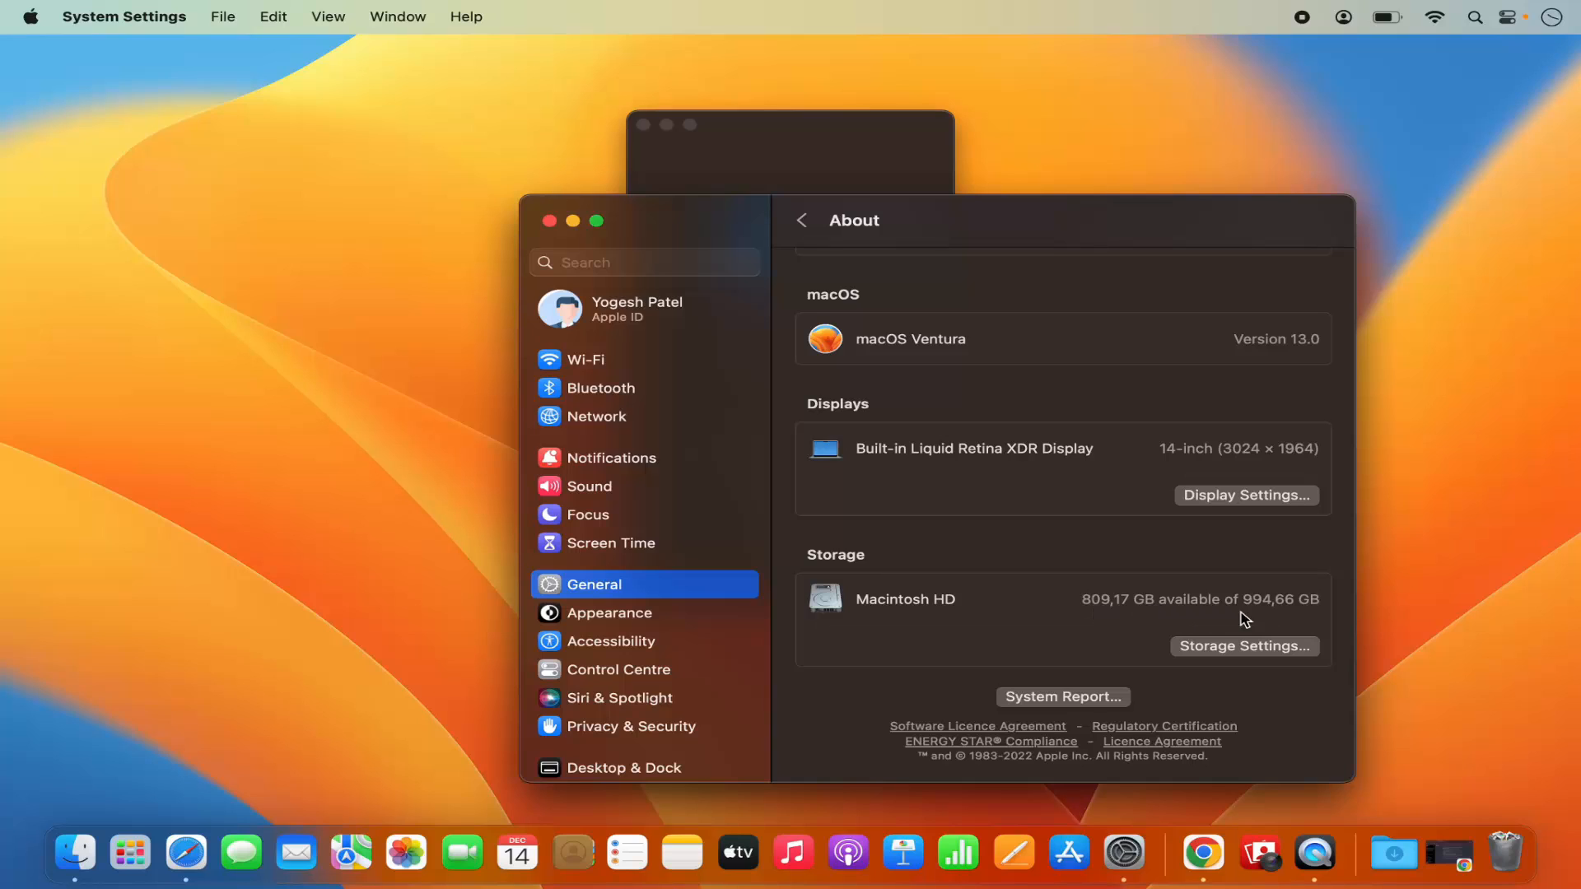
{"action": "mouse_move", "coordinate": [1288, 592]}
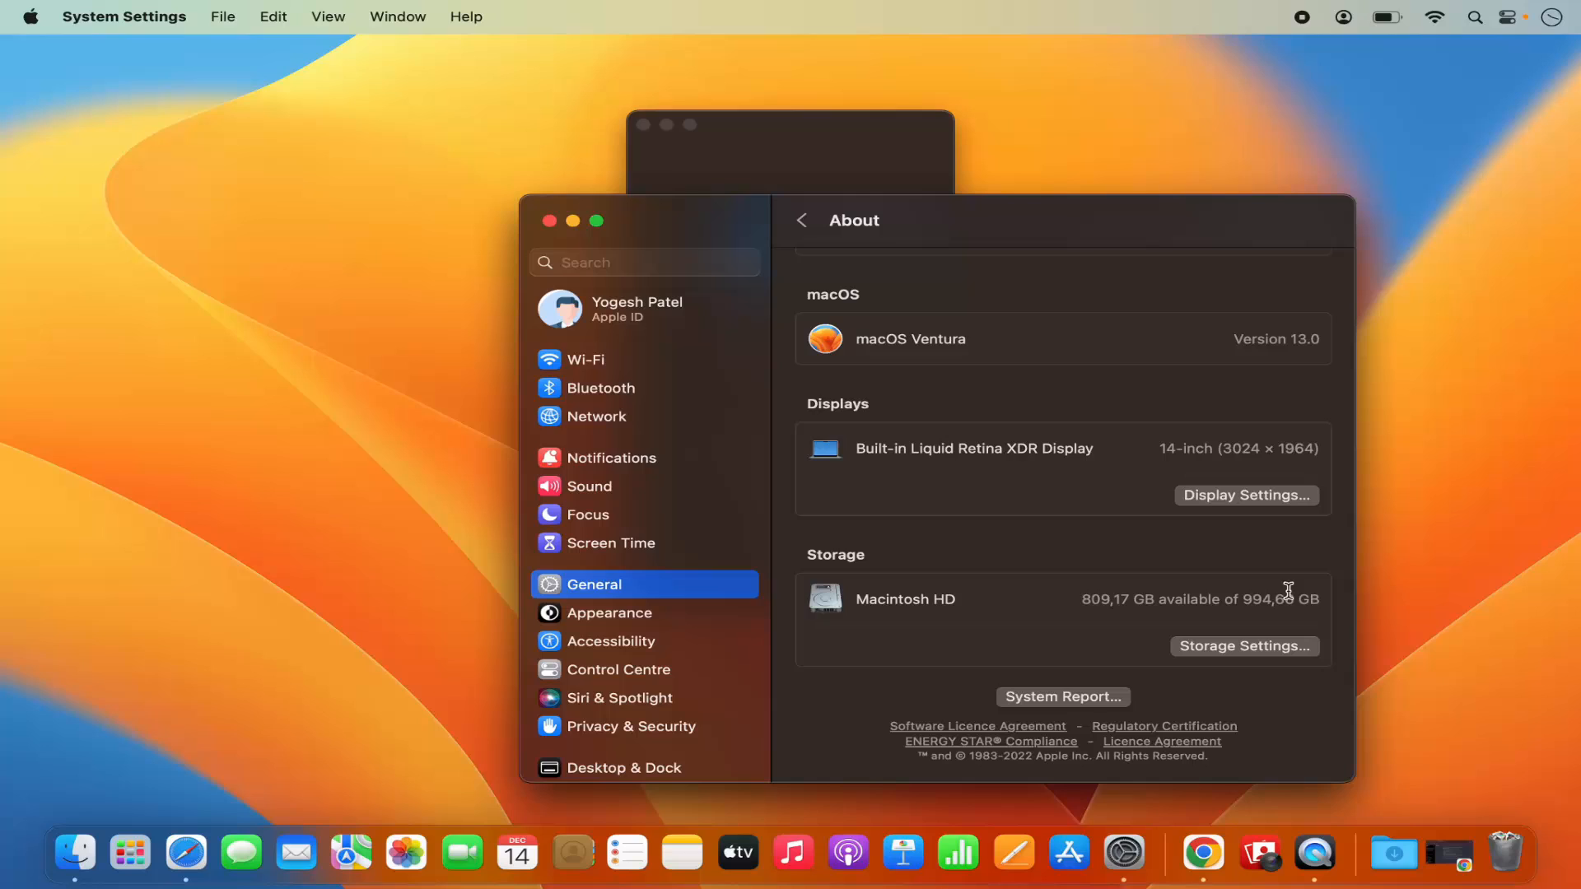
{"action": "mouse_move", "coordinate": [1273, 607]}
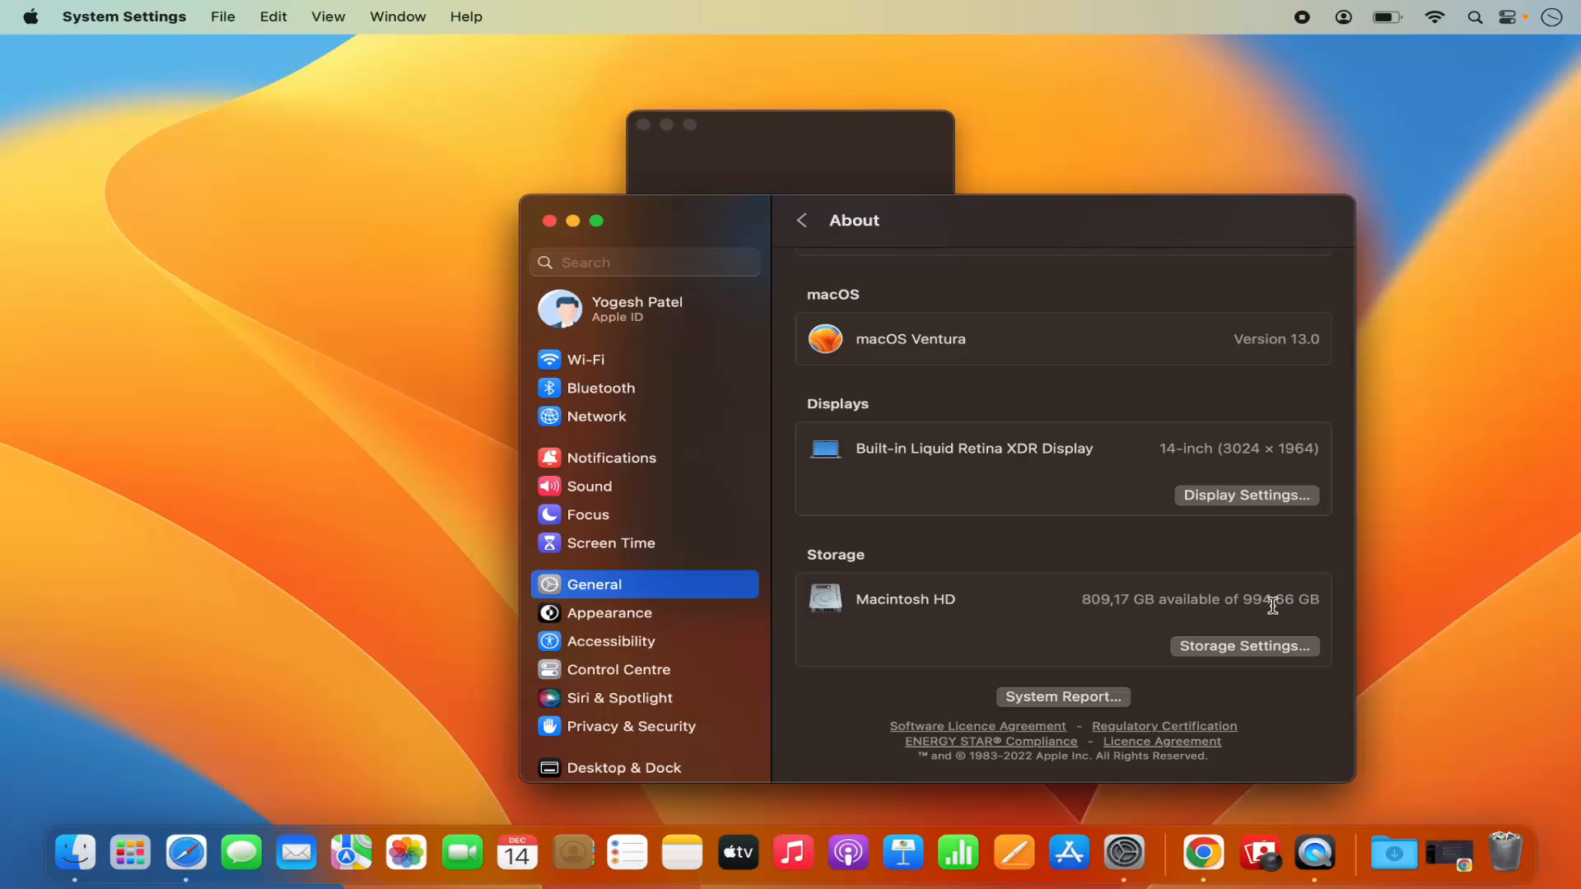
{"action": "mouse_move", "coordinate": [1246, 616]}
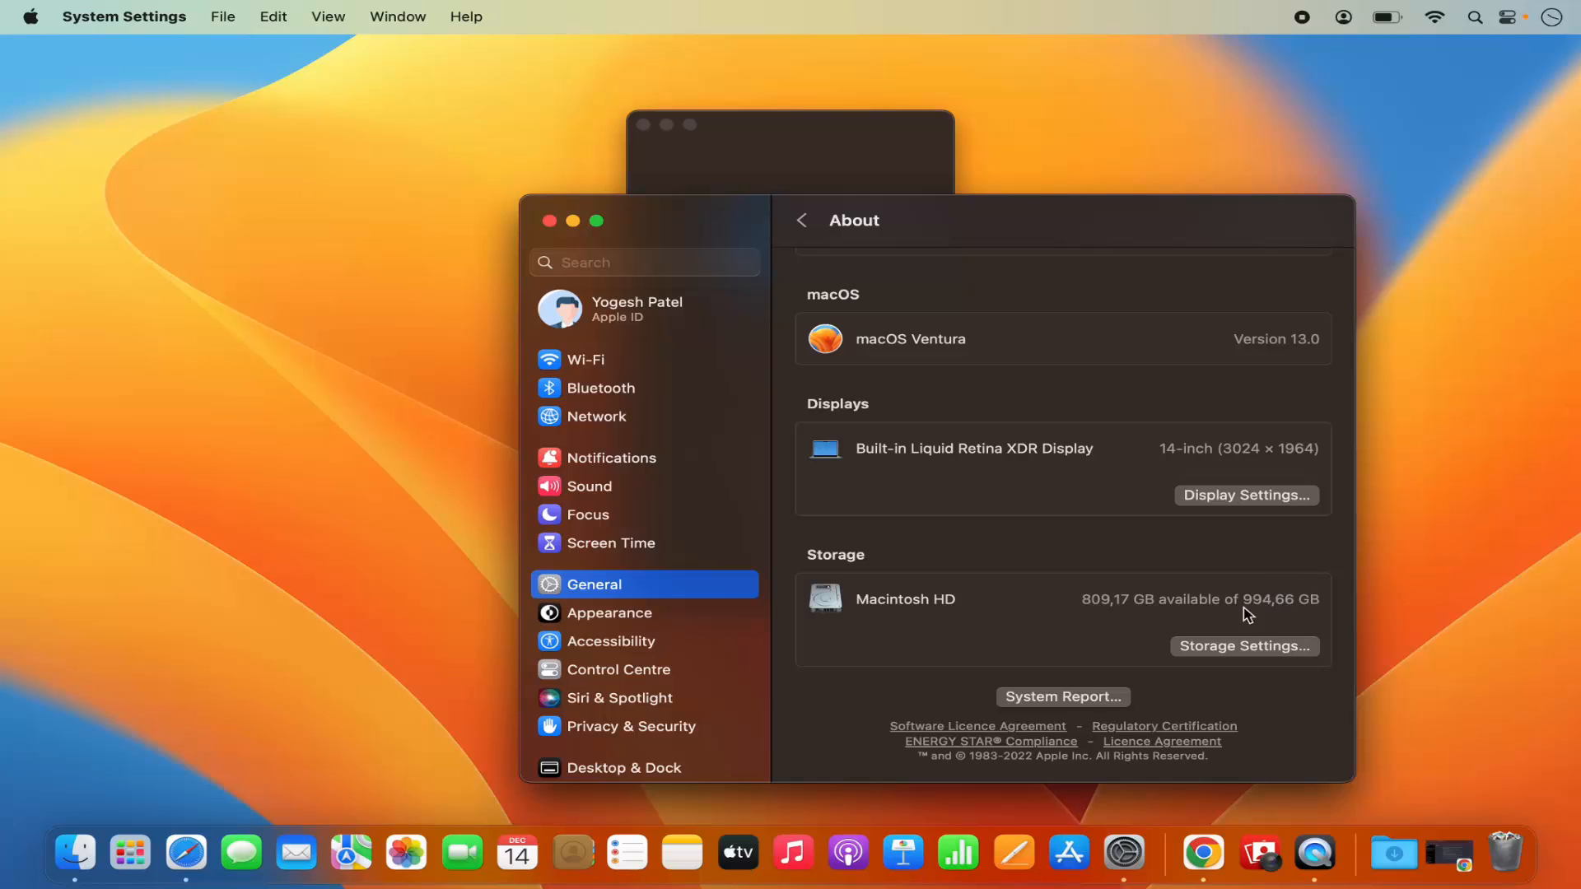
{"action": "mouse_move", "coordinate": [1257, 596]}
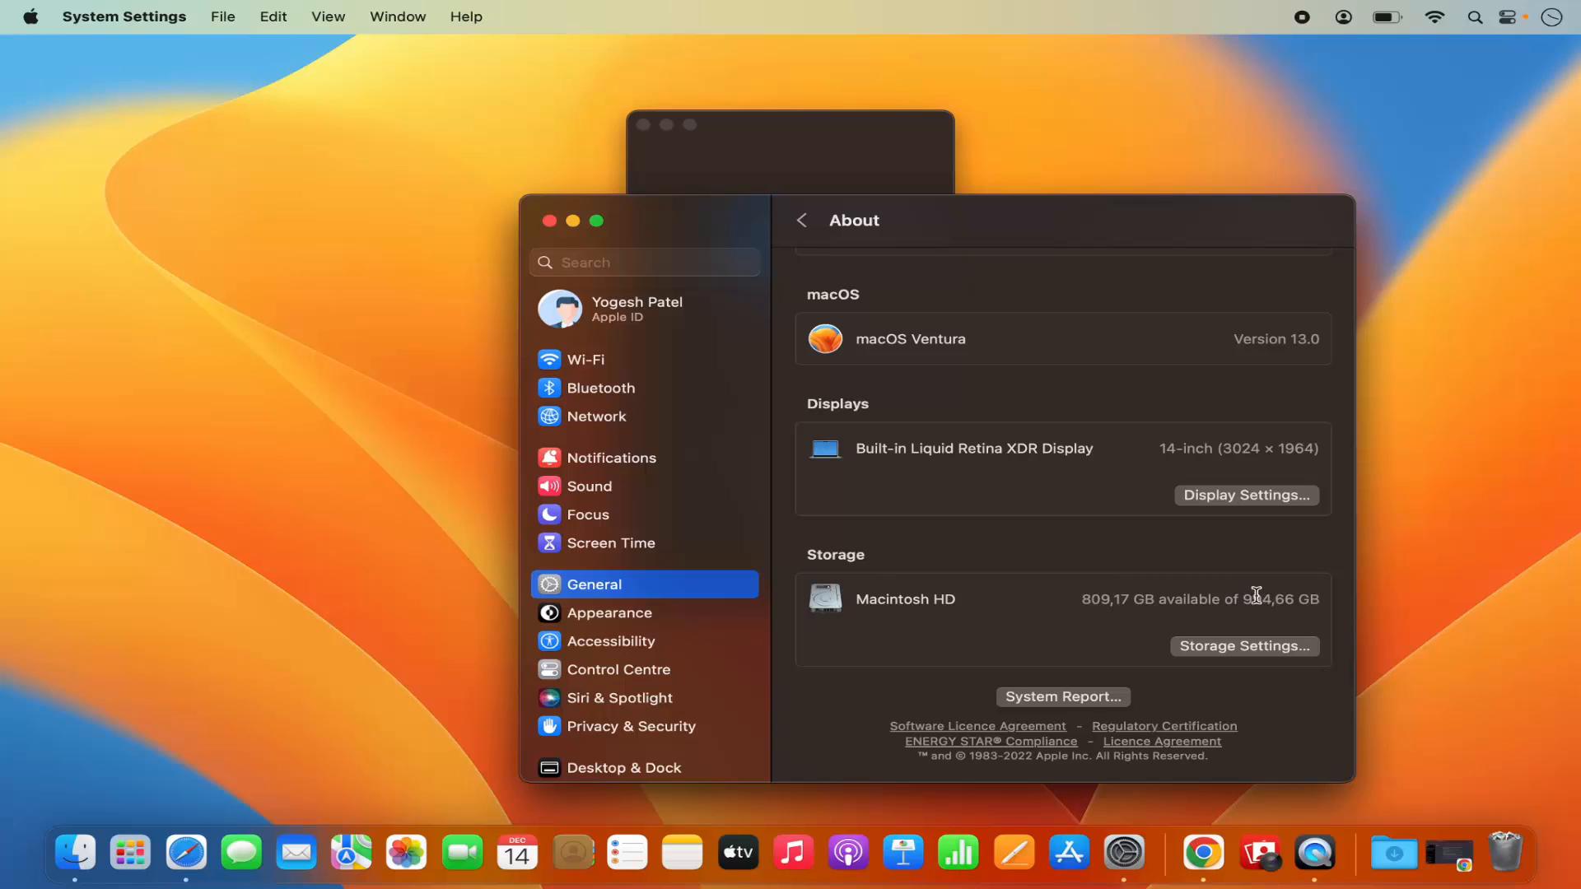
{"action": "mouse_move", "coordinate": [1123, 614]}
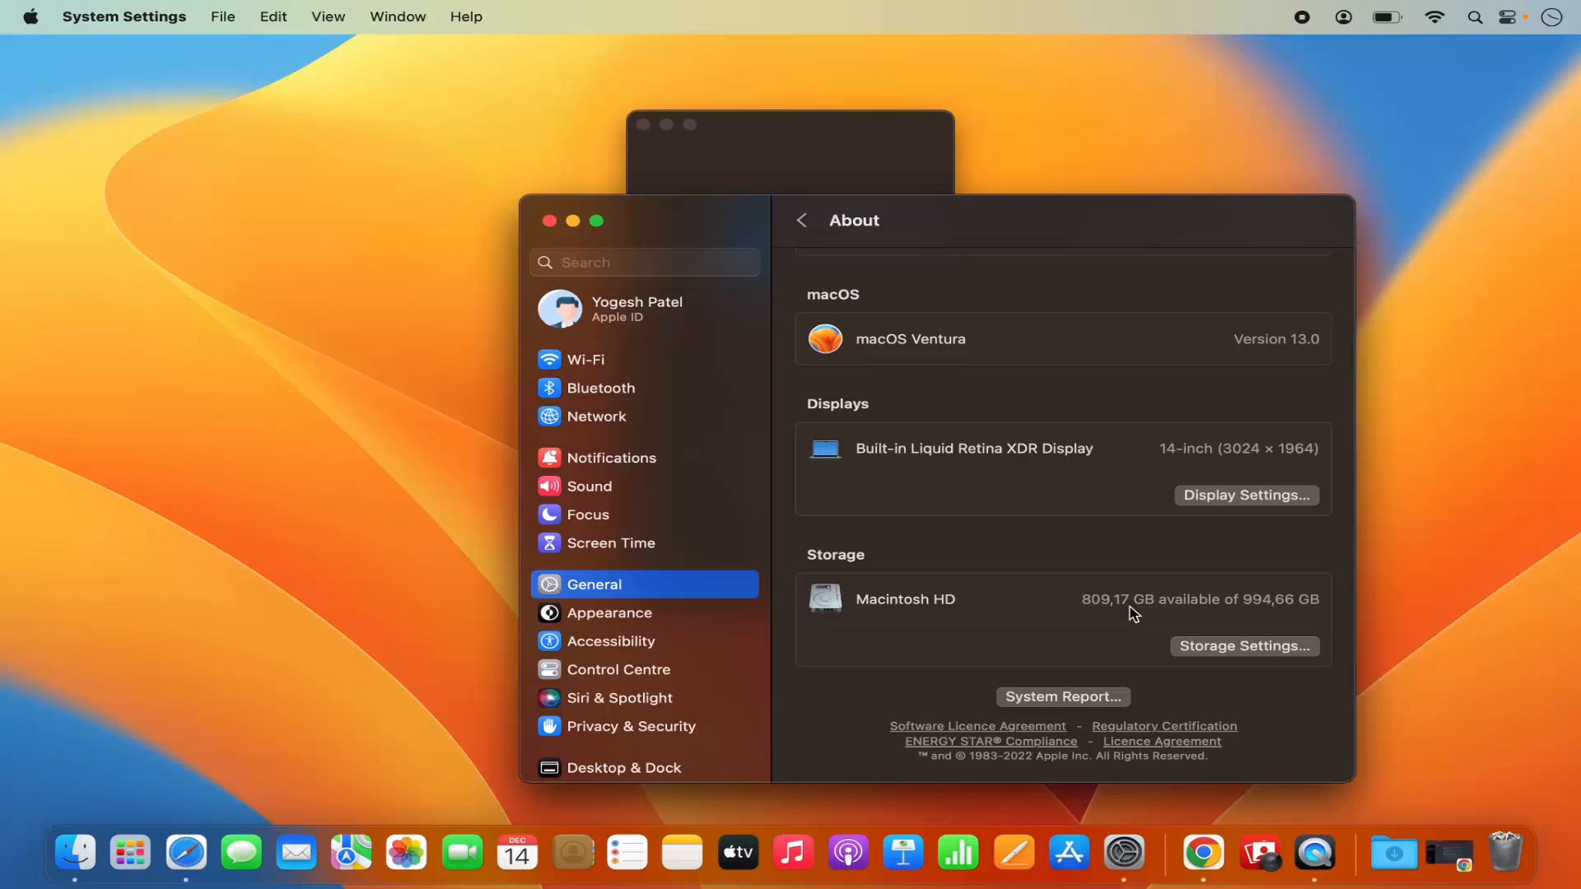
{"action": "mouse_move", "coordinate": [1201, 652]}
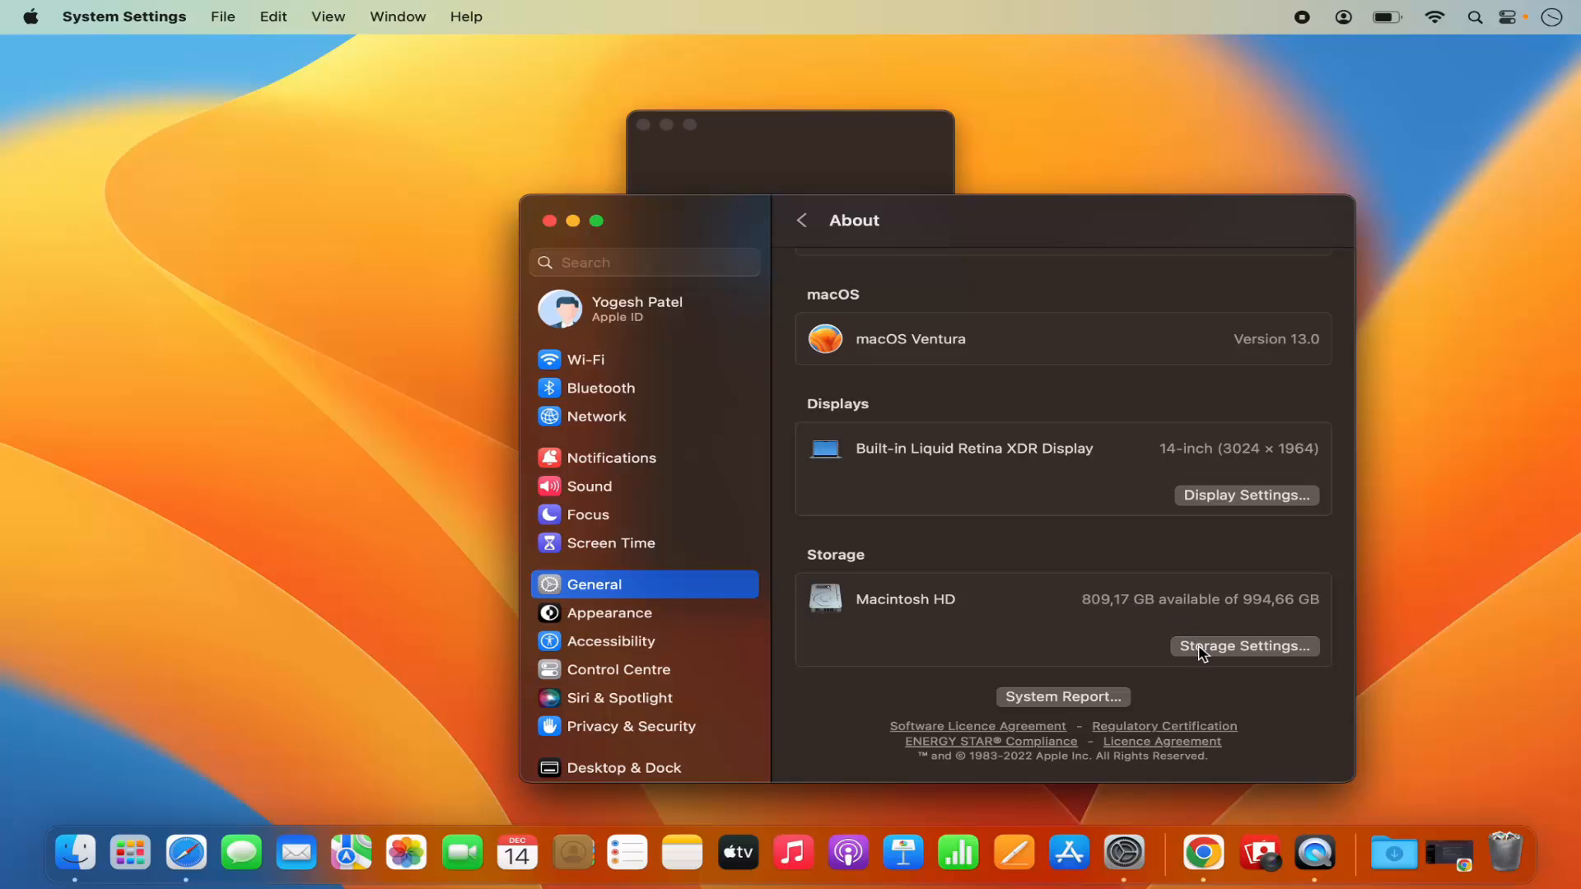
Open the detailed Storage breakdown and highlight the Documents size figure
{"action": "left_click", "coordinate": [1245, 645]}
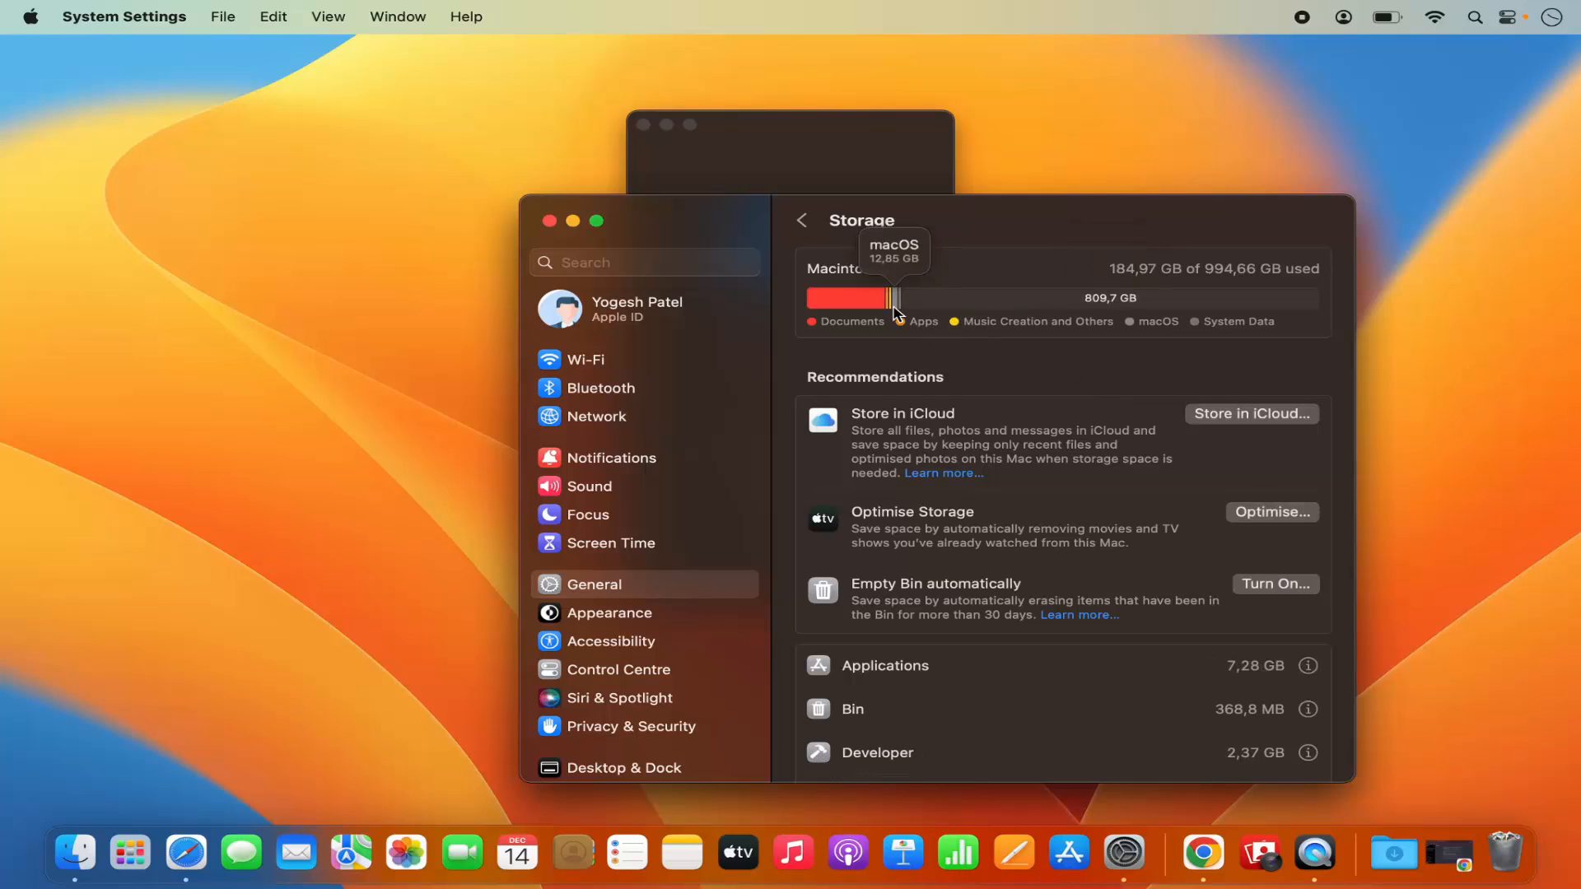
{"action": "mouse_move", "coordinate": [923, 310]}
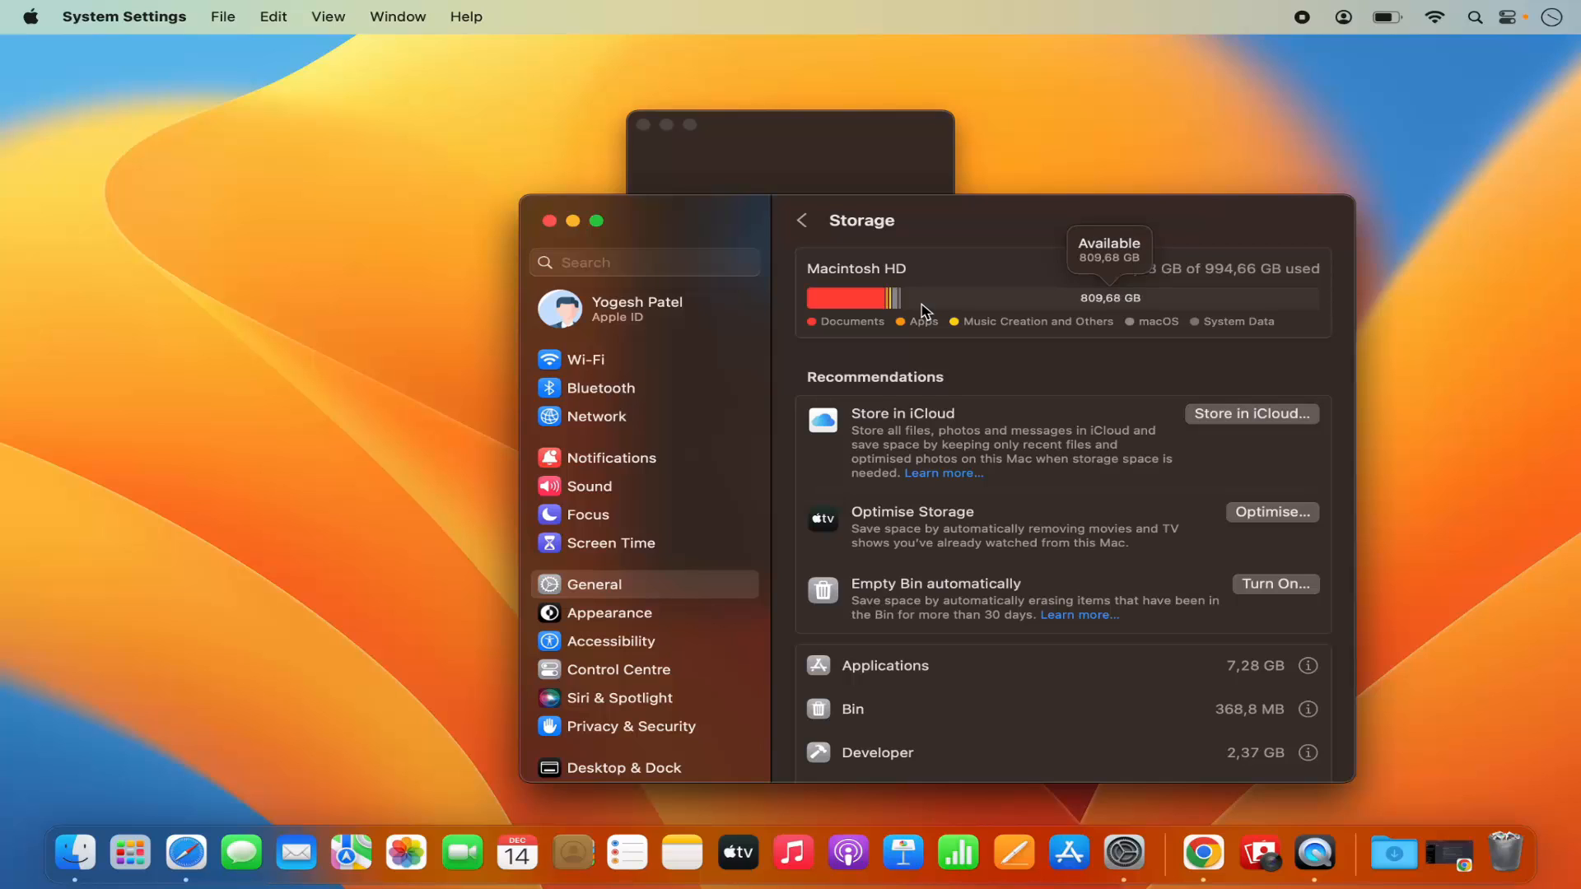
{"action": "mouse_move", "coordinate": [1140, 343]}
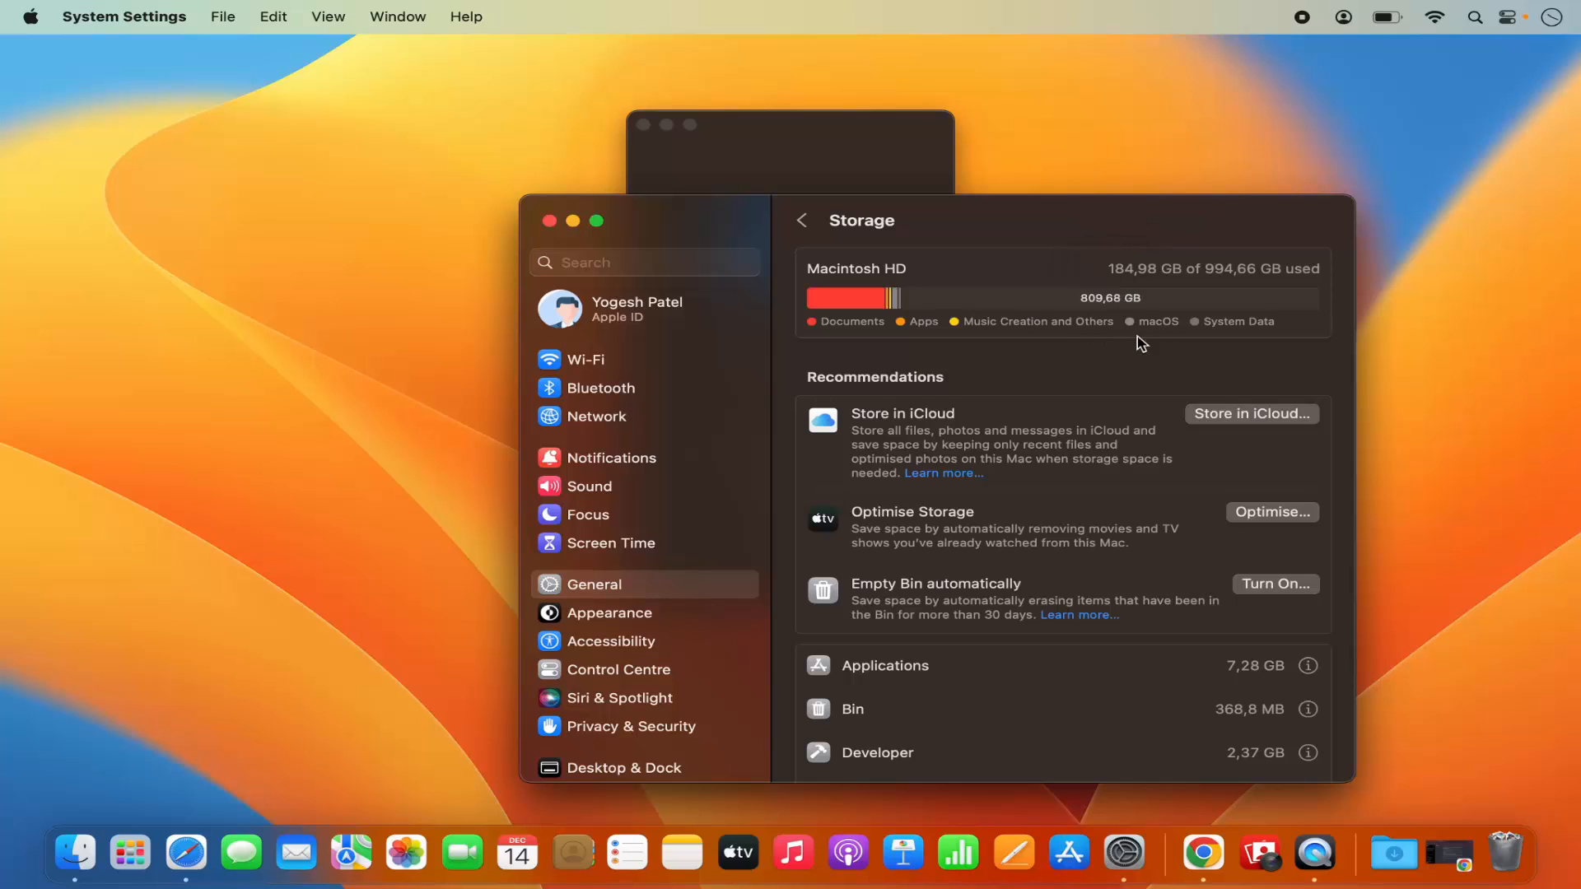
{"action": "mouse_move", "coordinate": [1092, 370]}
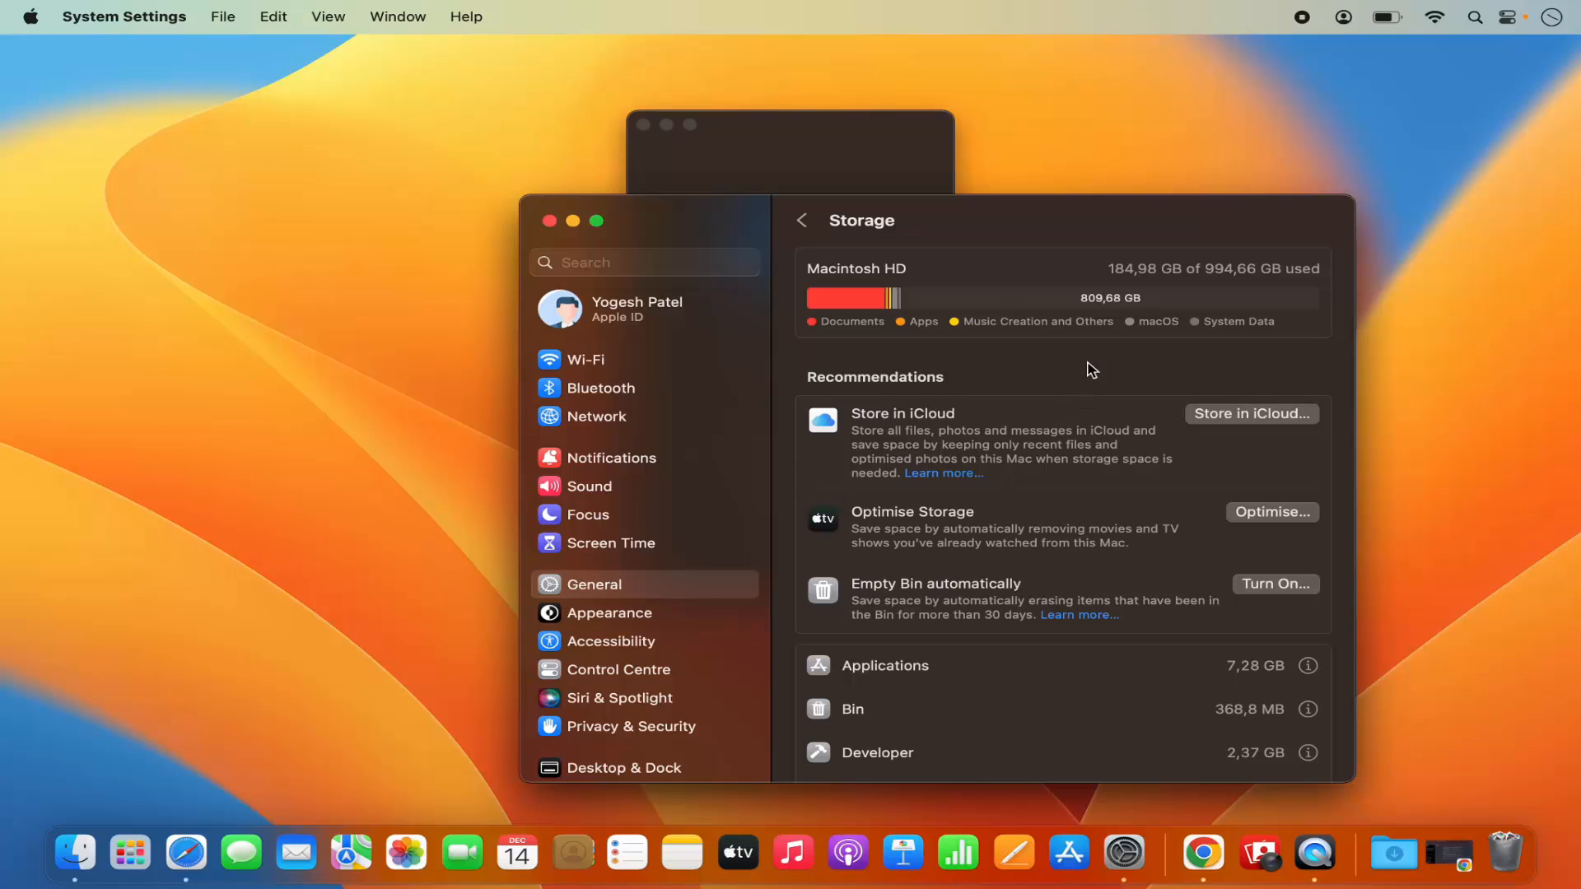
{"action": "mouse_move", "coordinate": [1162, 315]}
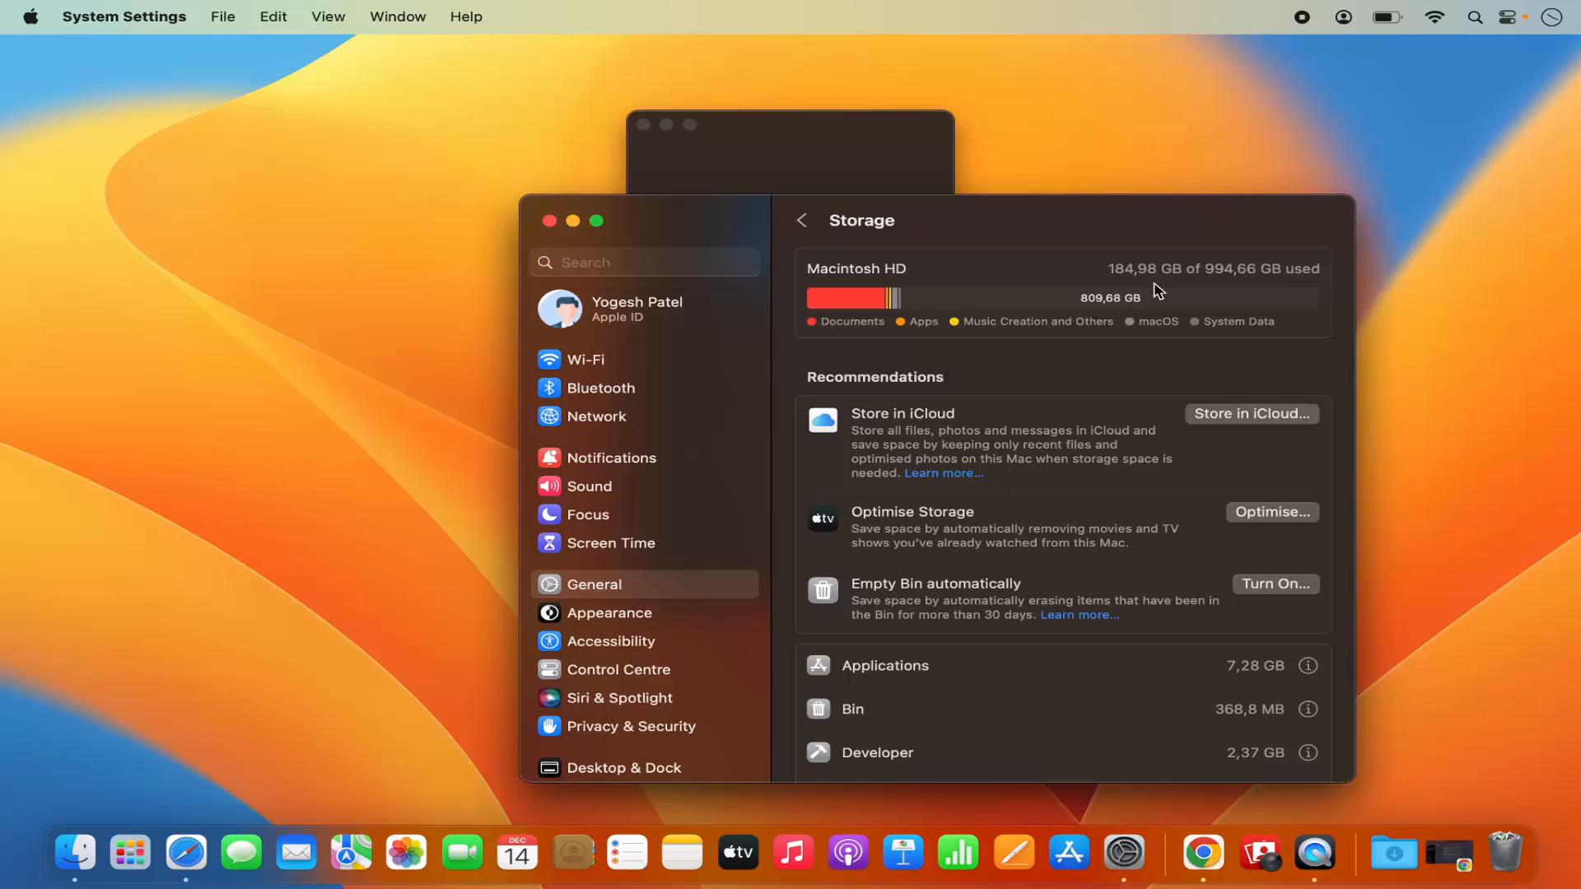
{"action": "mouse_move", "coordinate": [1094, 311]}
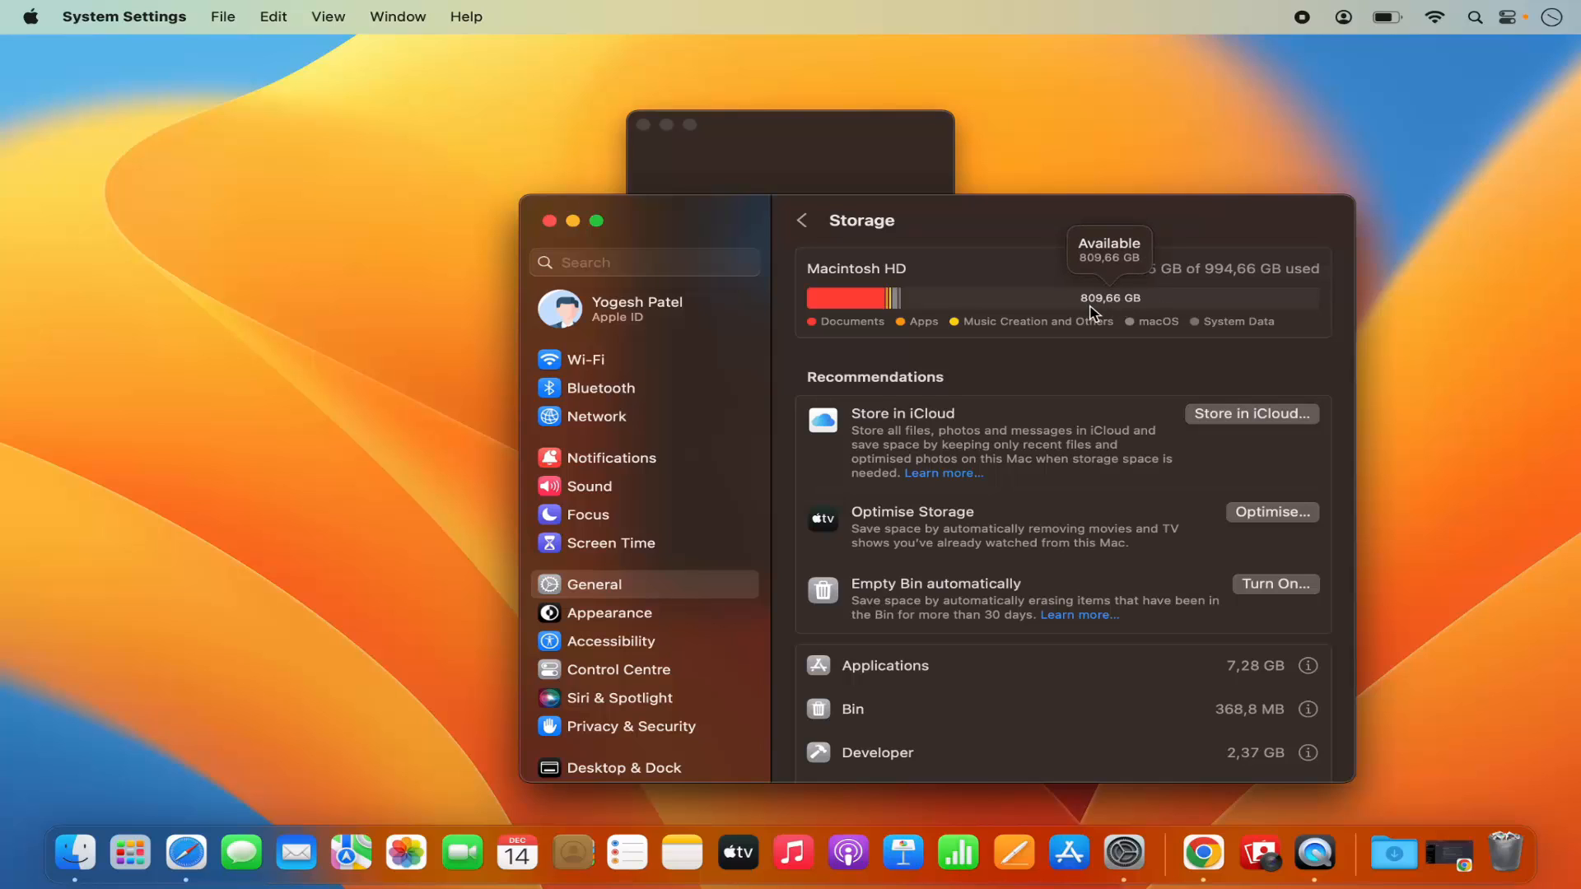
{"action": "mouse_move", "coordinate": [1106, 311]}
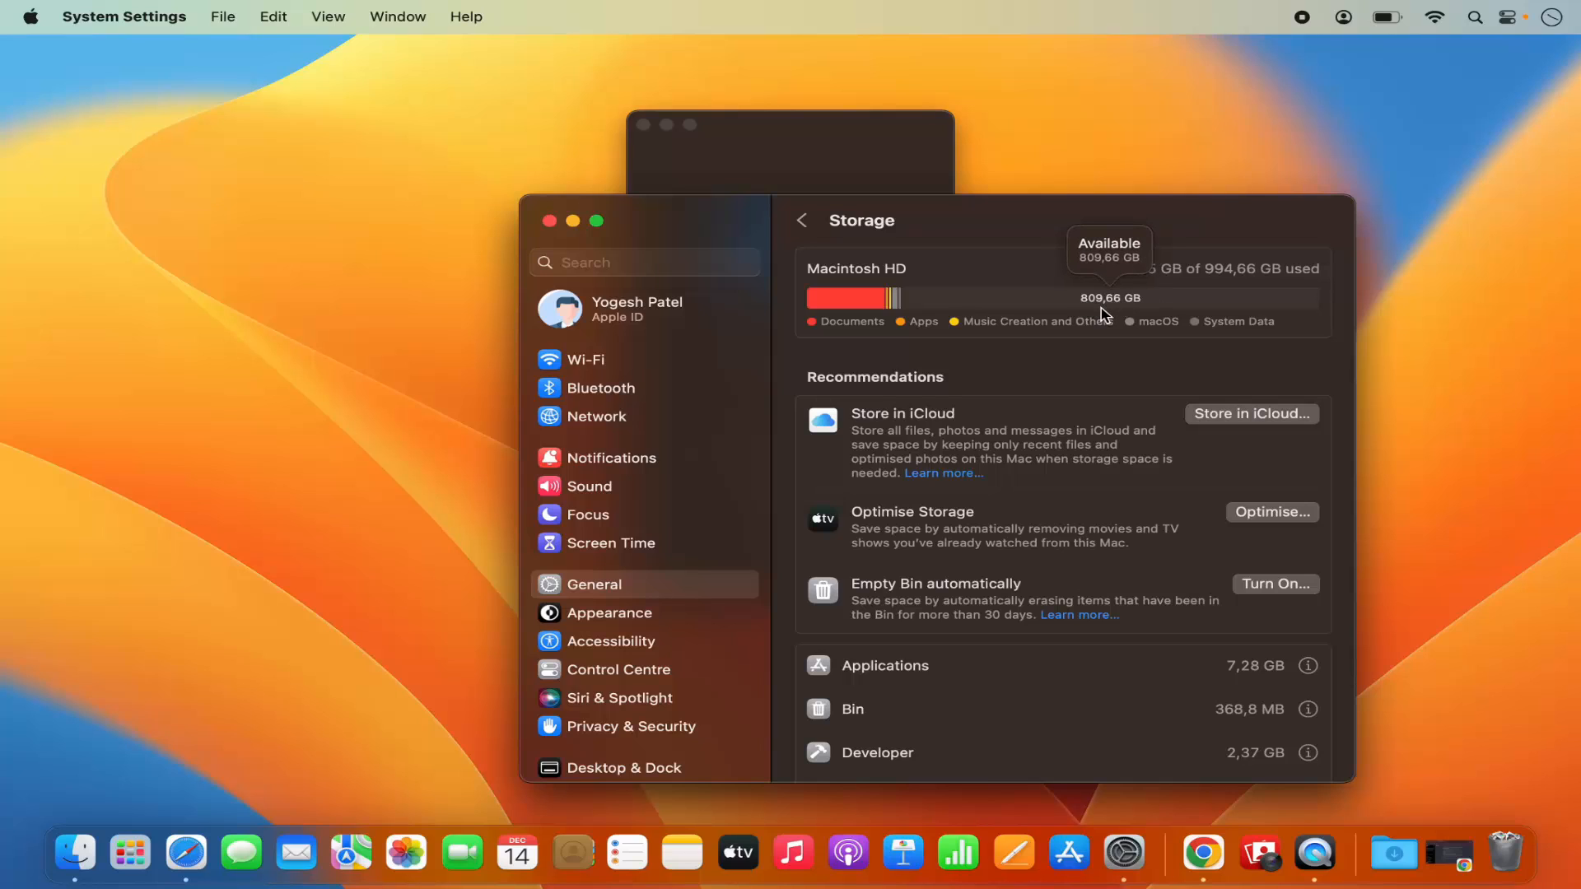
{"action": "scroll", "scroll_direction": "down", "scroll_amount": 3}
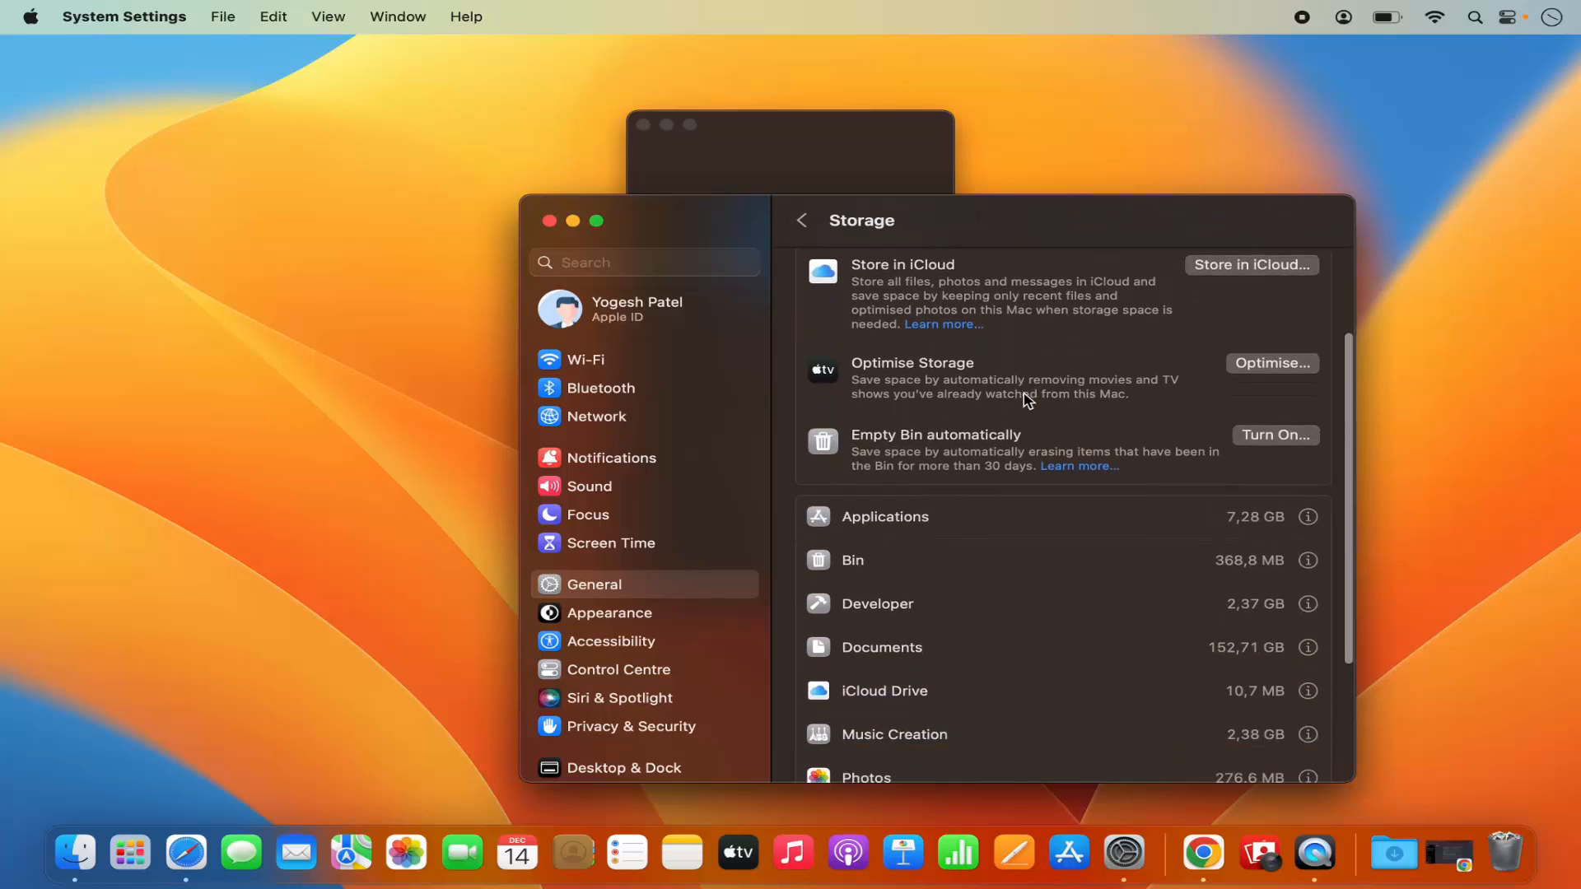
{"action": "scroll", "scroll_direction": "down", "scroll_amount": 3}
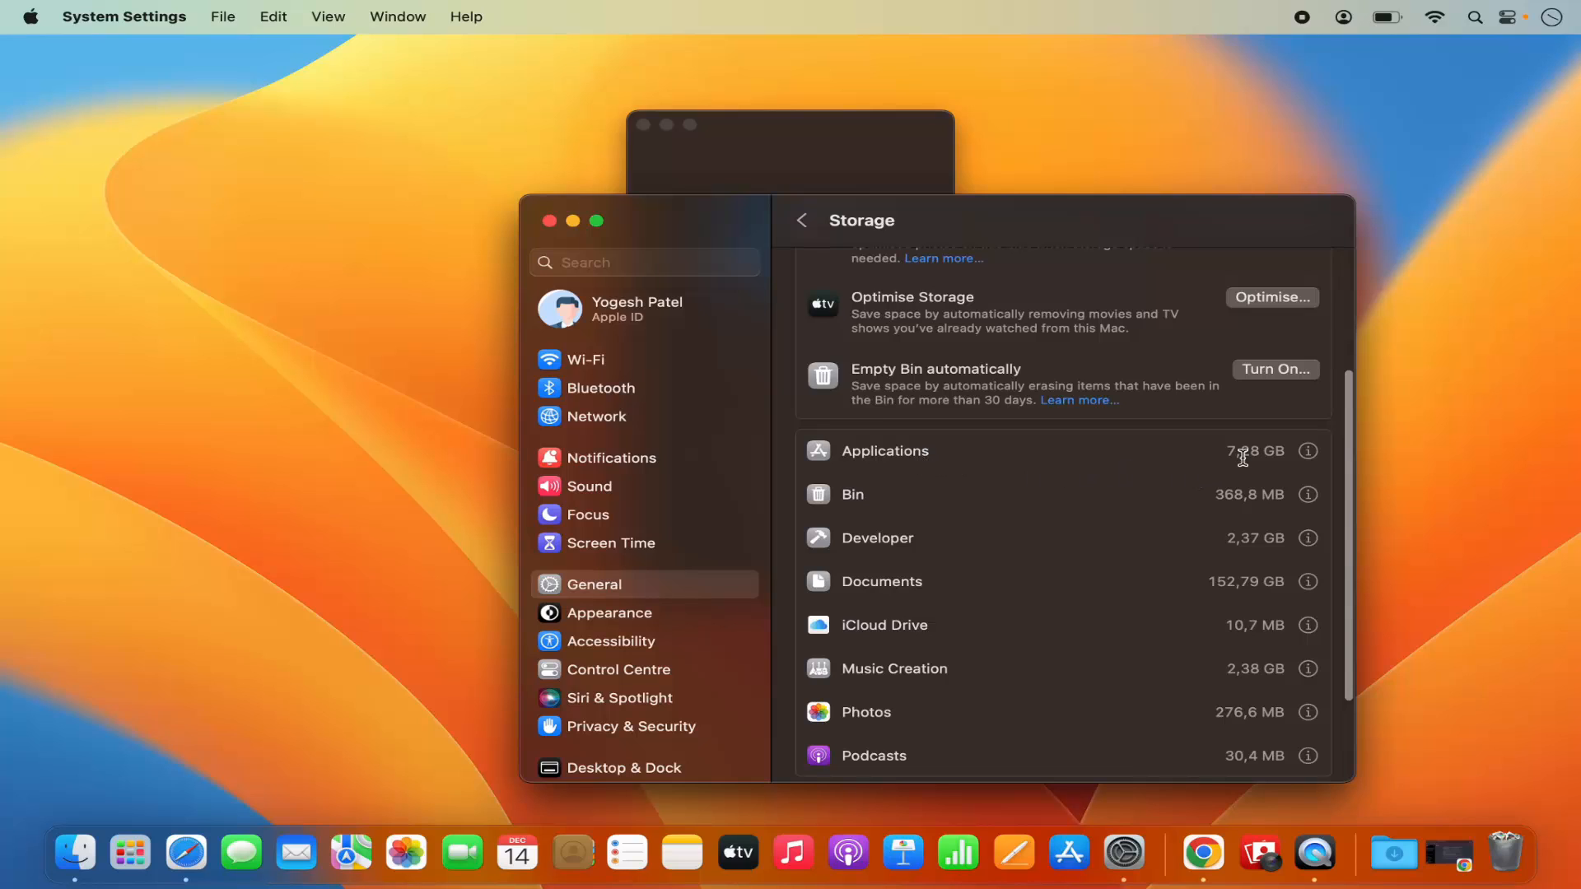
{"action": "mouse_move", "coordinate": [1242, 472]}
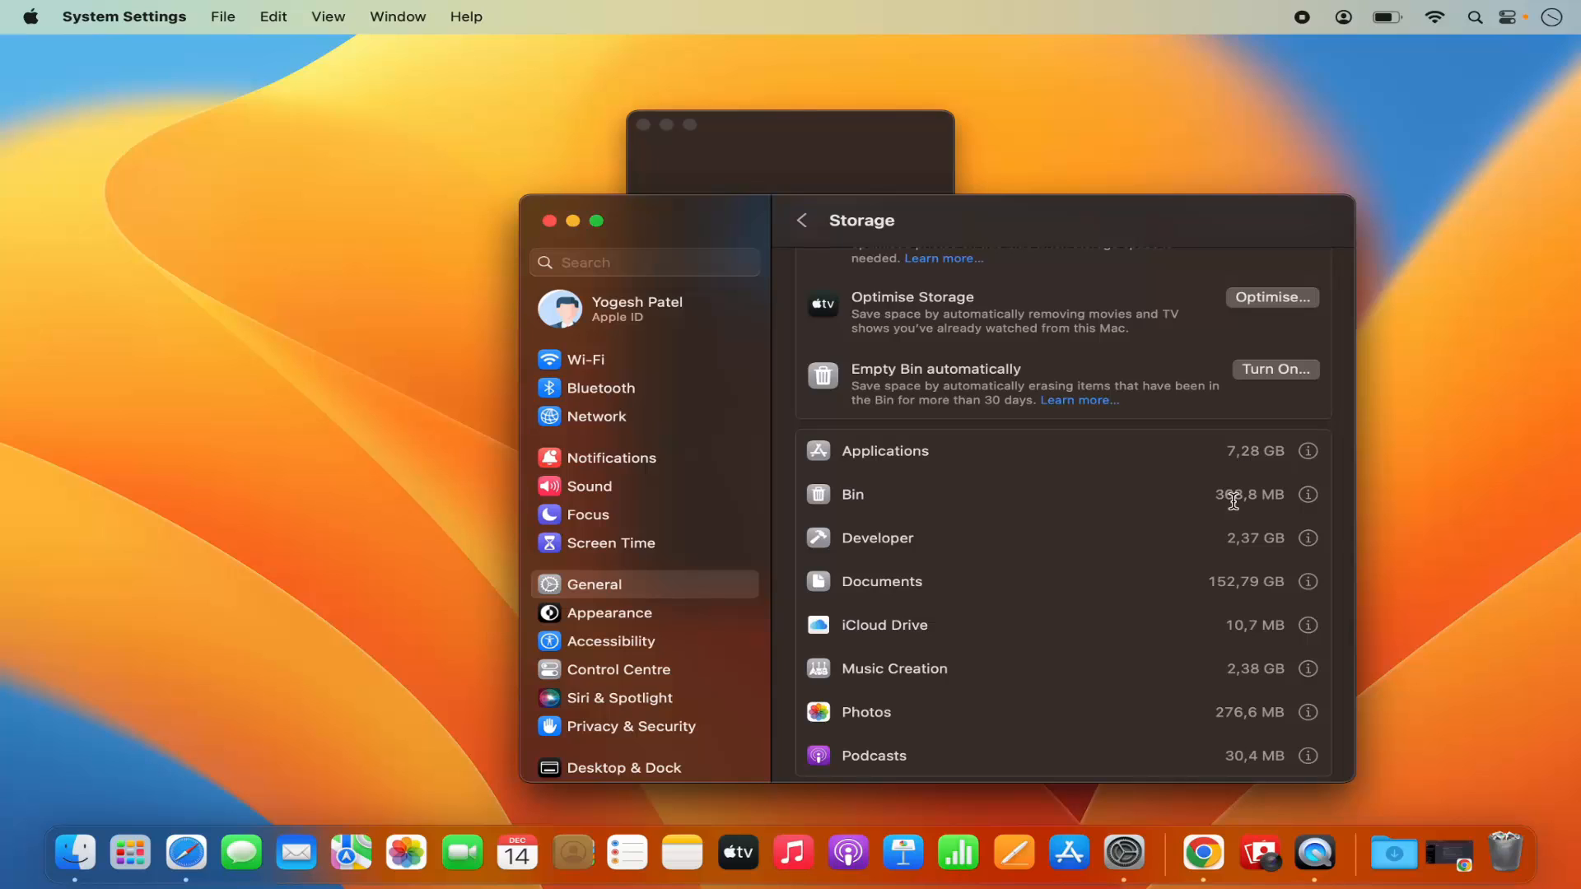
{"action": "double_click", "coordinate": [1237, 495]}
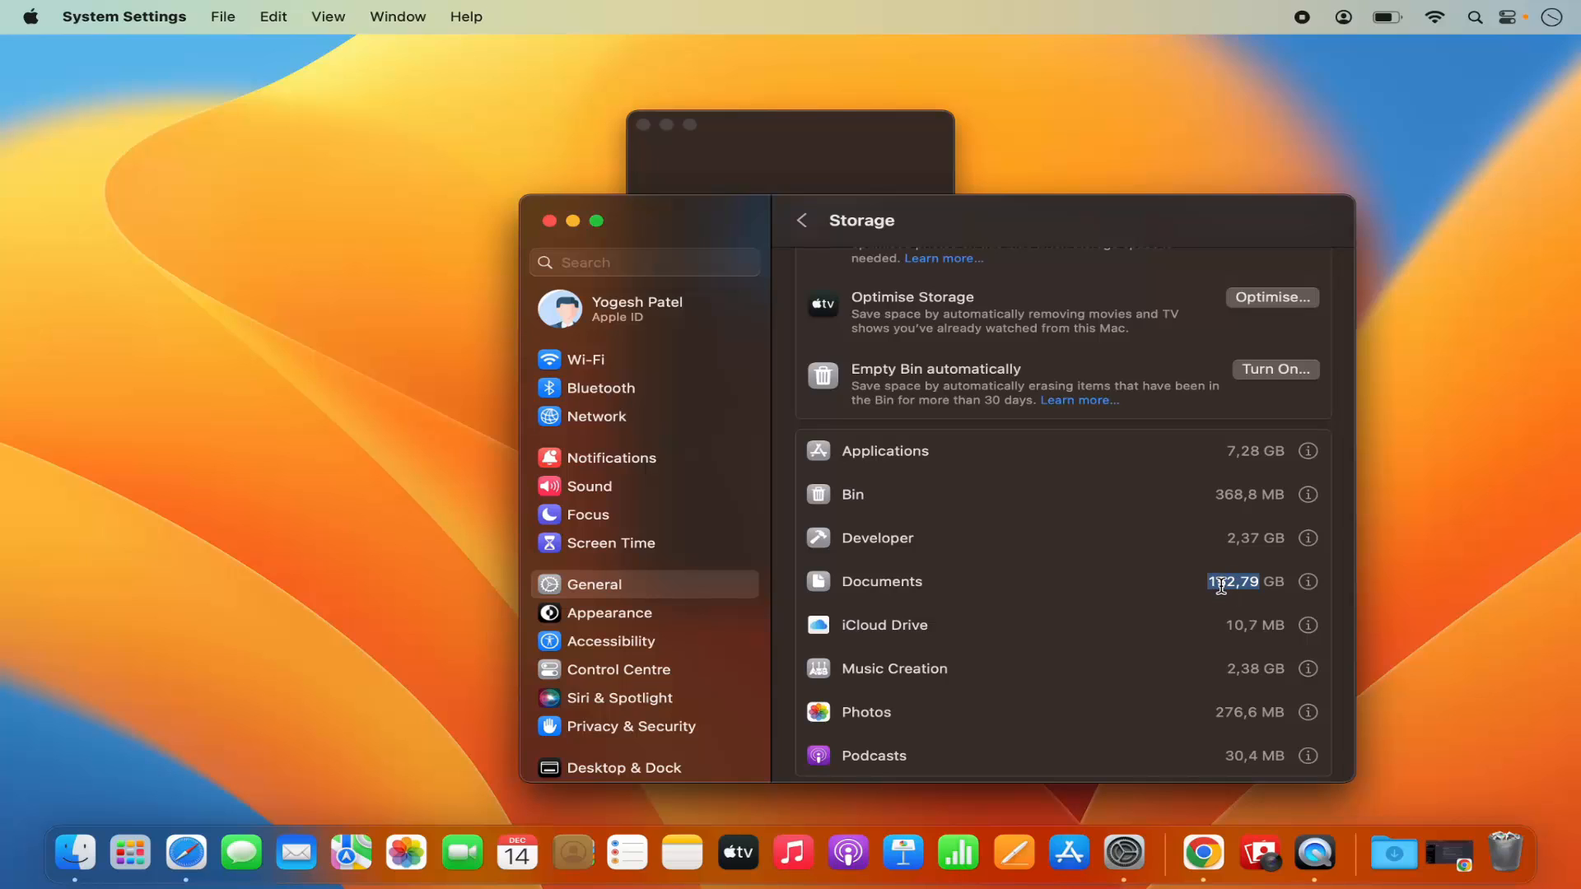
Scroll through the remaining storage categories and close System Settings
{"action": "scroll", "scroll_direction": "down", "scroll_amount": 3}
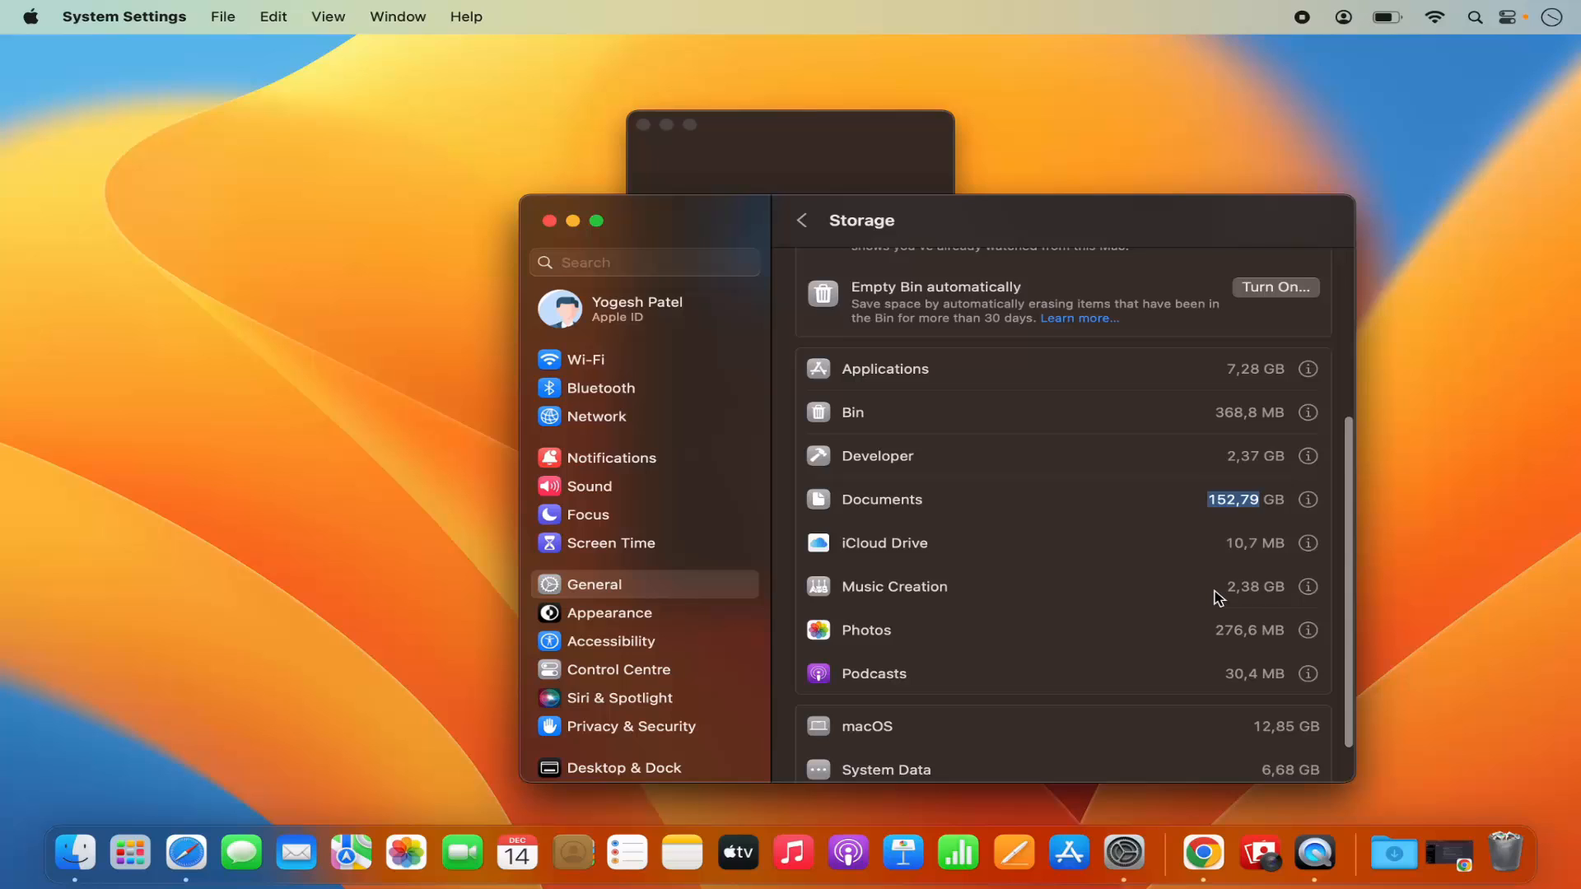
{"action": "scroll", "scroll_direction": "down", "scroll_amount": 3}
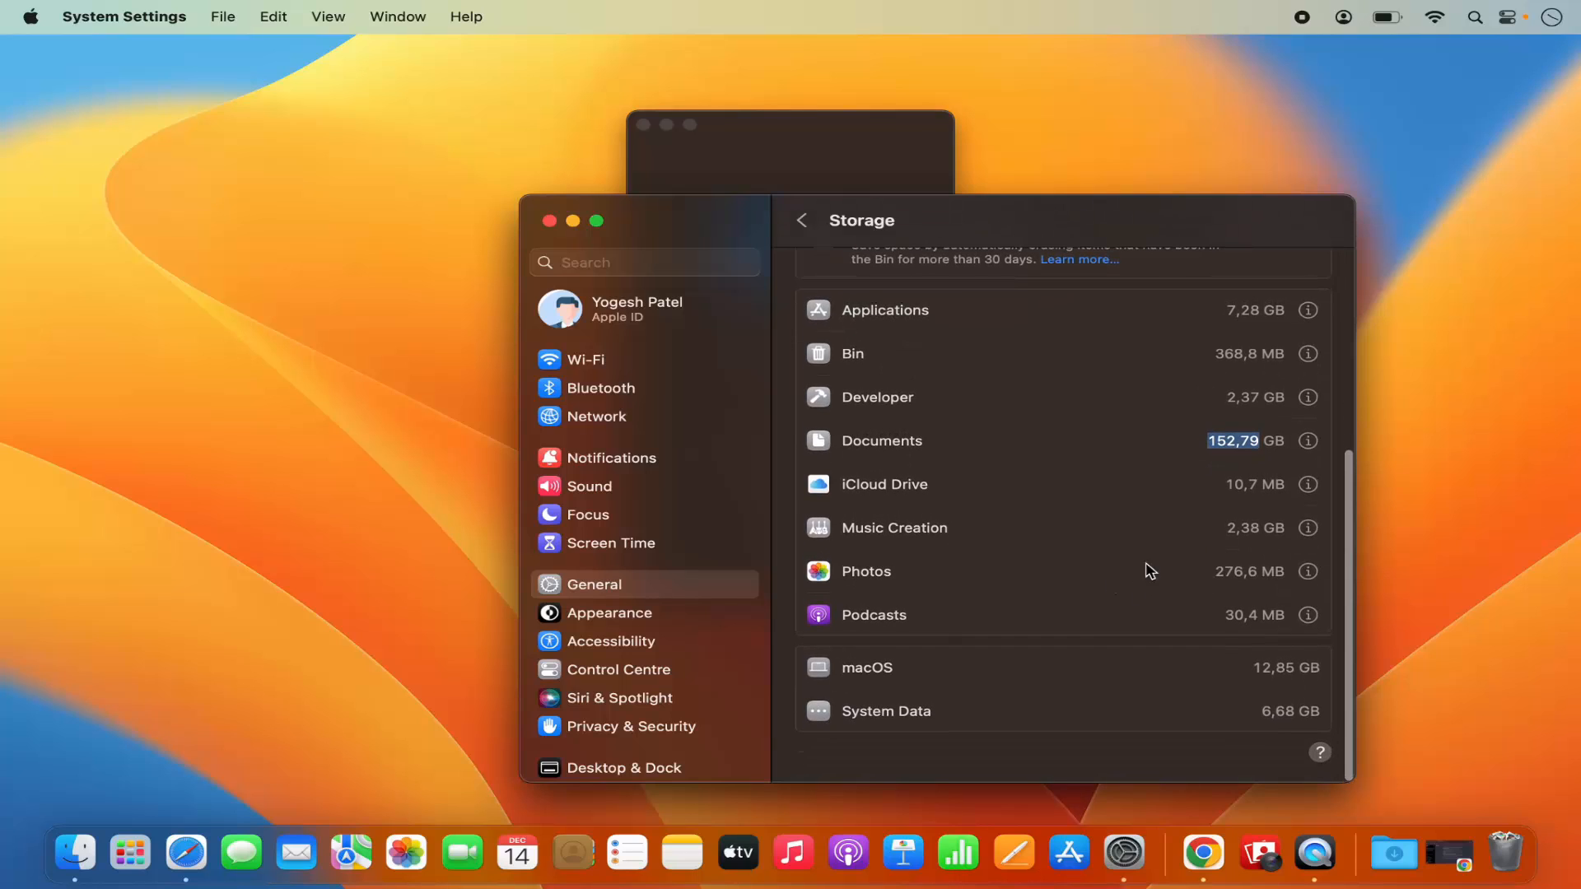
{"action": "mouse_move", "coordinate": [1160, 593]}
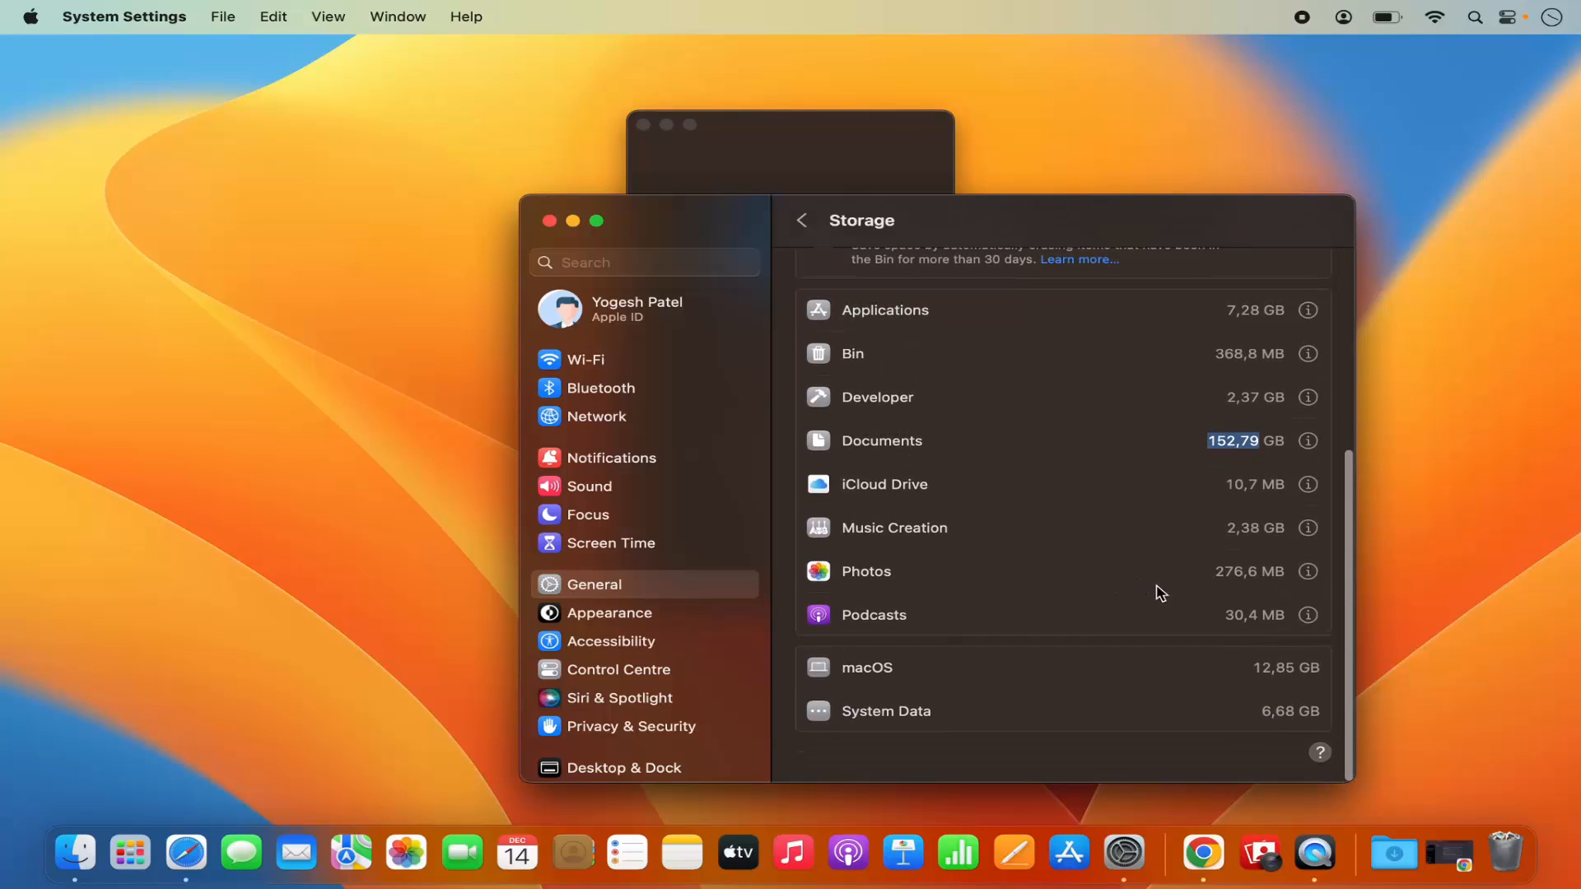
{"action": "mouse_move", "coordinate": [1169, 607]}
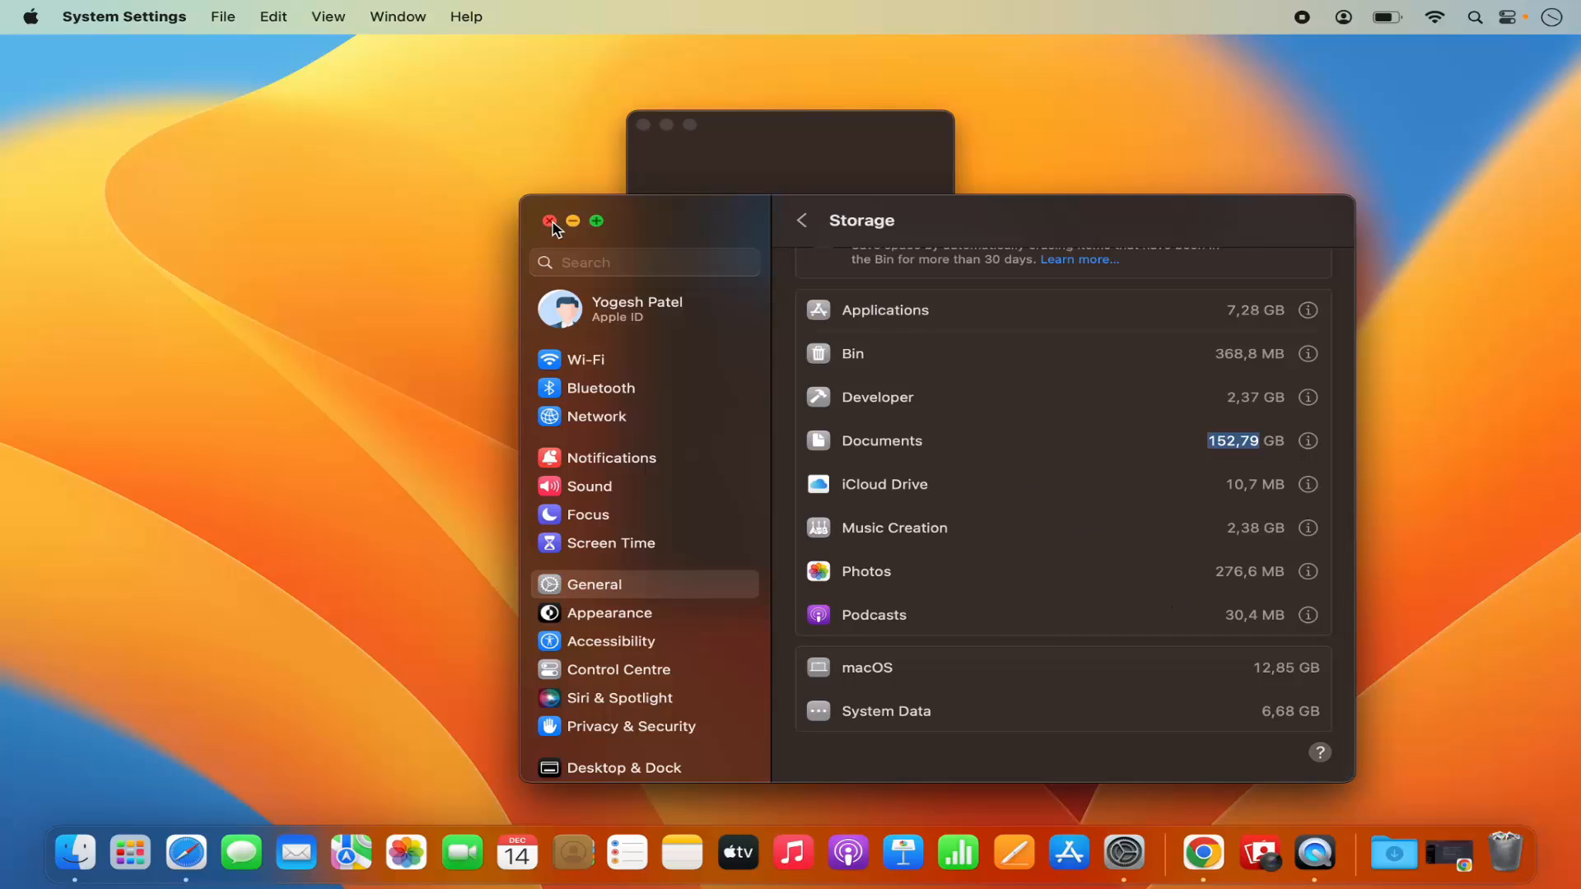
{"action": "left_click", "coordinate": [549, 221]}
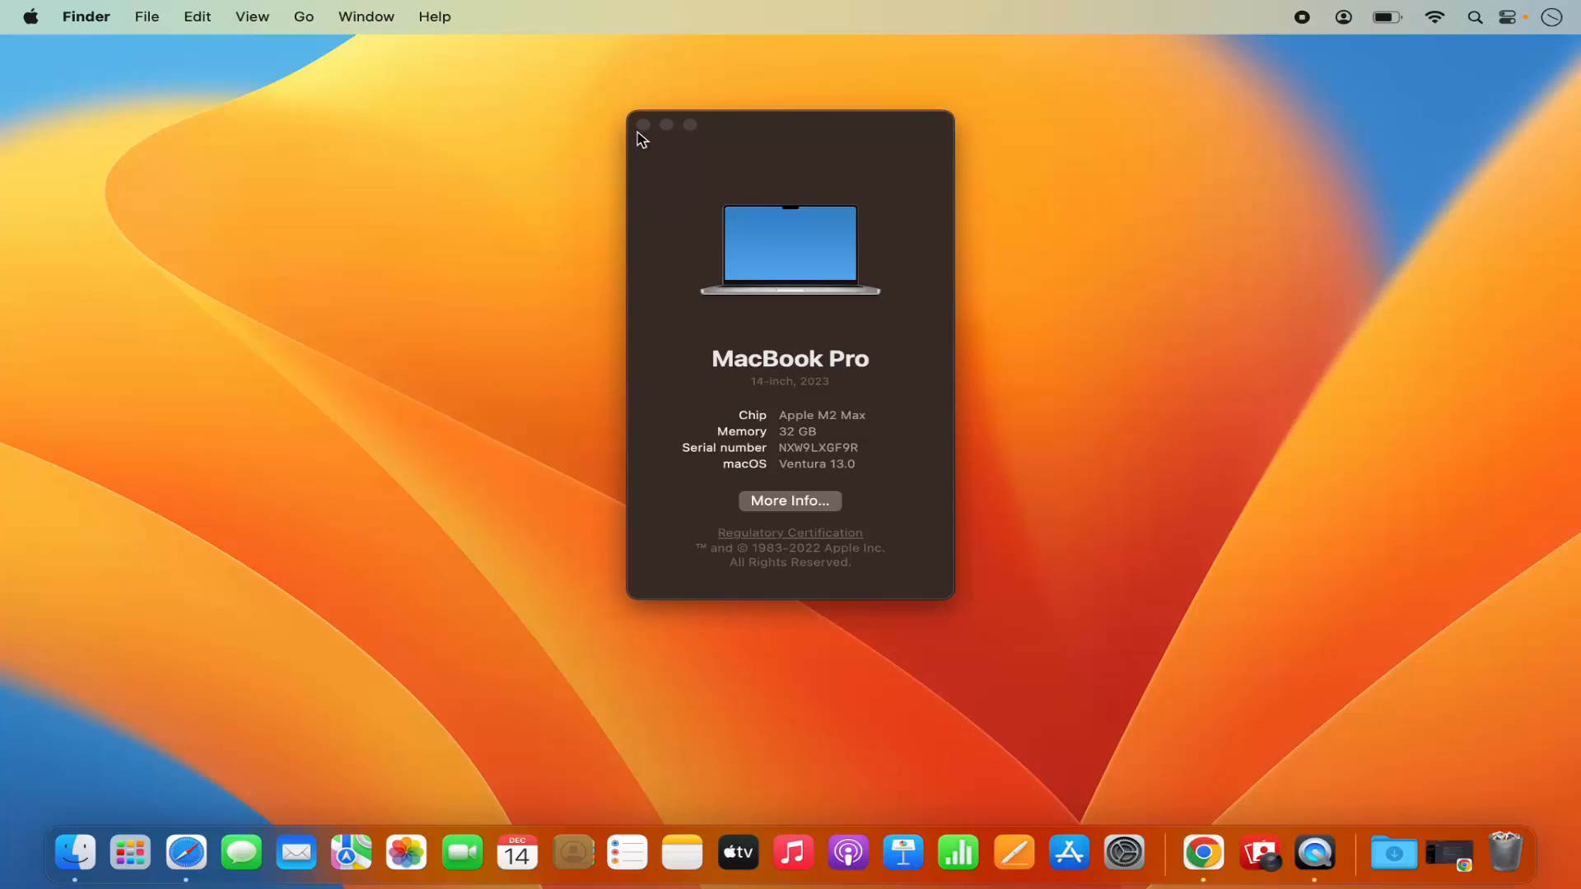
Close About This Mac and launch Disk Utility by searching 'dis' in Launchpad
{"action": "left_click", "coordinate": [654, 125]}
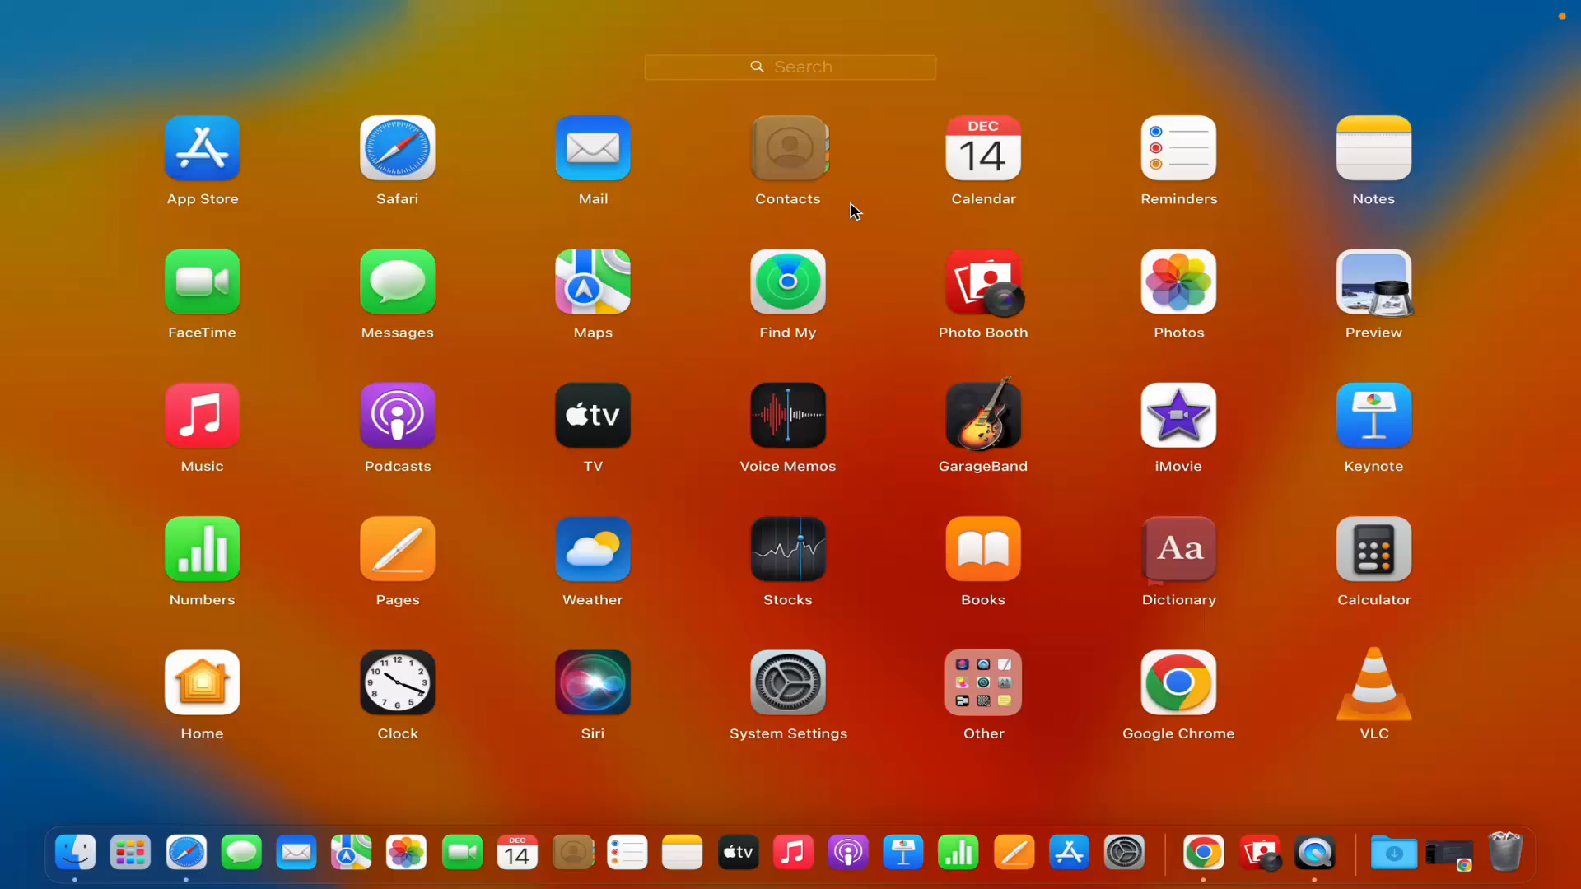
{"action": "left_click", "coordinate": [789, 66]}
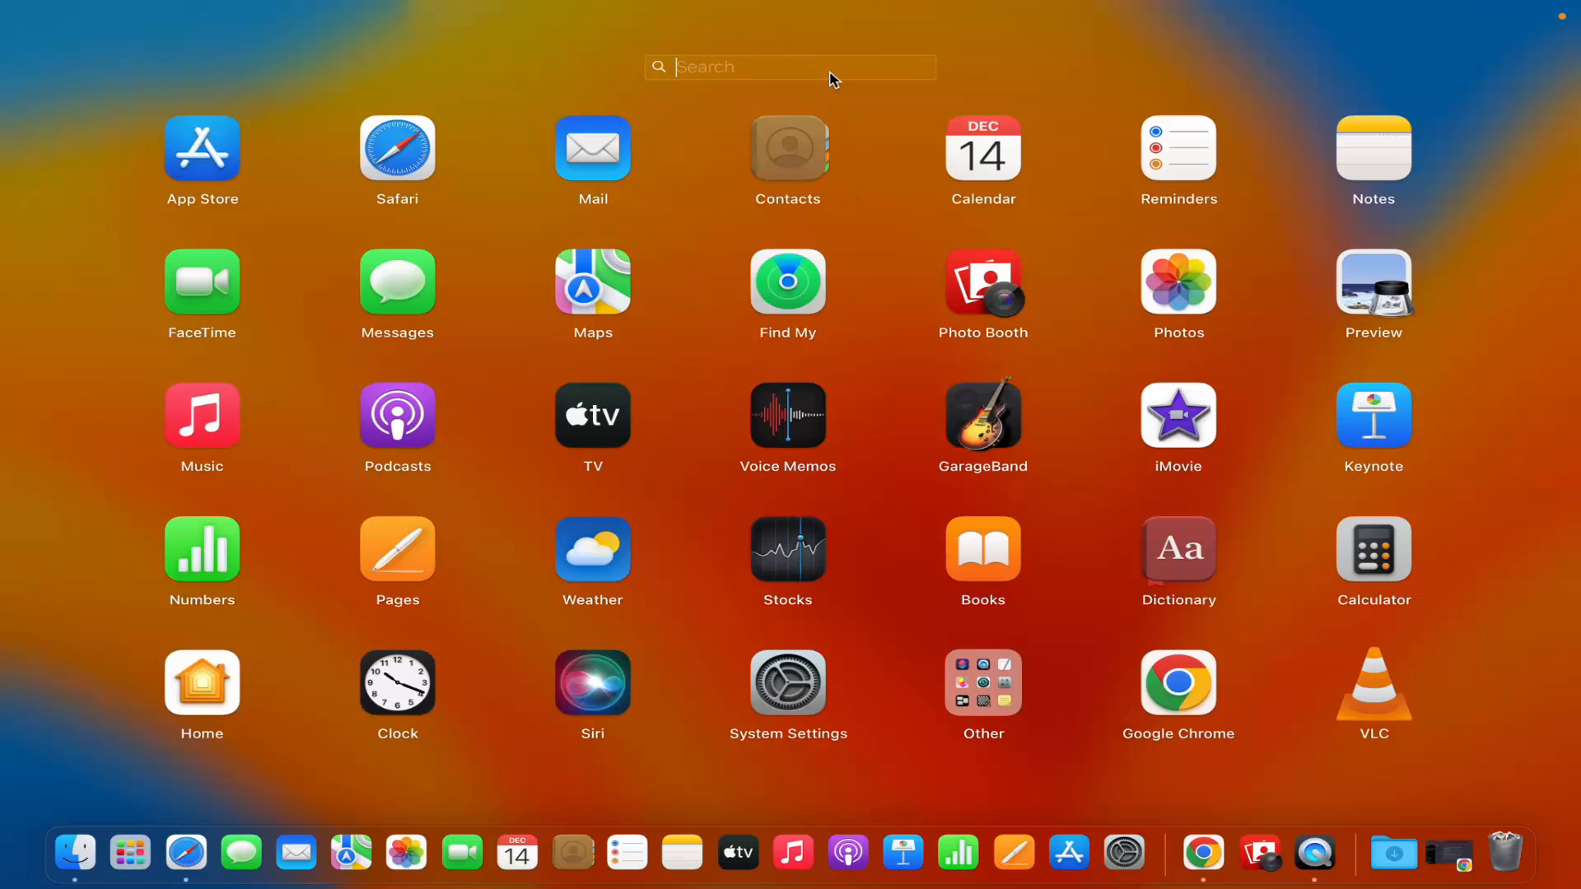
{"action": "type", "text": "dis"}
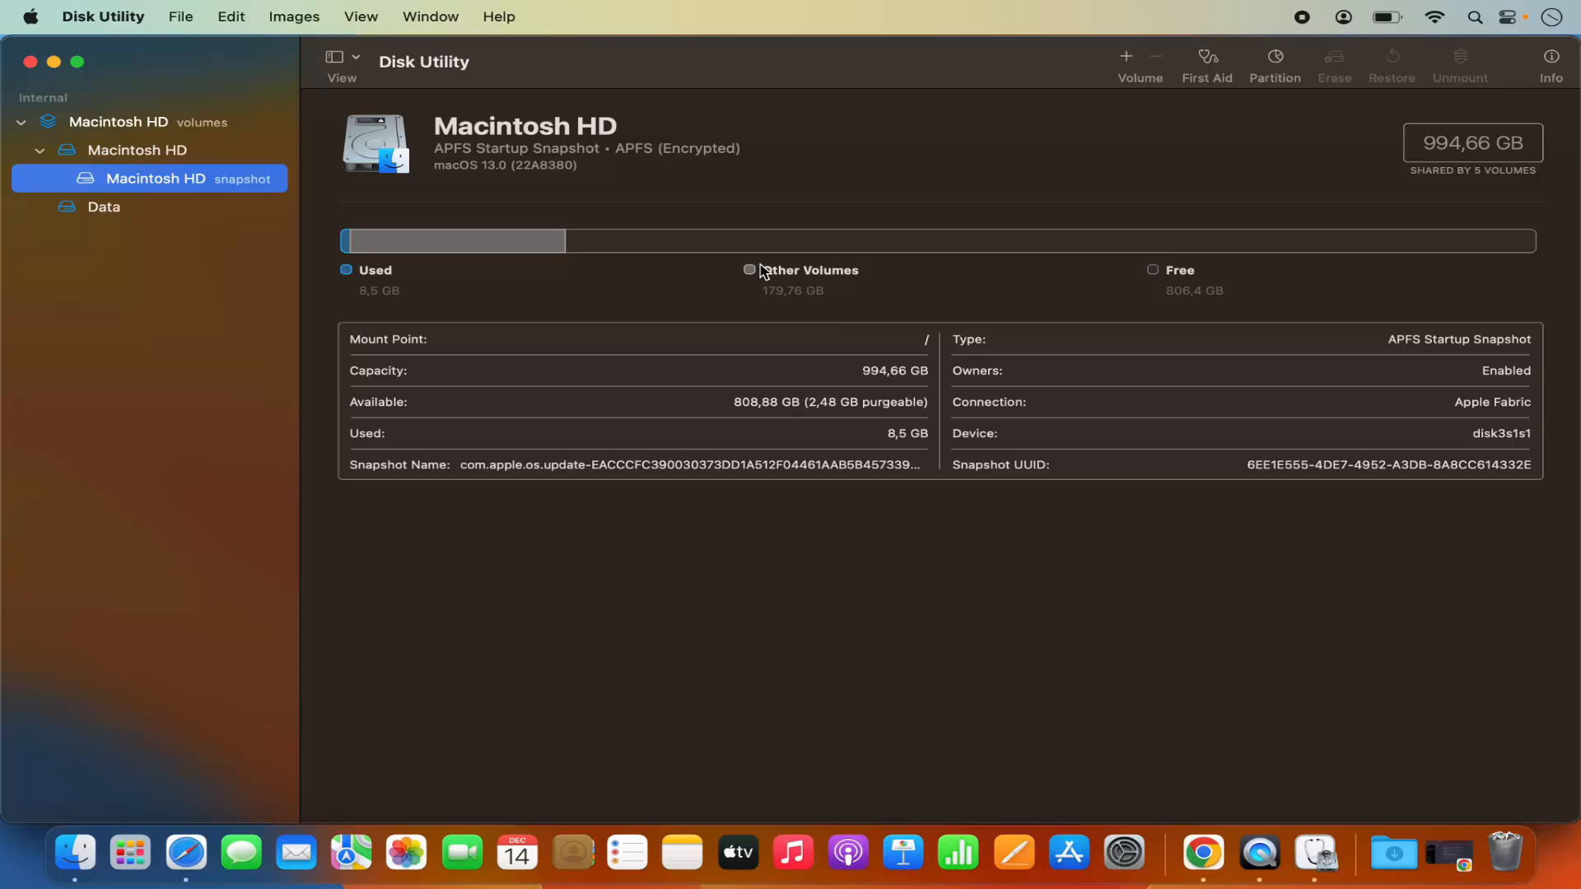
{"action": "mouse_move", "coordinate": [834, 312]}
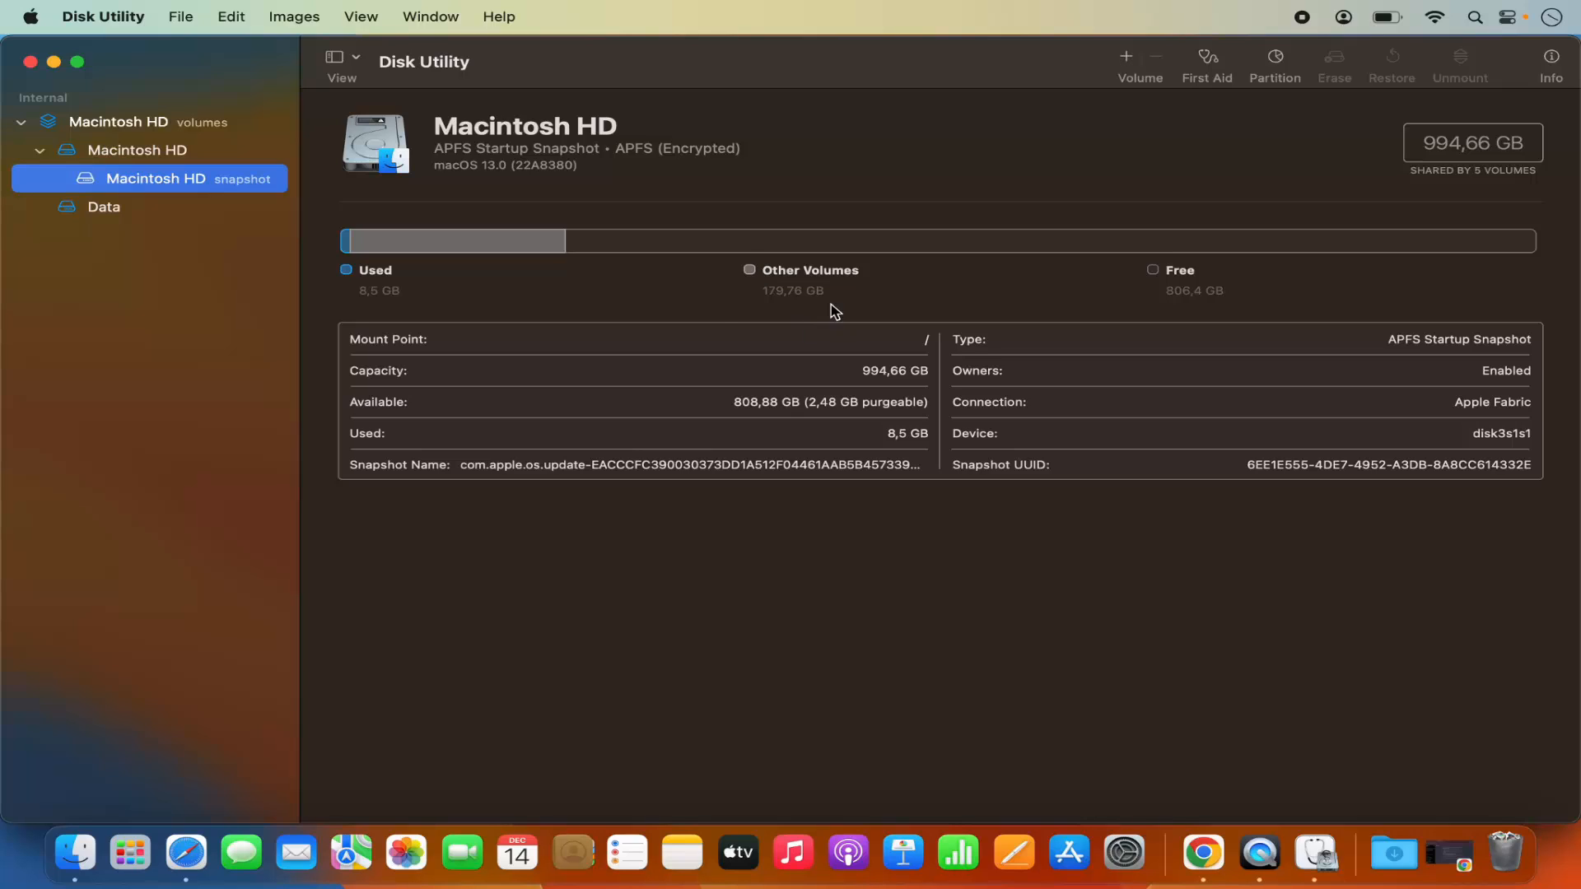
{"action": "mouse_move", "coordinate": [581, 306]}
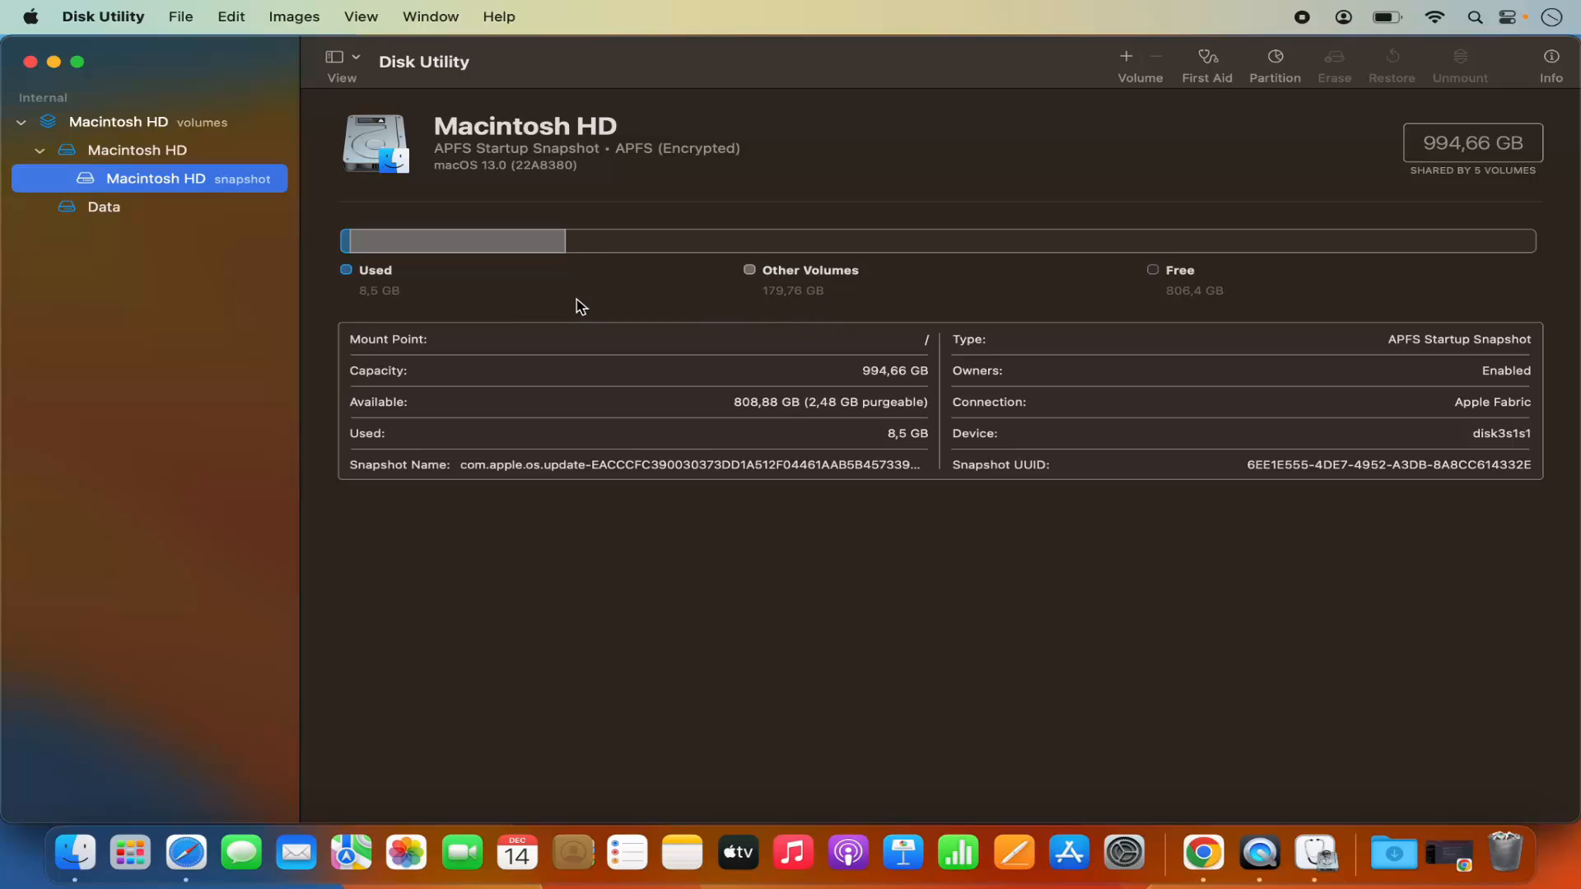
{"action": "mouse_move", "coordinate": [731, 312]}
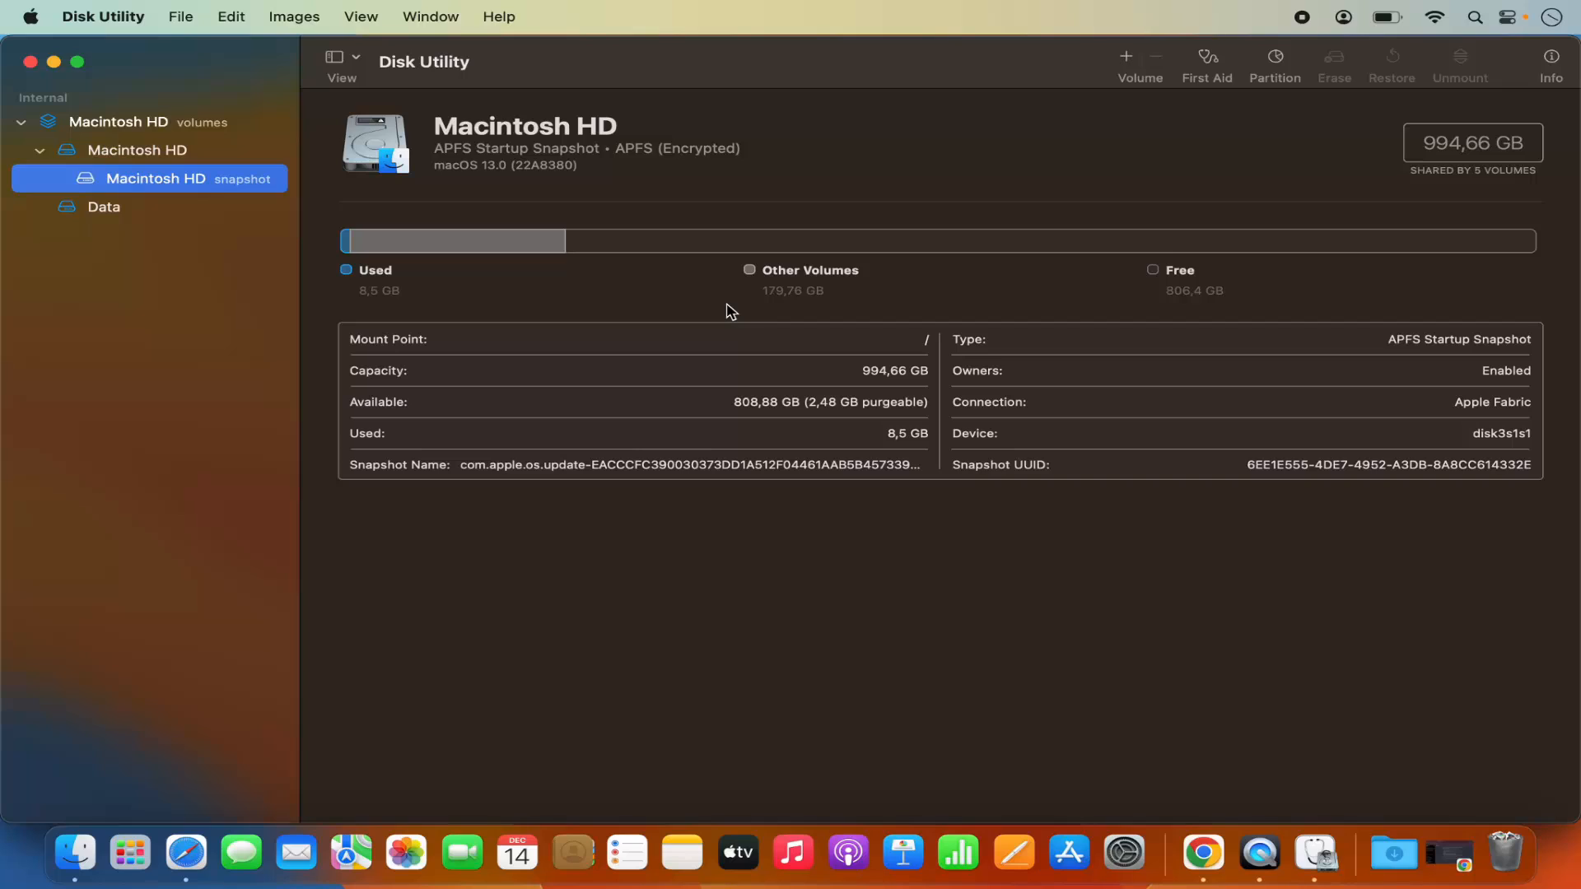
{"action": "mouse_move", "coordinate": [1456, 148]}
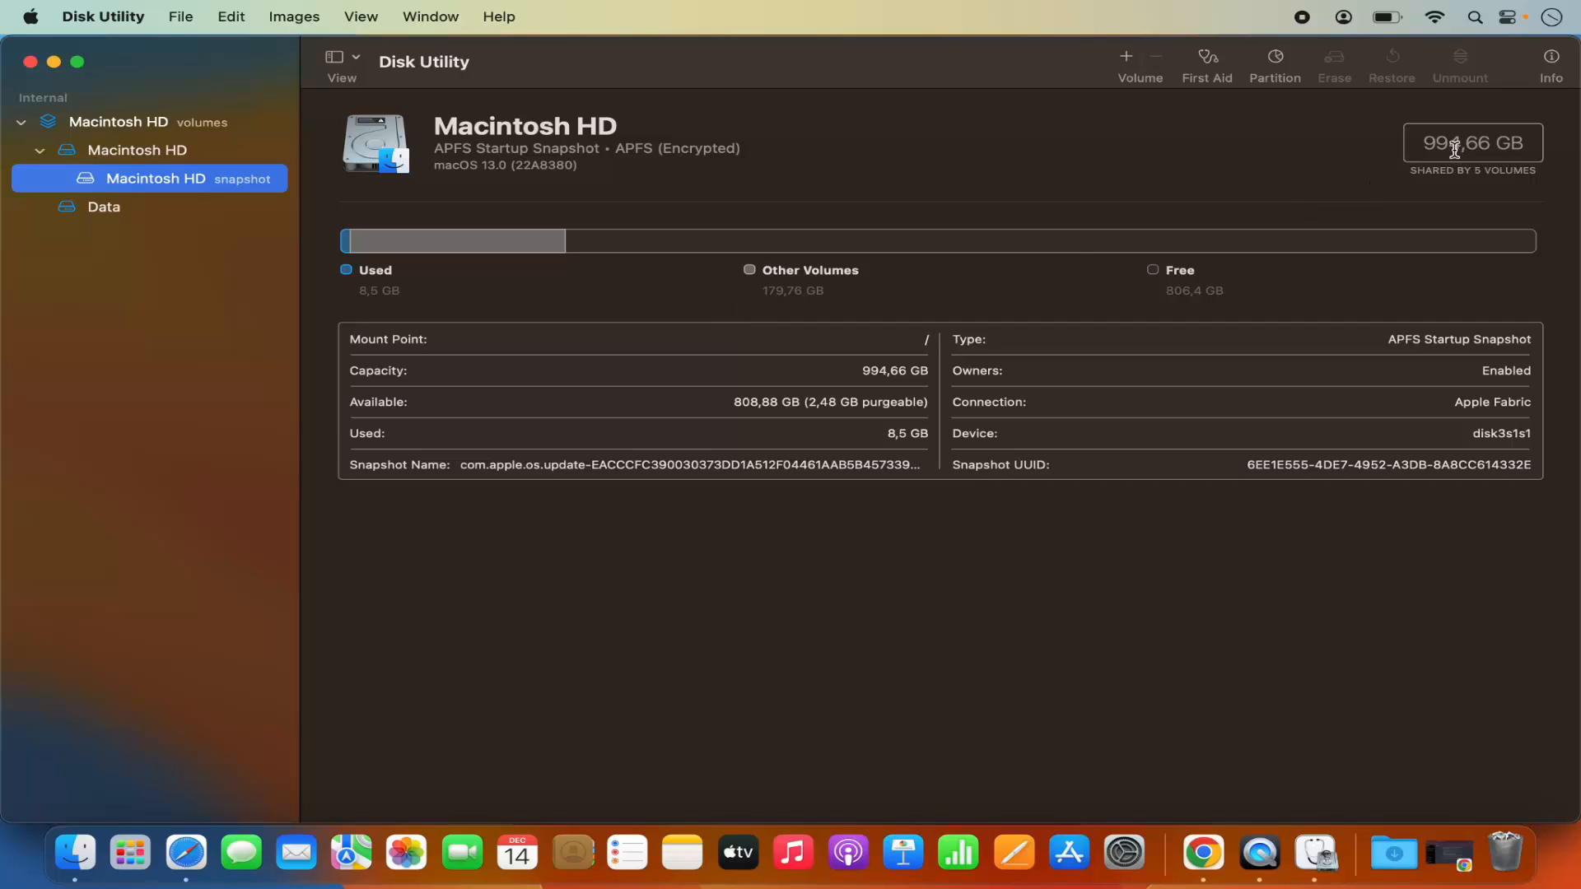
{"action": "mouse_move", "coordinate": [1462, 159]}
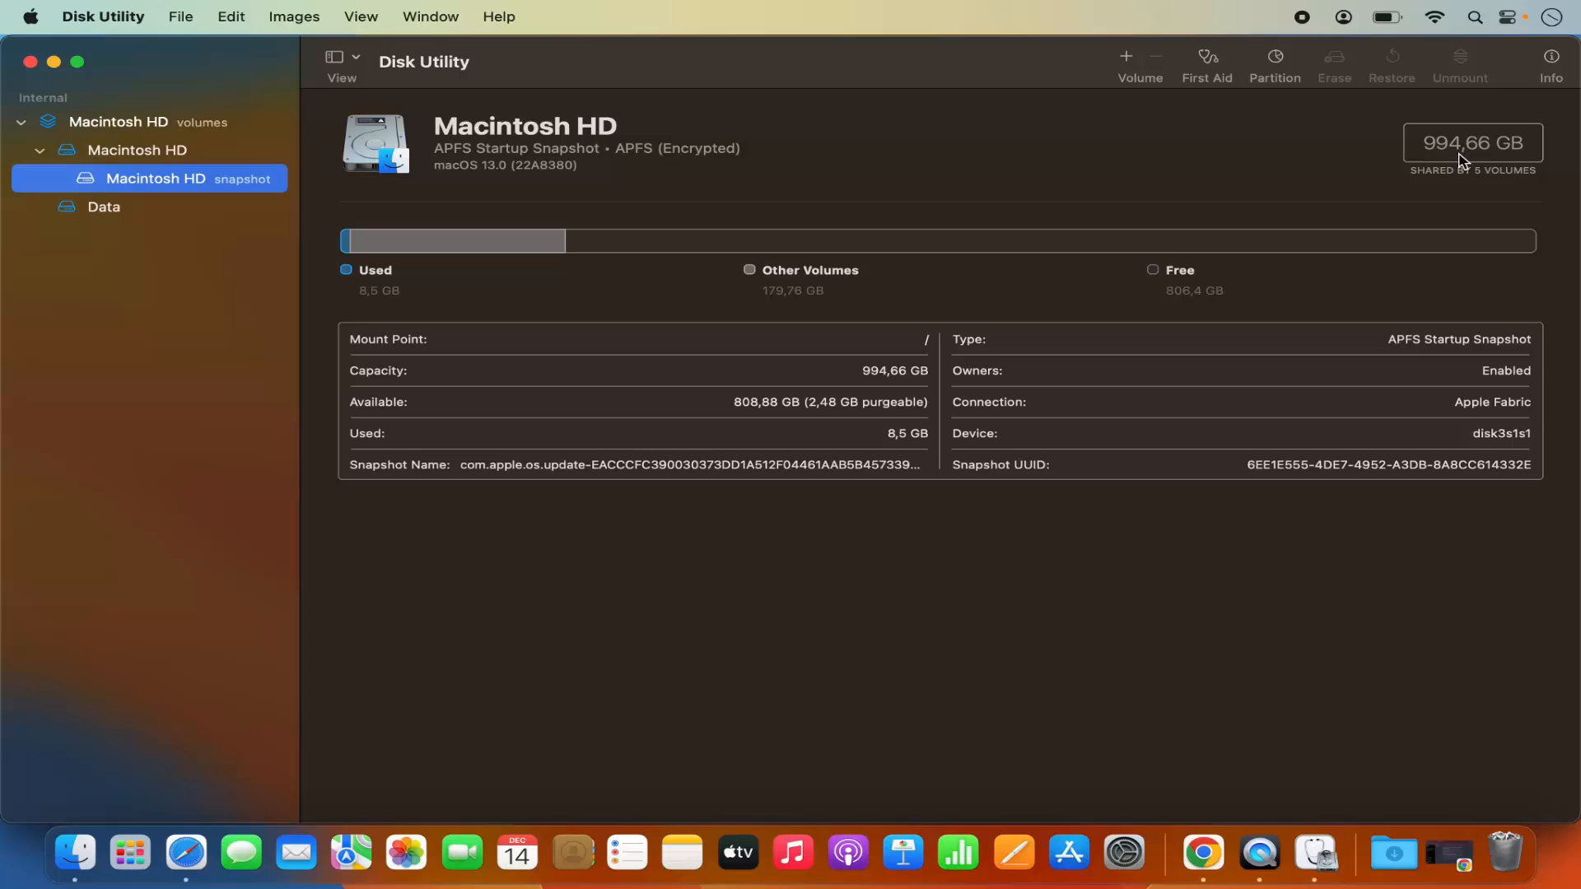
{"action": "mouse_move", "coordinate": [1185, 305]}
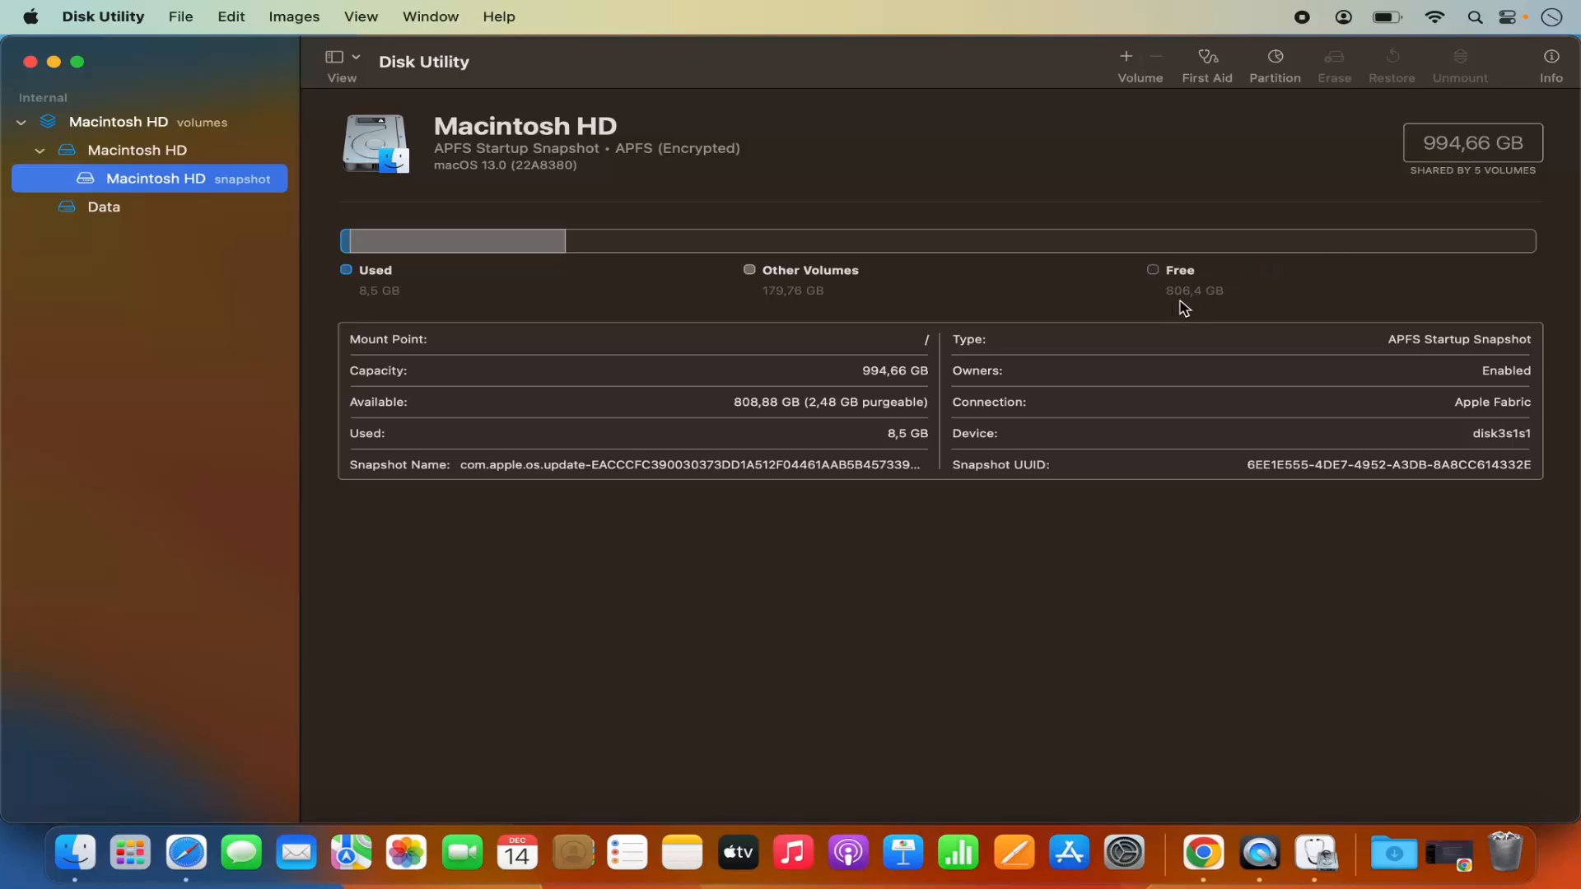
{"action": "mouse_move", "coordinate": [734, 322]}
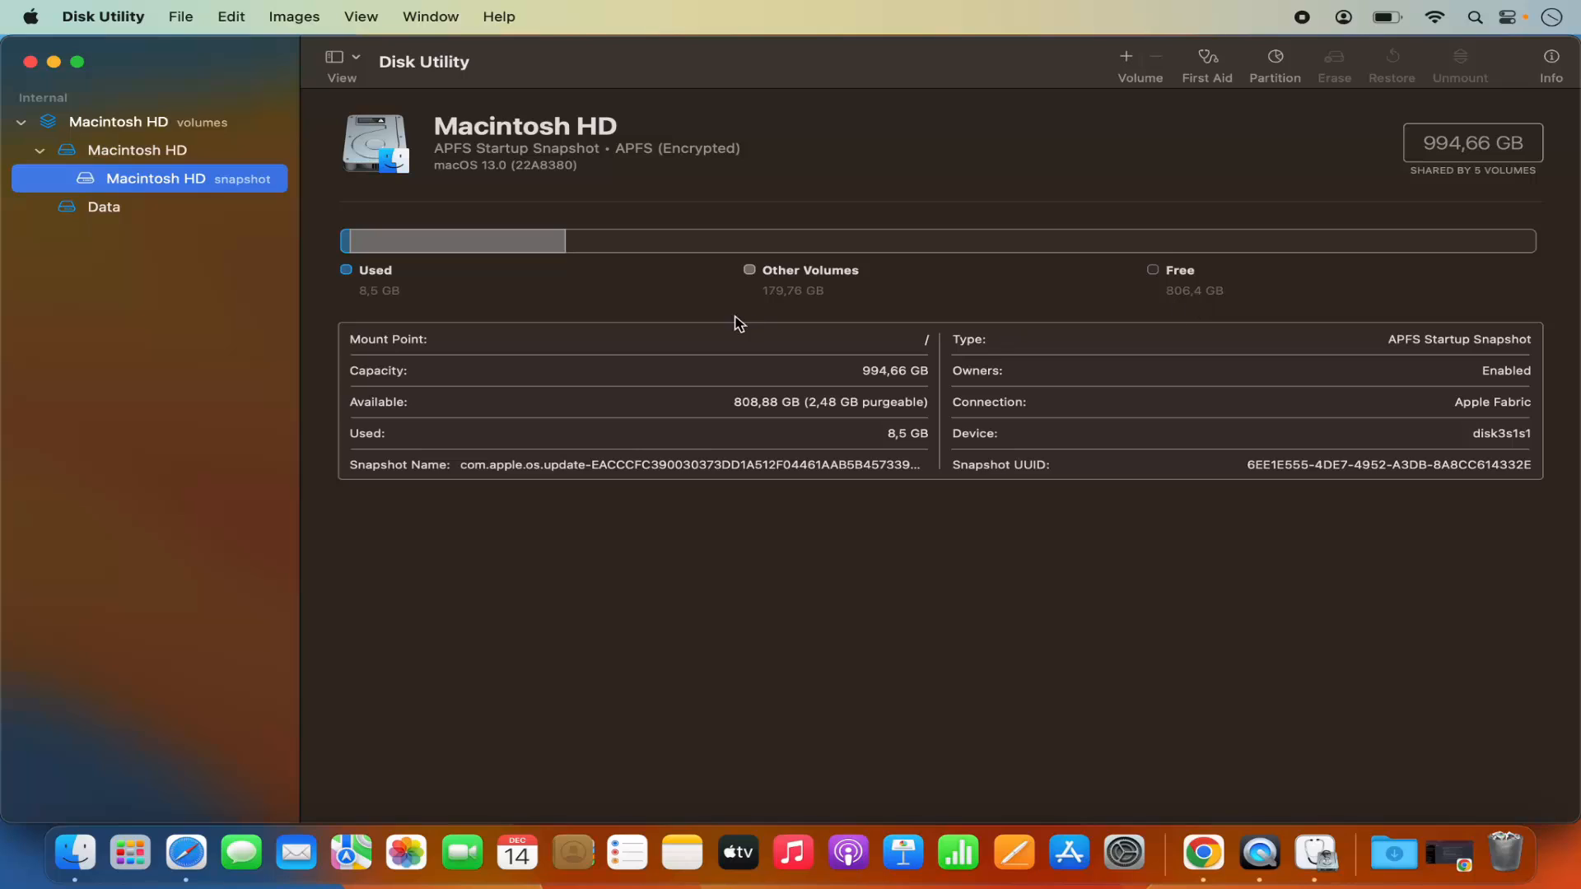
{"action": "mouse_move", "coordinate": [378, 306]}
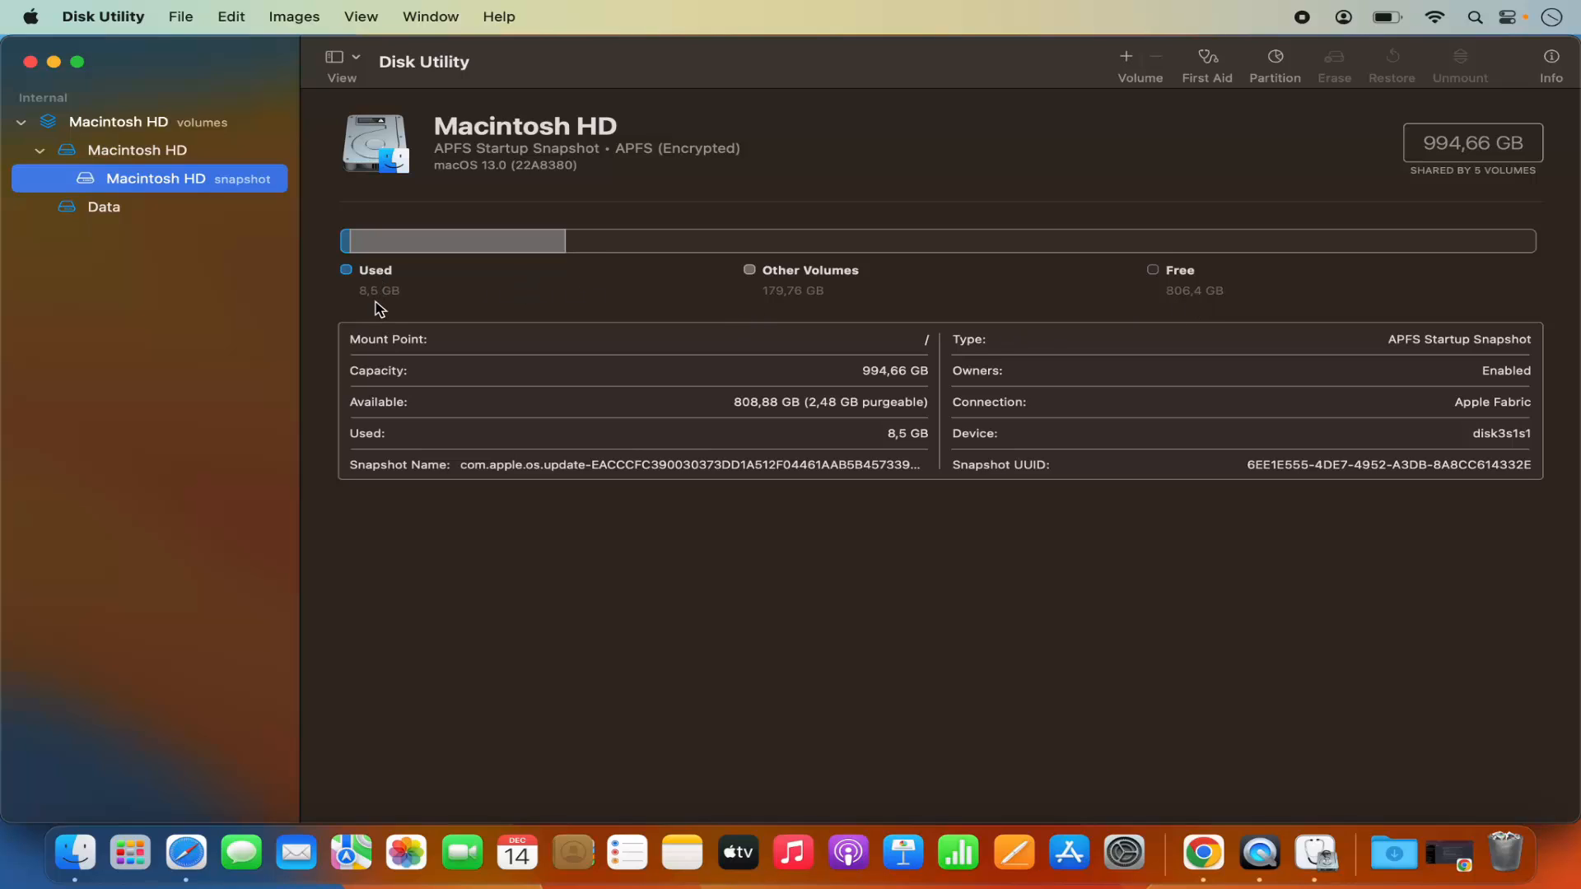
{"action": "mouse_move", "coordinate": [622, 308]}
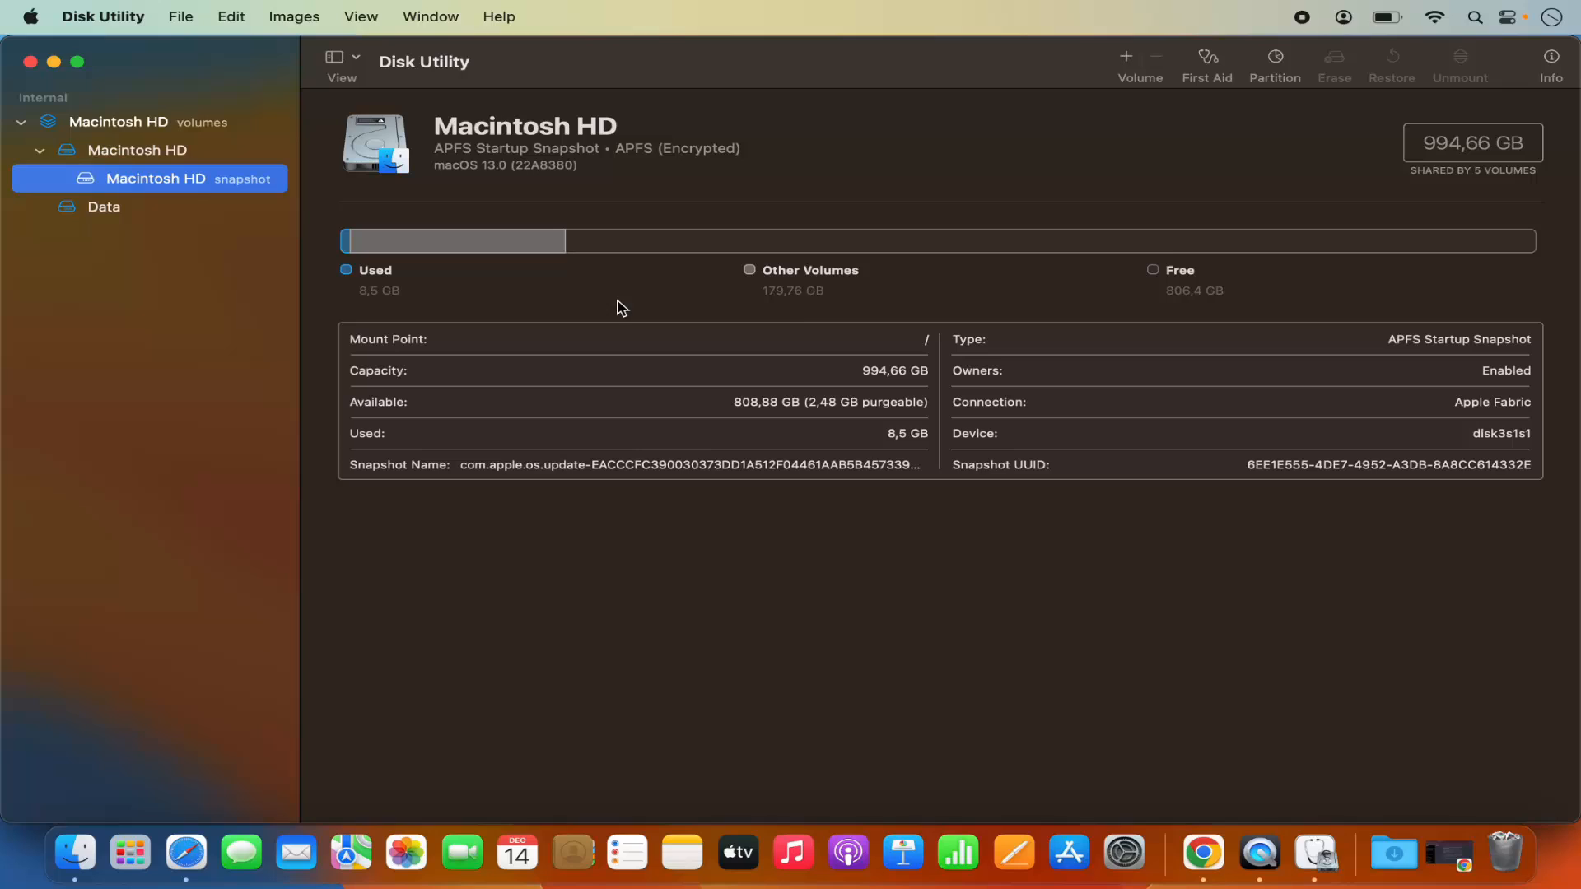
{"action": "mouse_move", "coordinate": [794, 280]}
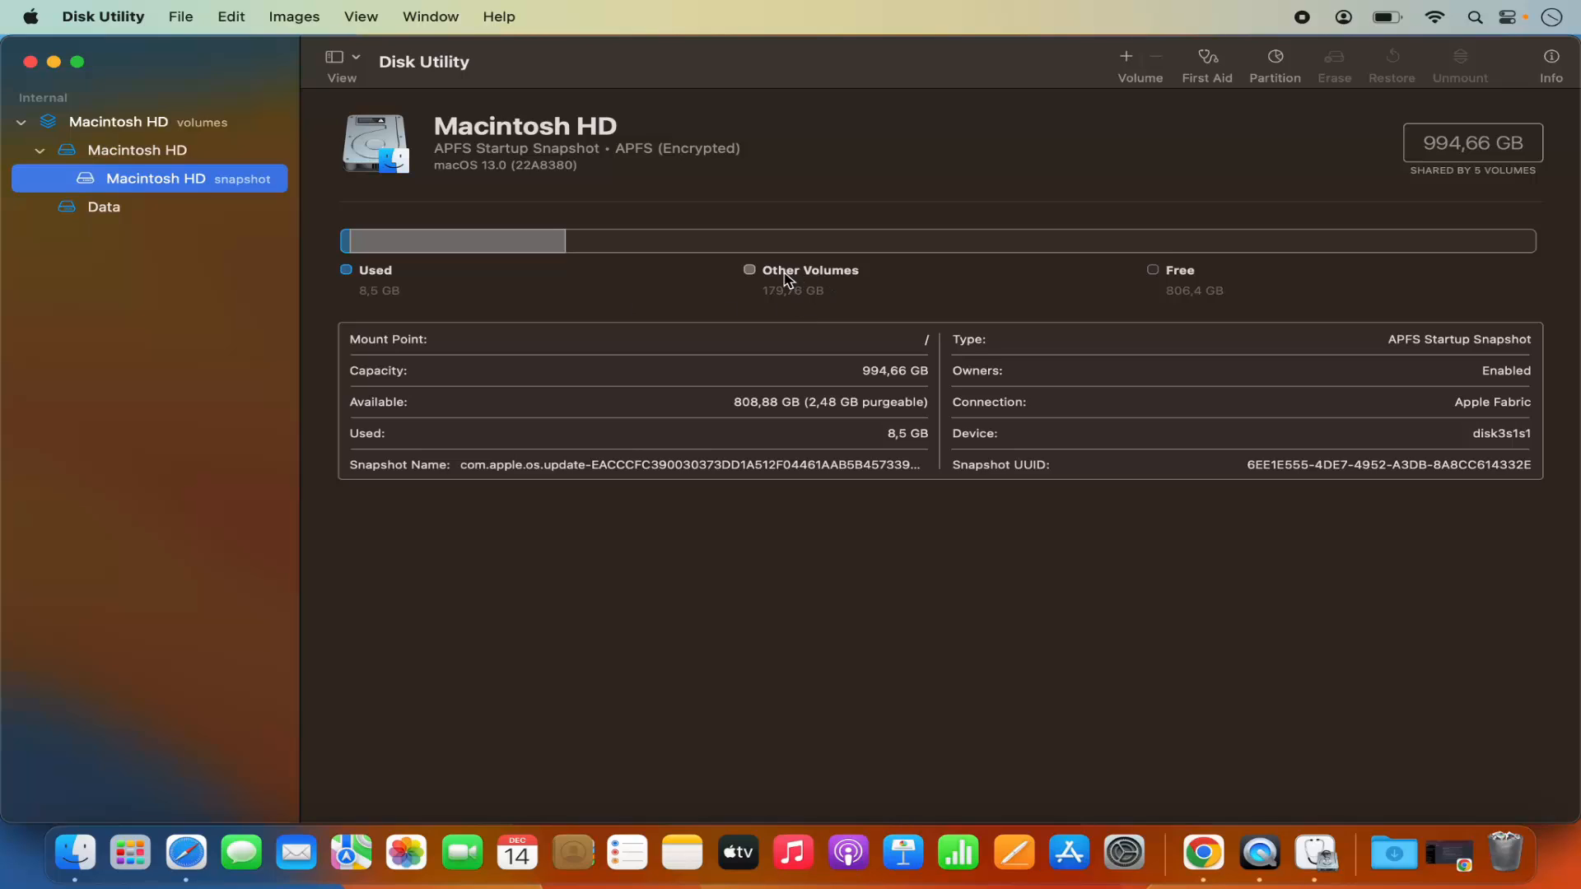
{"action": "mouse_move", "coordinate": [795, 284]}
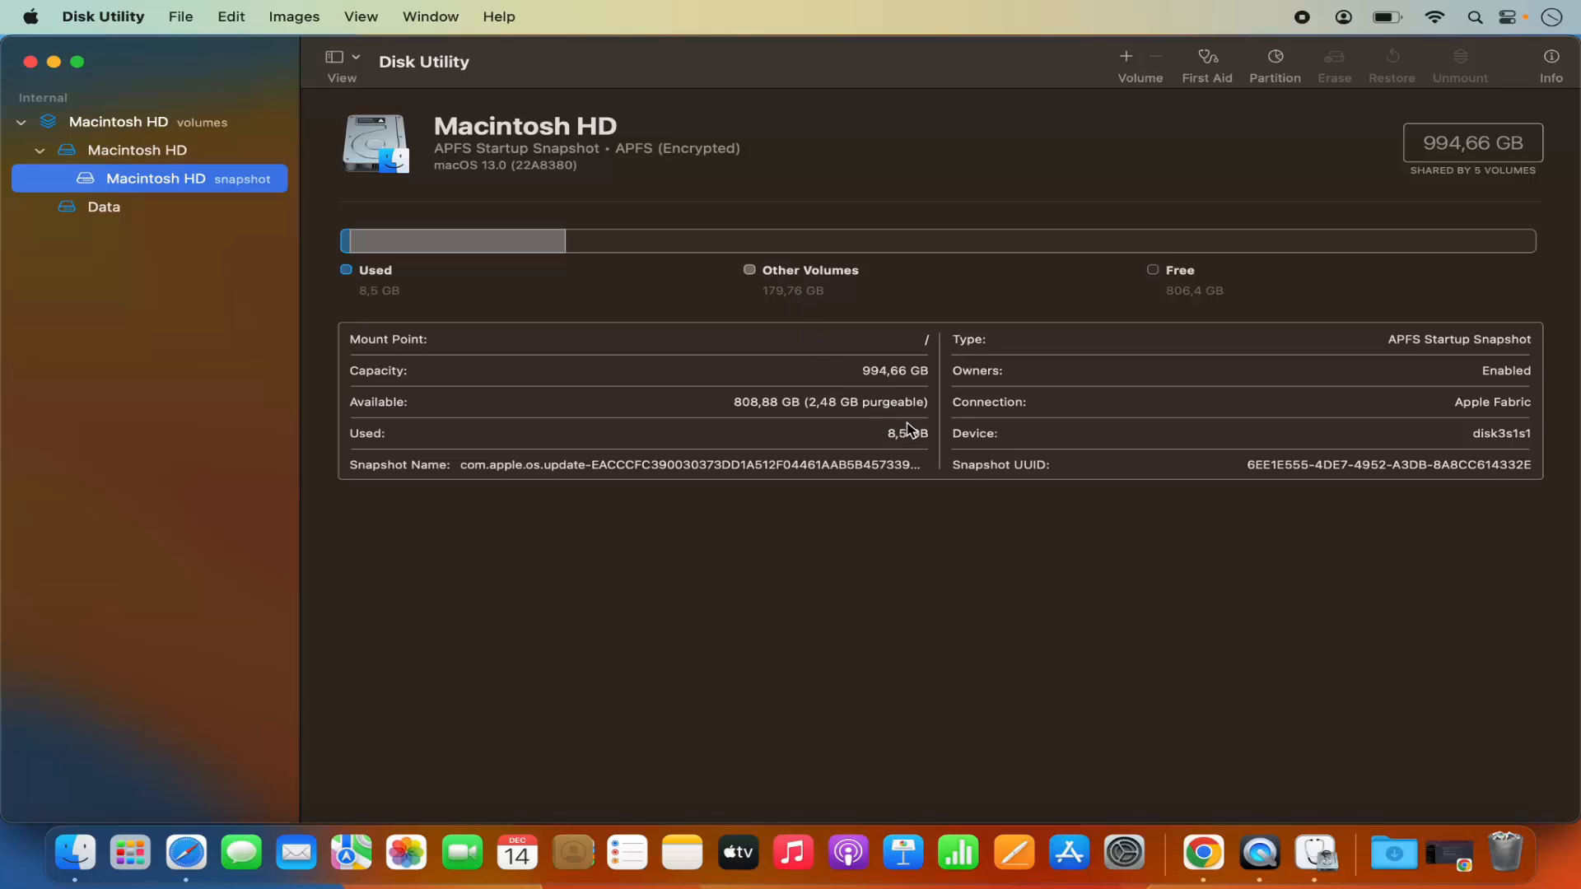
{"action": "mouse_move", "coordinate": [990, 407]}
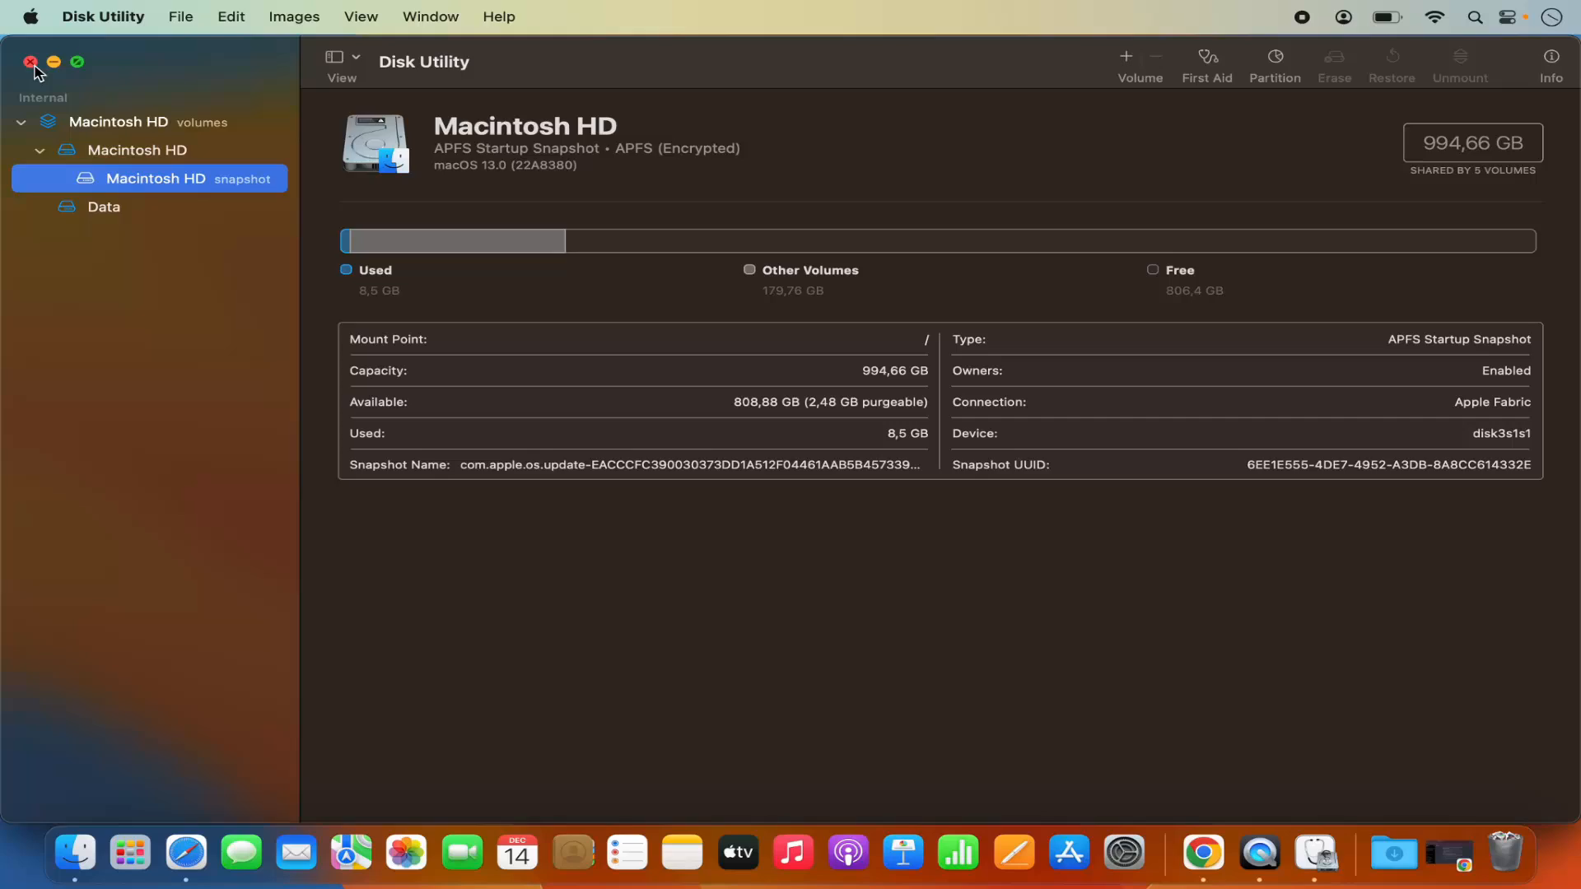
Close Disk Utility after reviewing Macintosh HD's used and free space
{"action": "left_click", "coordinate": [31, 61]}
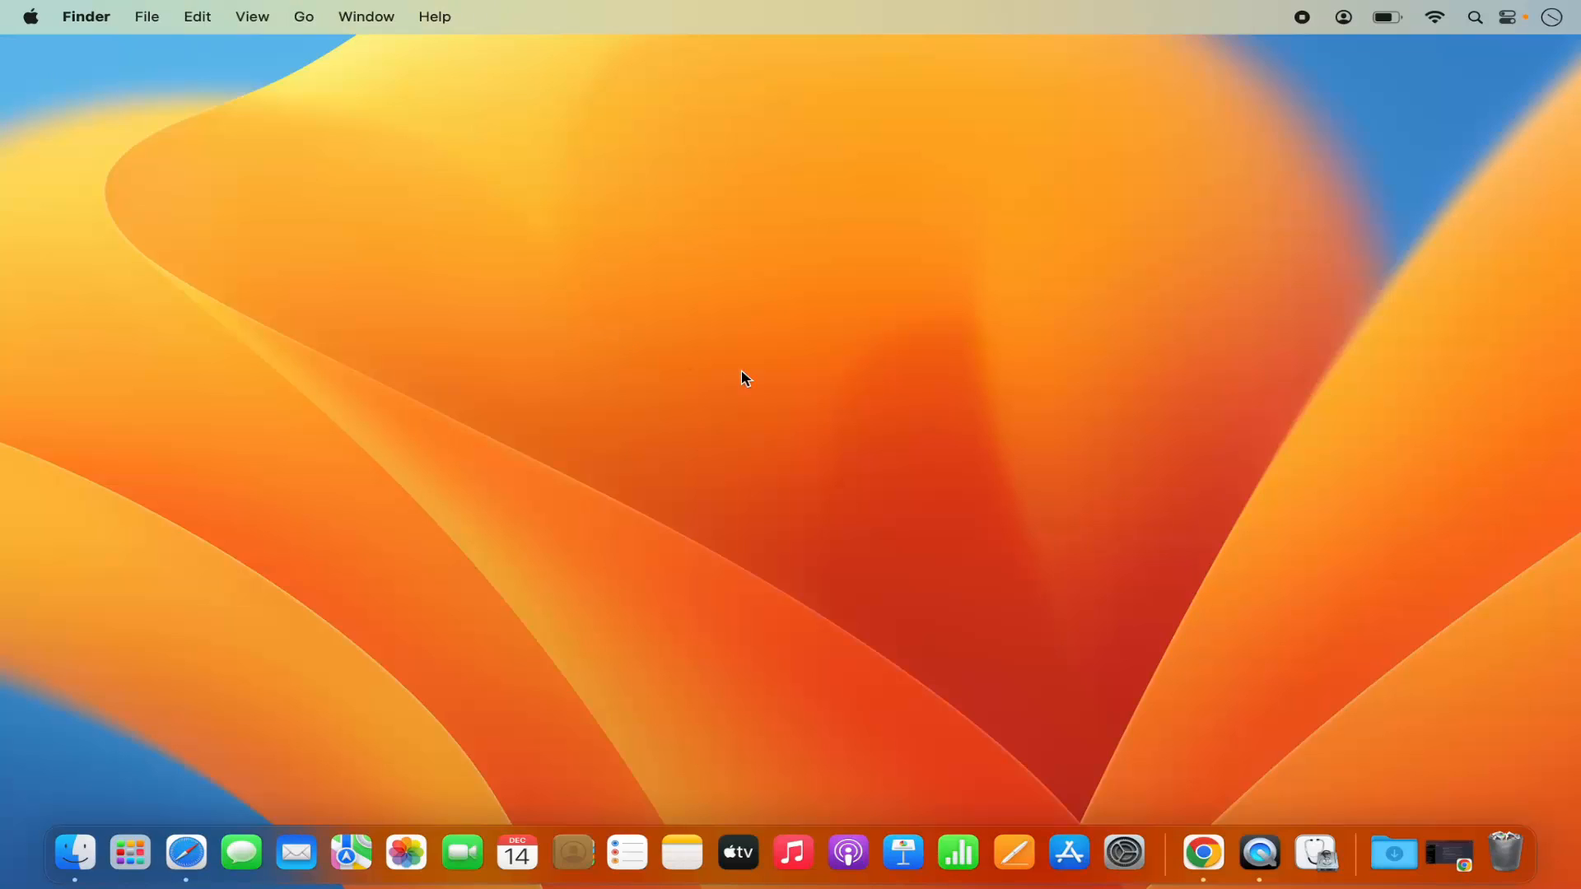
{"action": "mouse_move", "coordinate": [861, 402]}
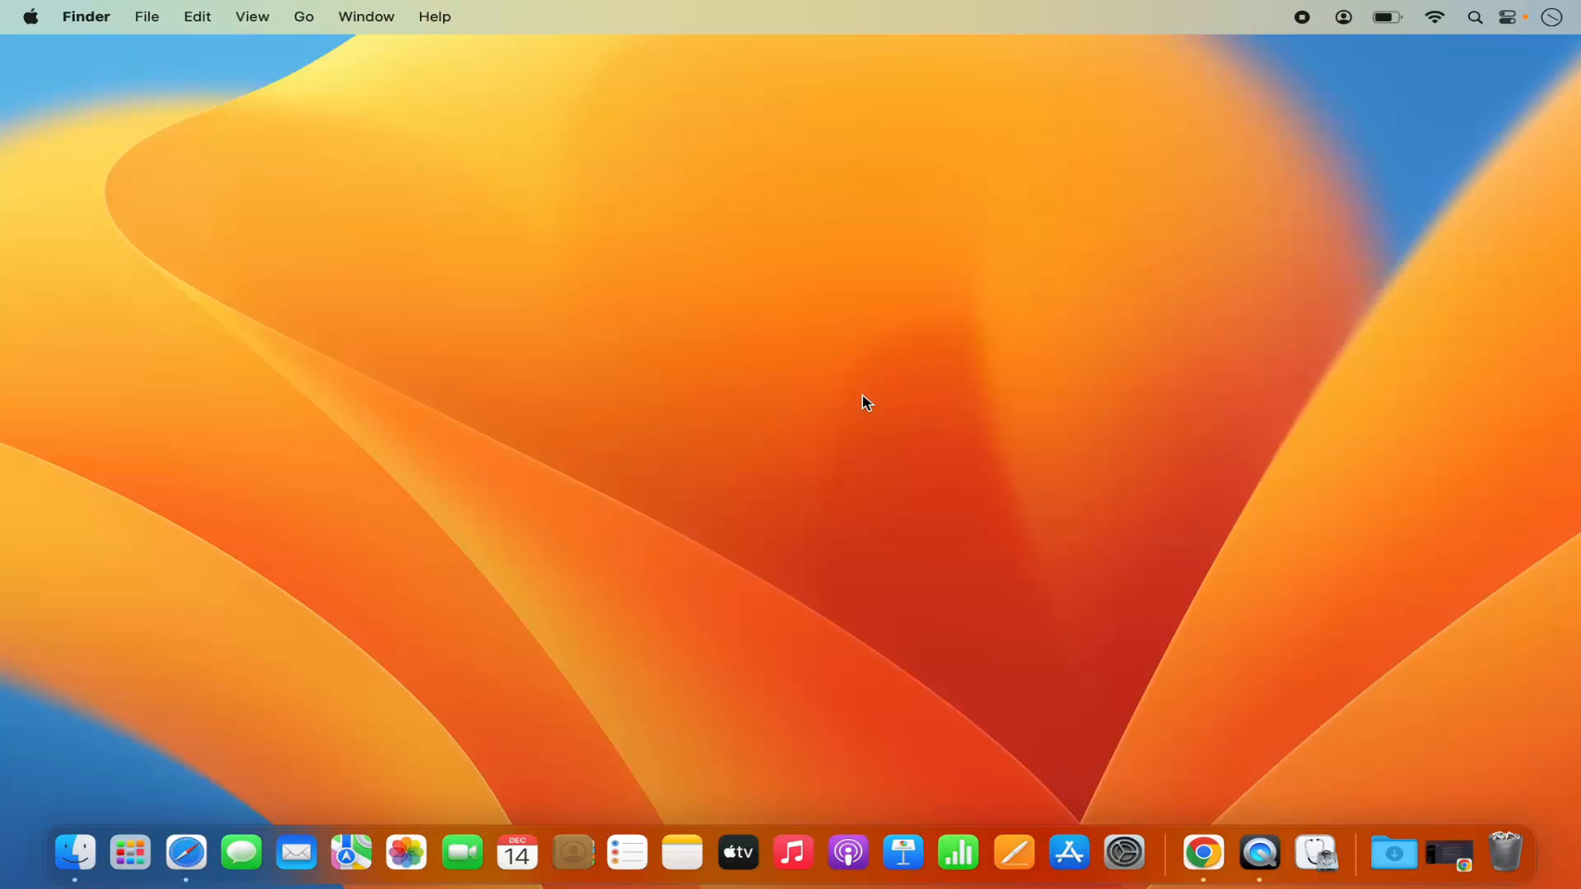